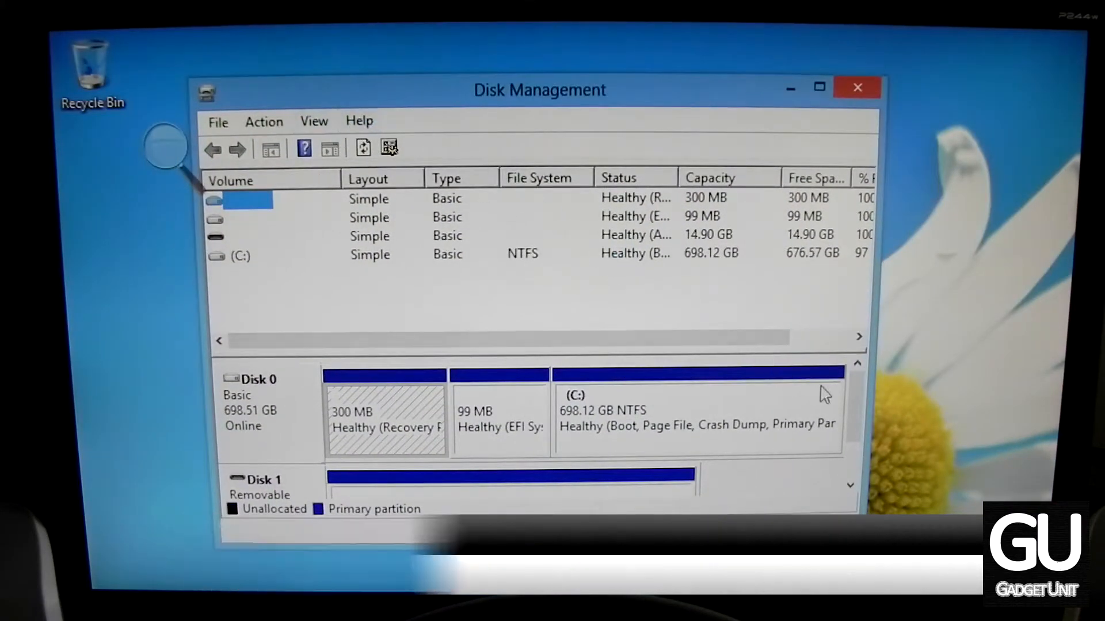
- Shrink volume C: by 61440 MB (60×1024 from Calculator), leaving 60 GB unallocated on Disk 0
right_click(698, 412)
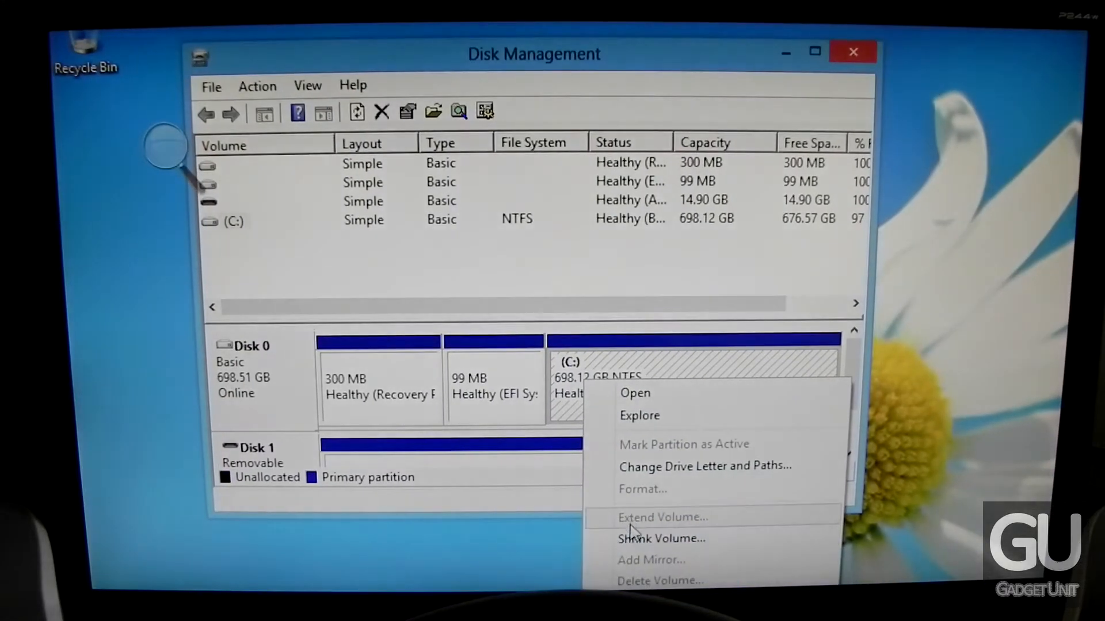
left_click(660, 539)
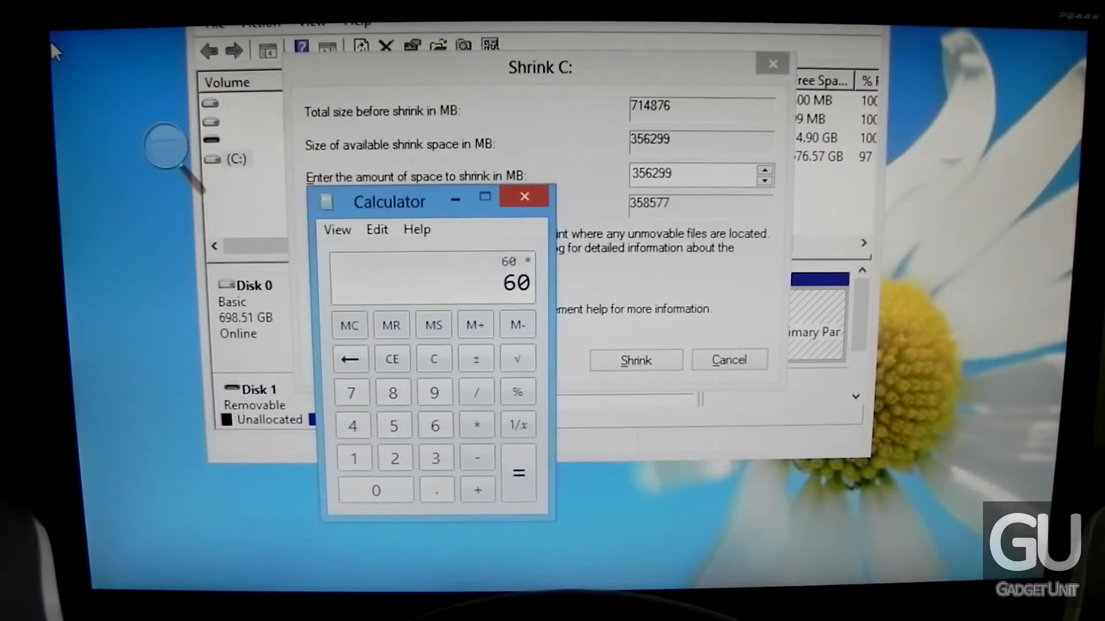
left_click(517, 471)
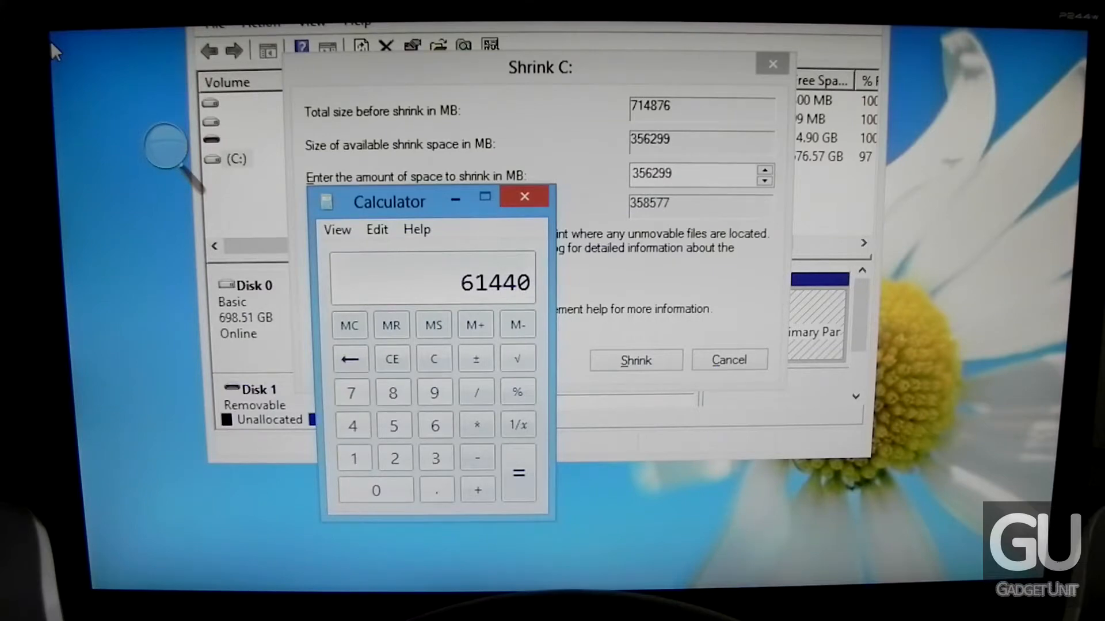
left_click(524, 197)
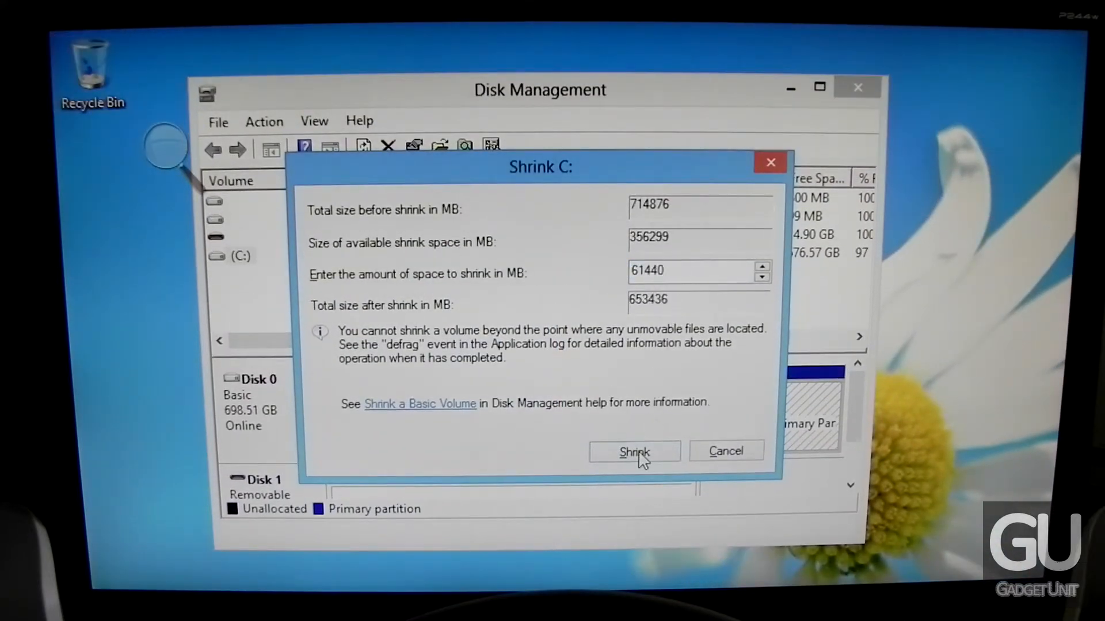
left_click(633, 451)
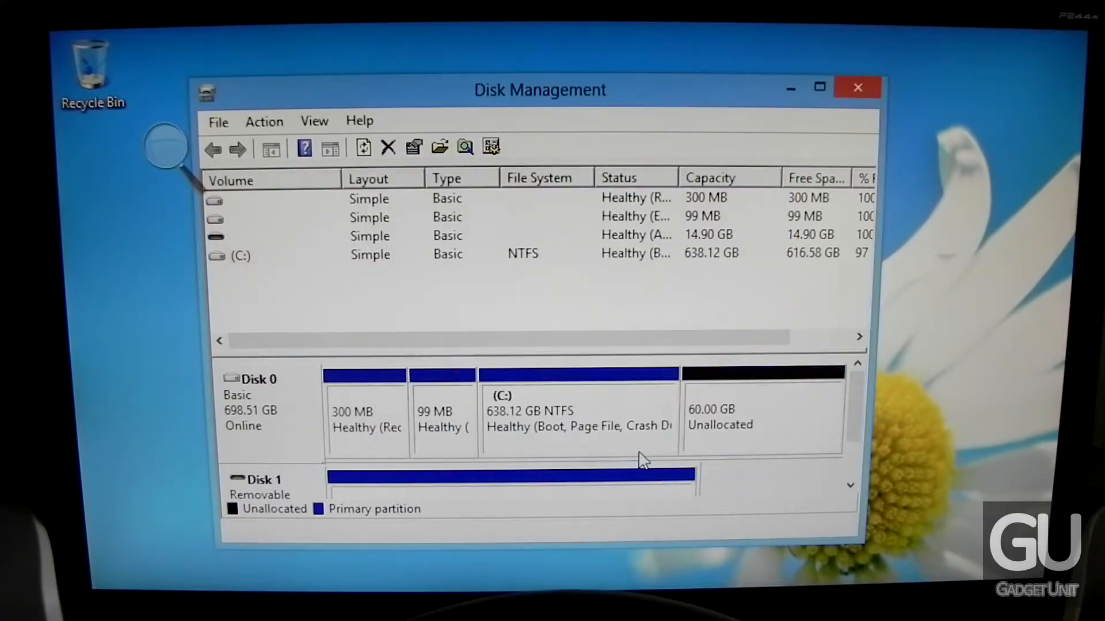
- Create a new simple NTFS volume labelled ML on the 60 GB unallocated space
right_click(760, 416)
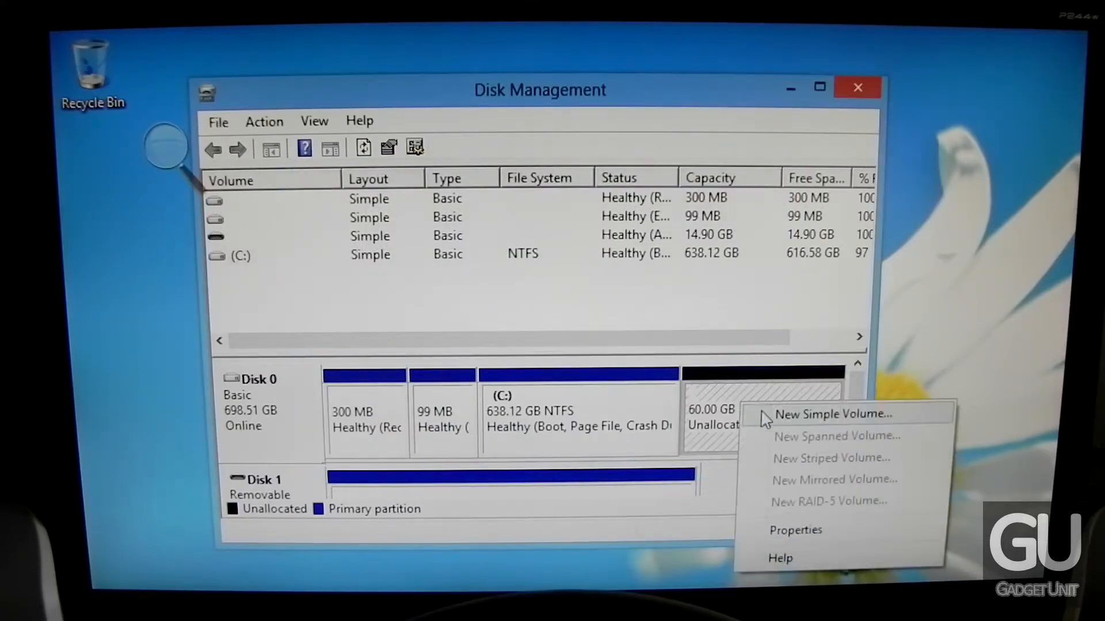
left_click(832, 413)
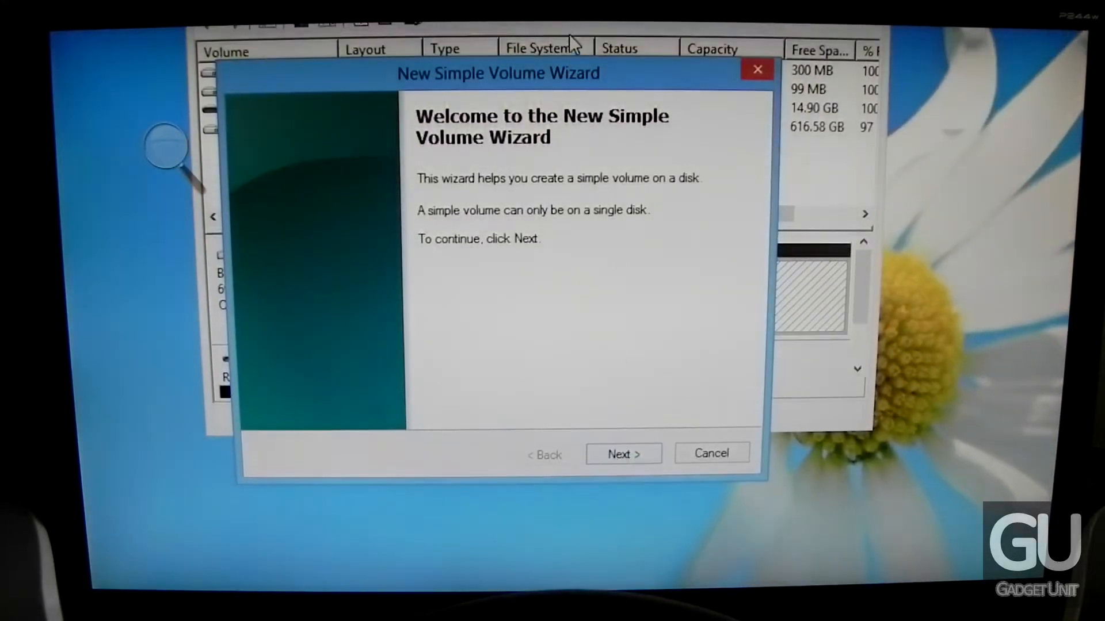
left_click(623, 453)
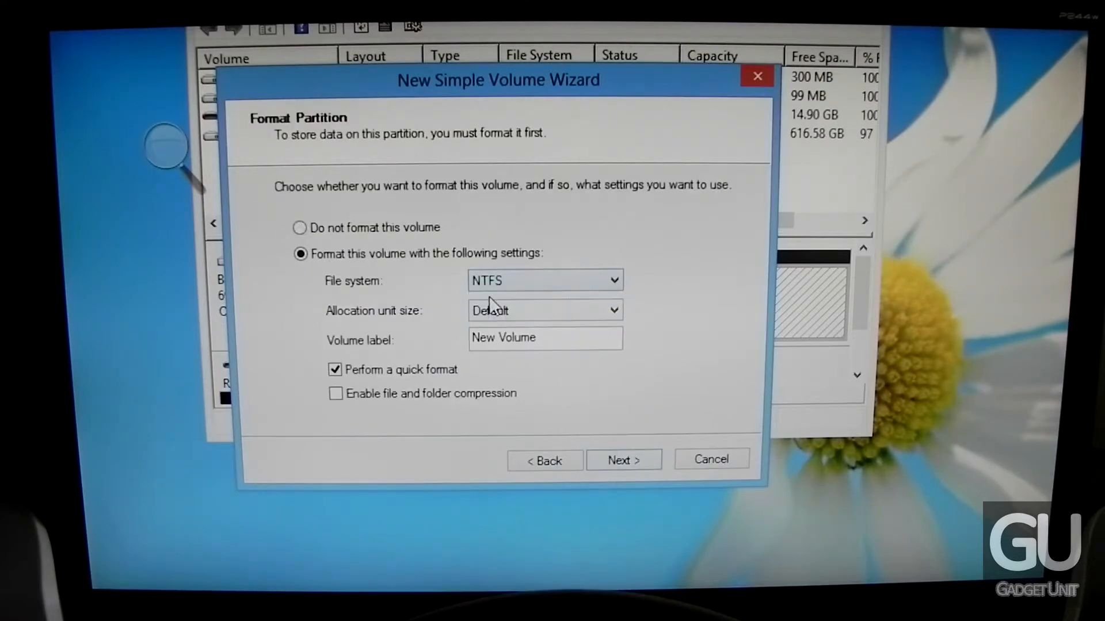
type("ML")
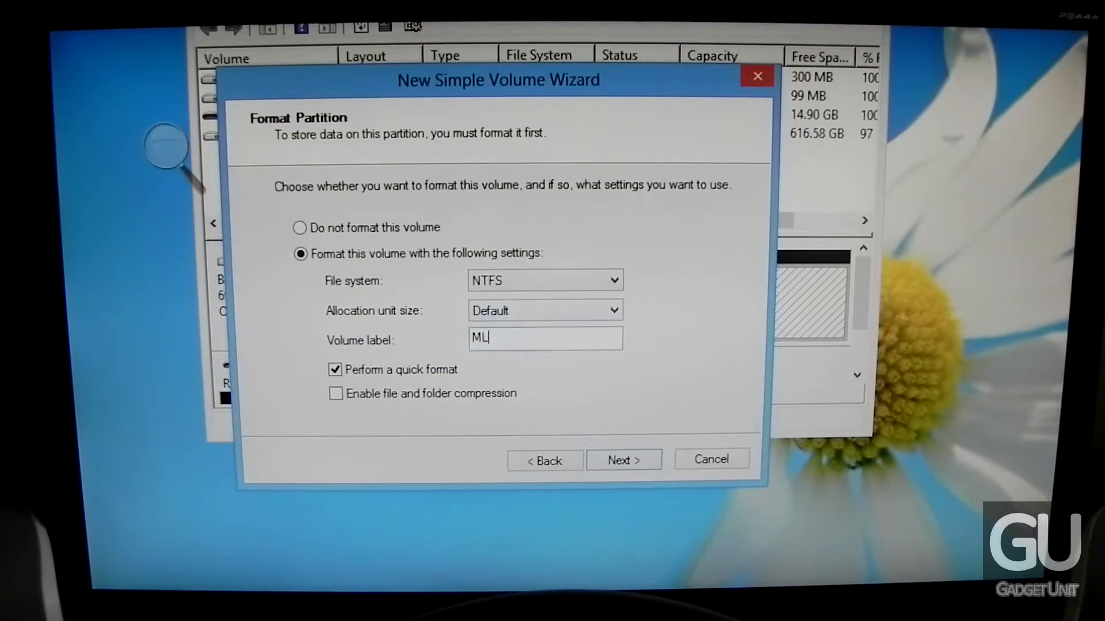
left_click(622, 460)
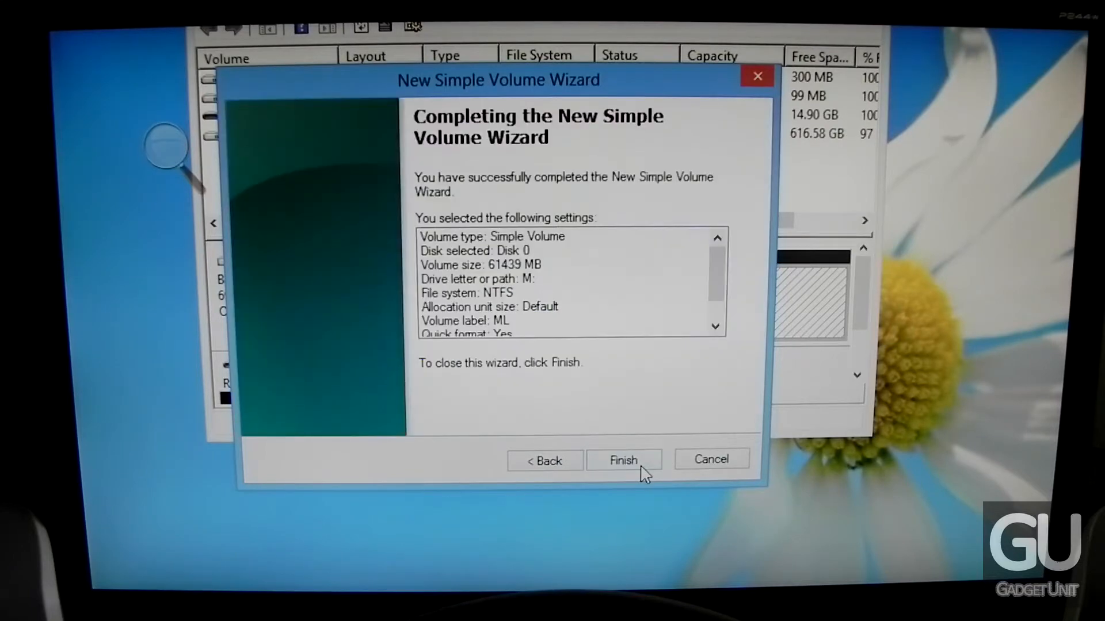
left_click(623, 459)
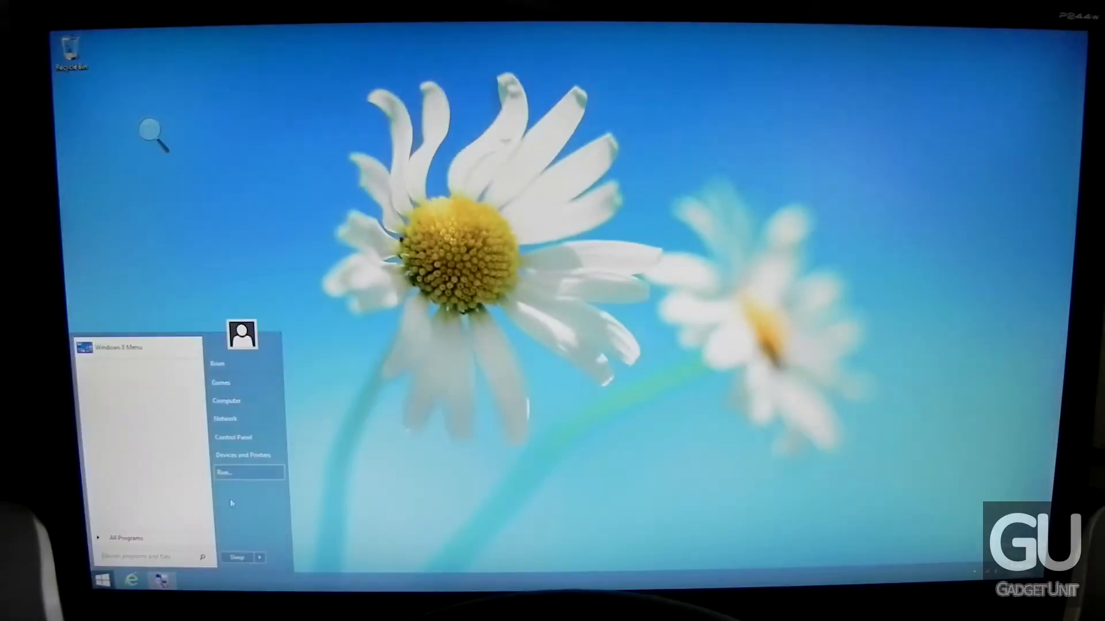
- Restart the PC from the Start menu to reach the firmware boot menu
left_click(262, 557)
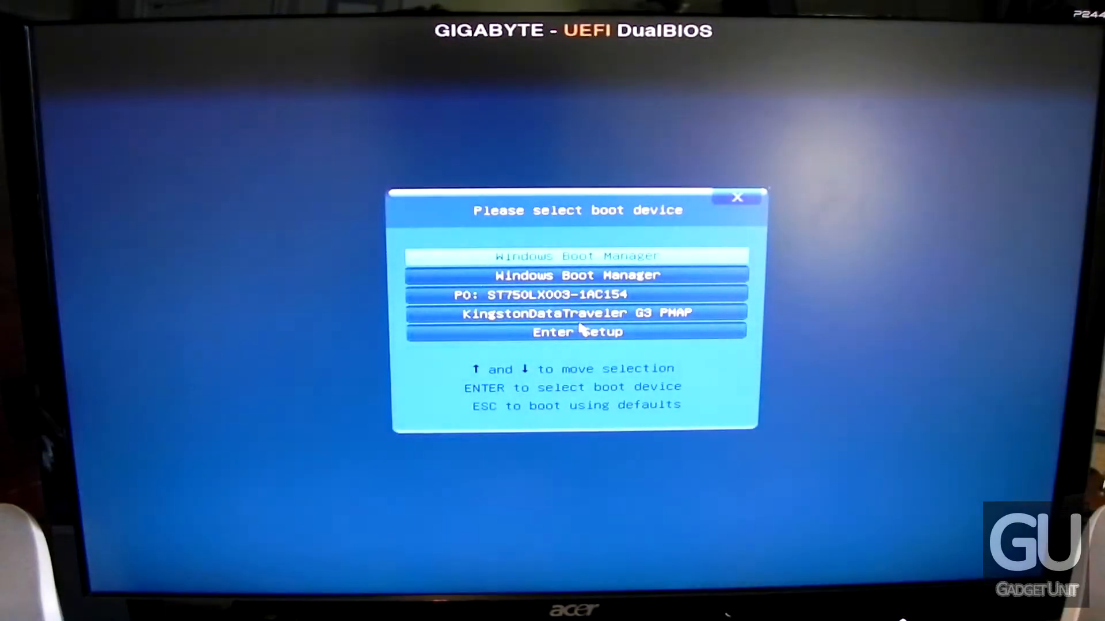
- Boot from the KingstonDataTraveler G3 USB drive into the OS X installer
key("up")
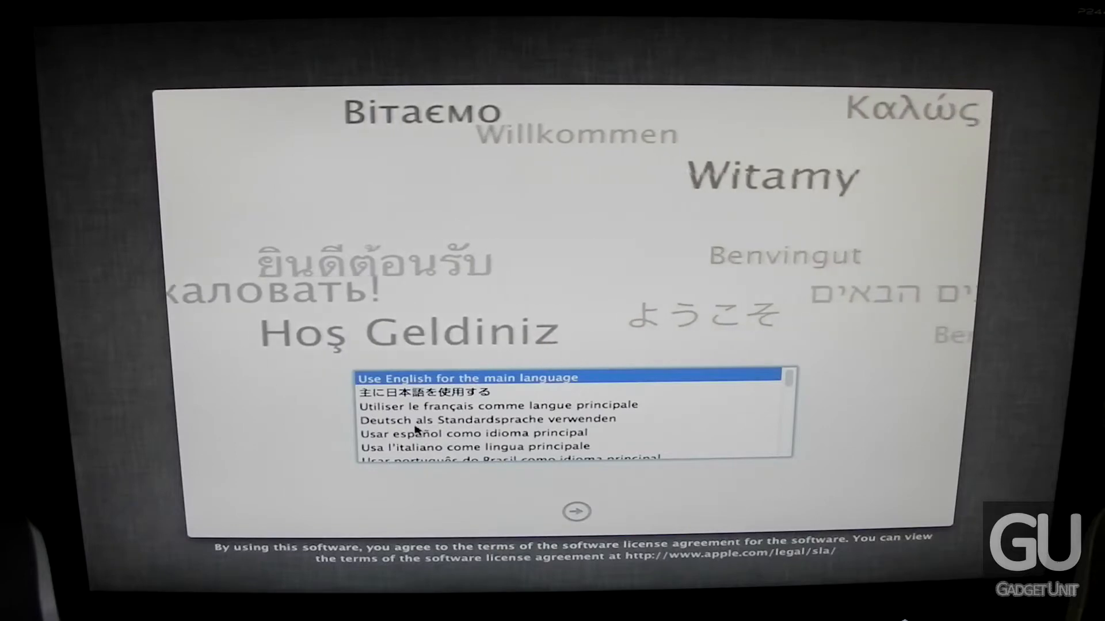
- Choose English, then erase the ML partition as Mac OS Extended (Journaled) in Disk Utility
left_click(329, 26)
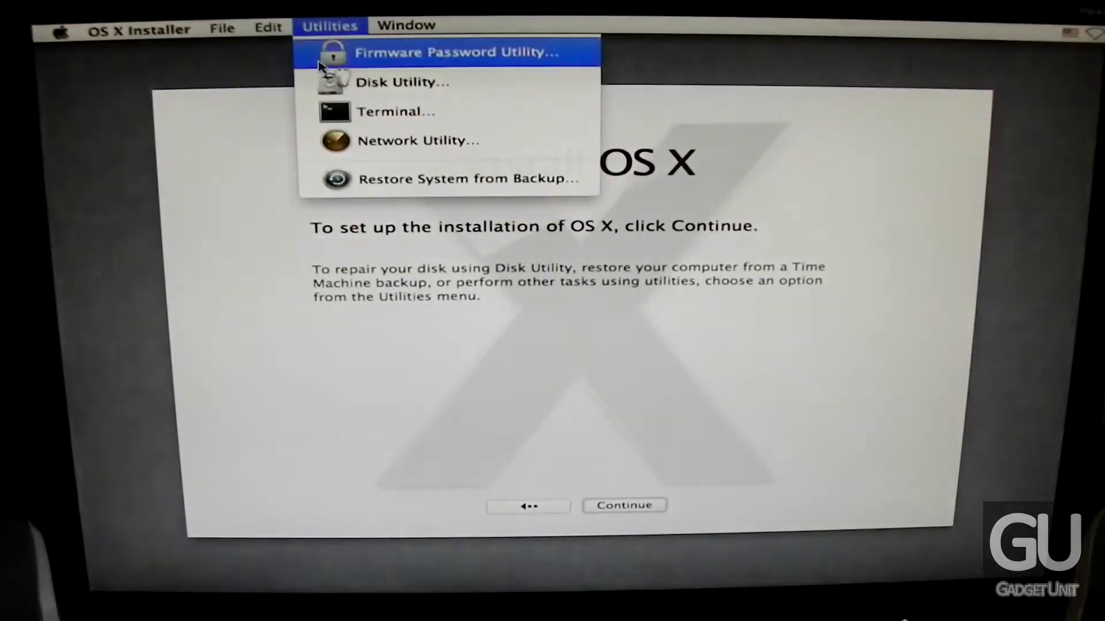
left_click(402, 82)
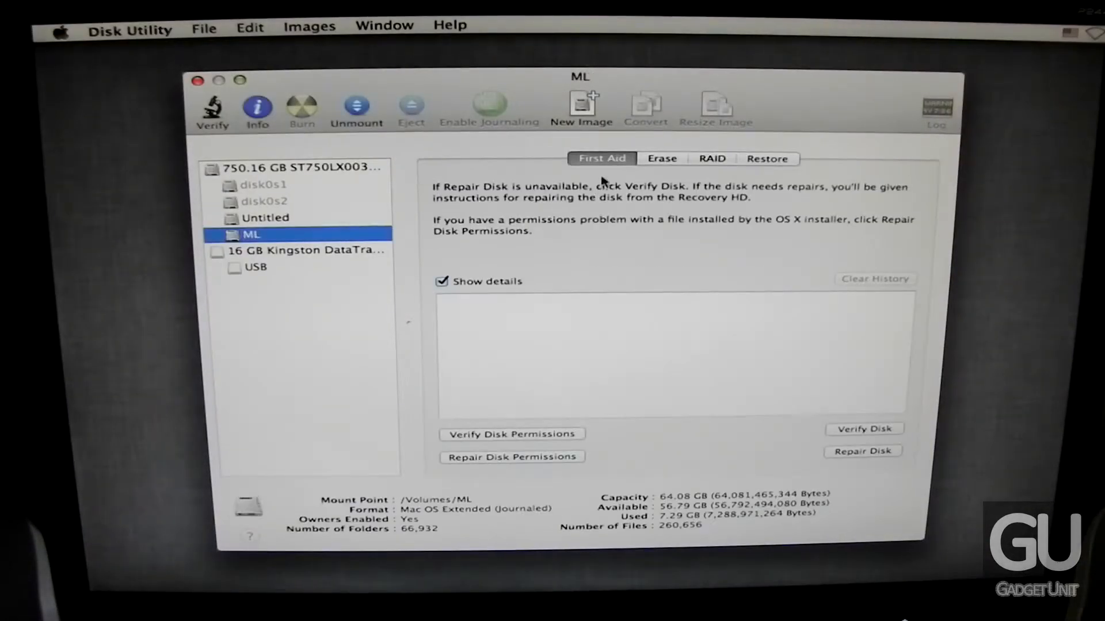
left_click(848, 426)
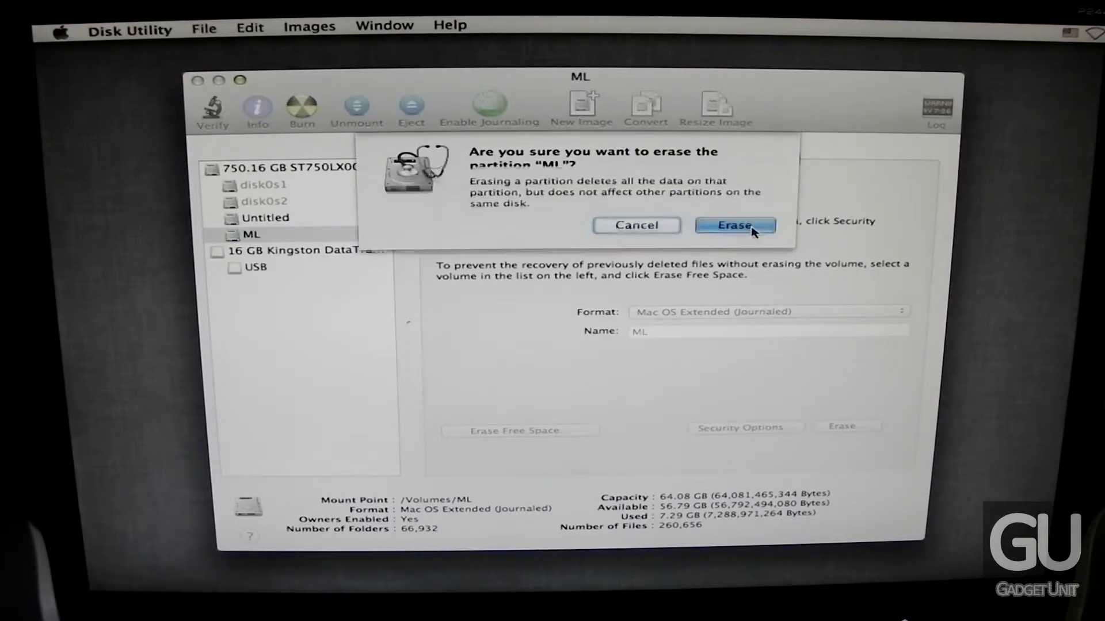
left_click(734, 224)
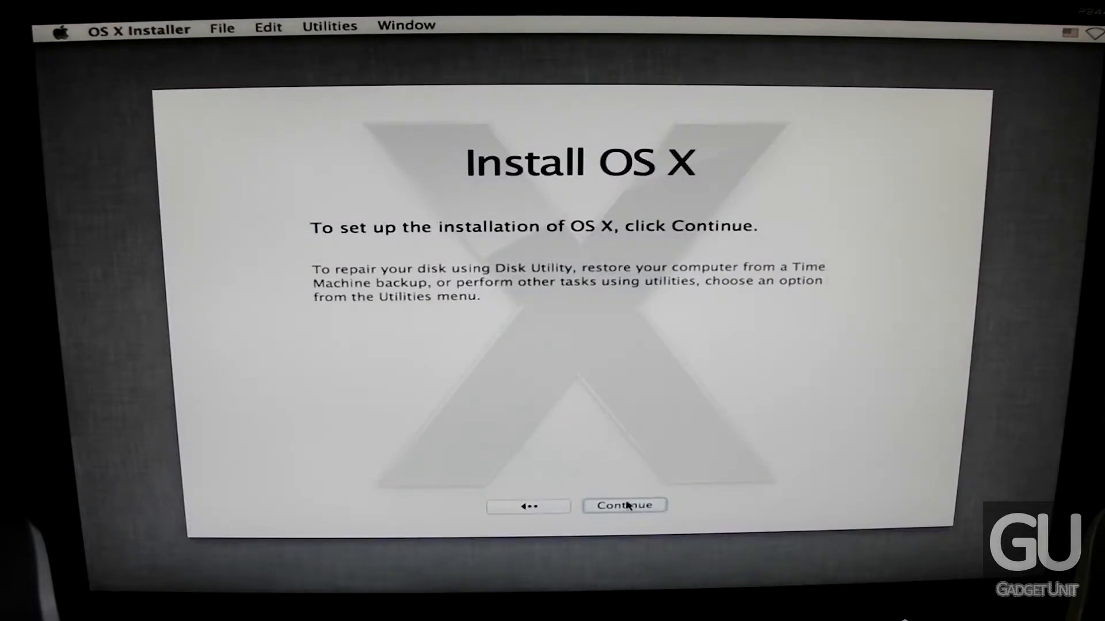
- Install OS X on the ML disk, review the full installer log, and restart when it succeeds
left_click(623, 506)
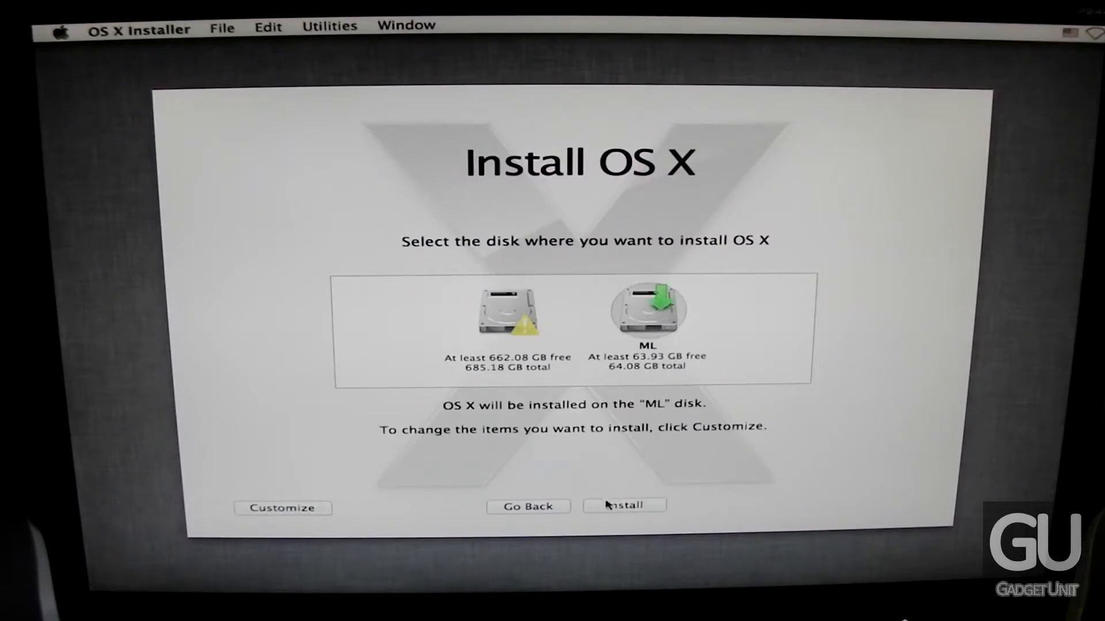
left_click(283, 508)
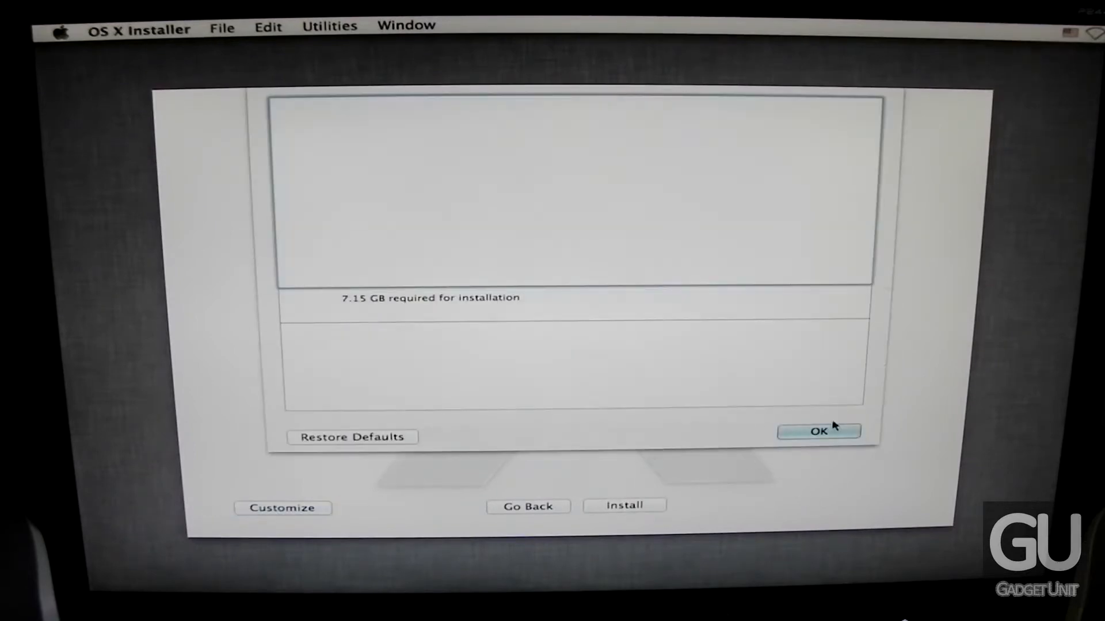
left_click(818, 431)
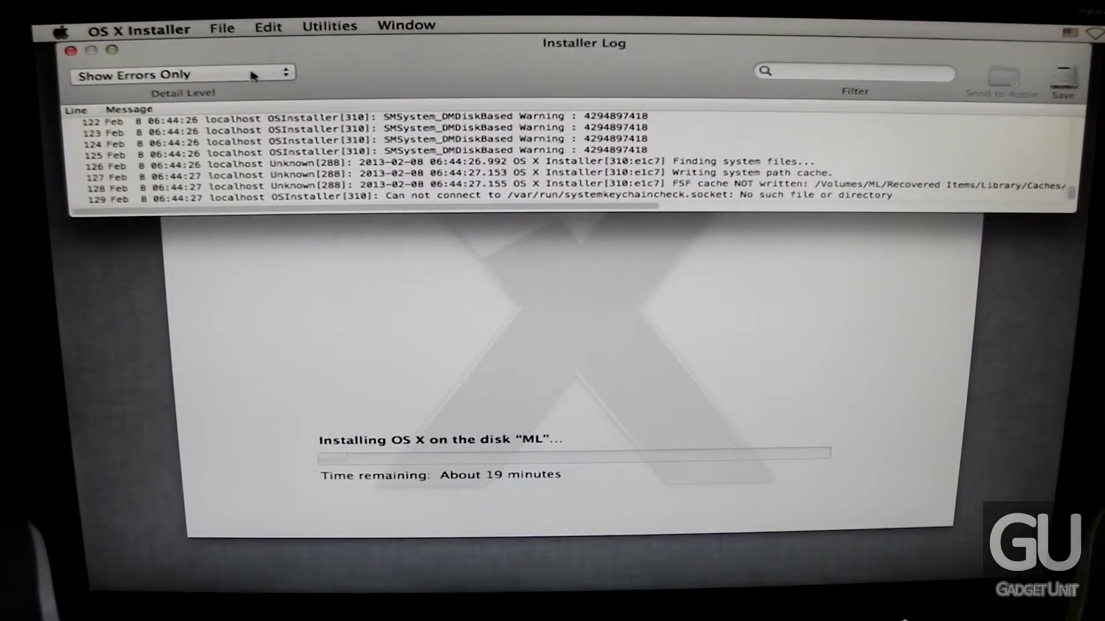
left_click(181, 73)
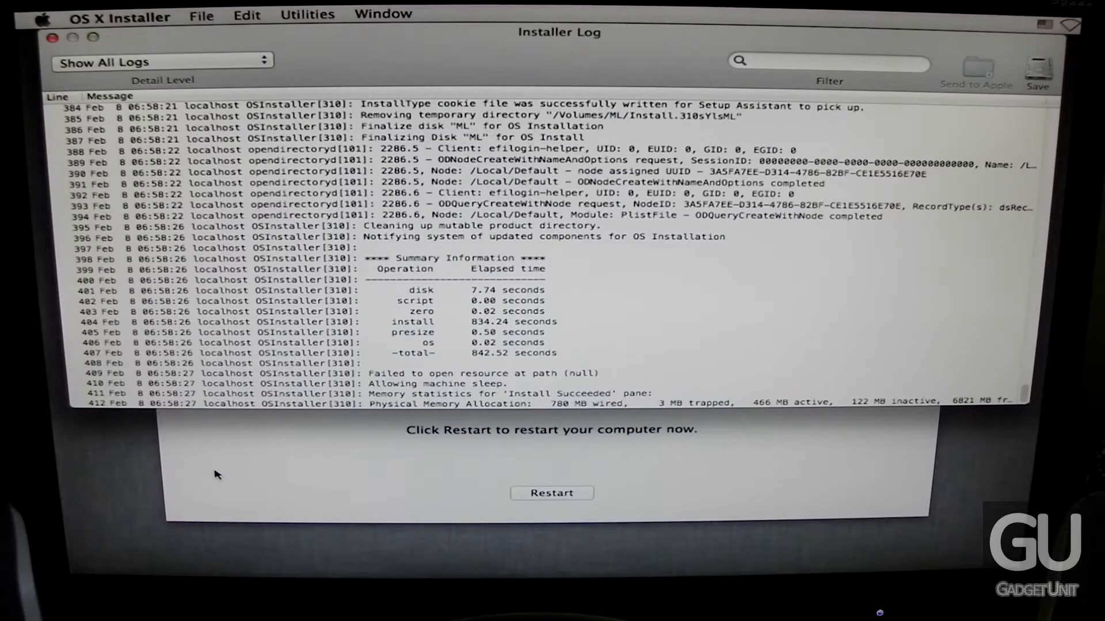
scroll("down", 3)
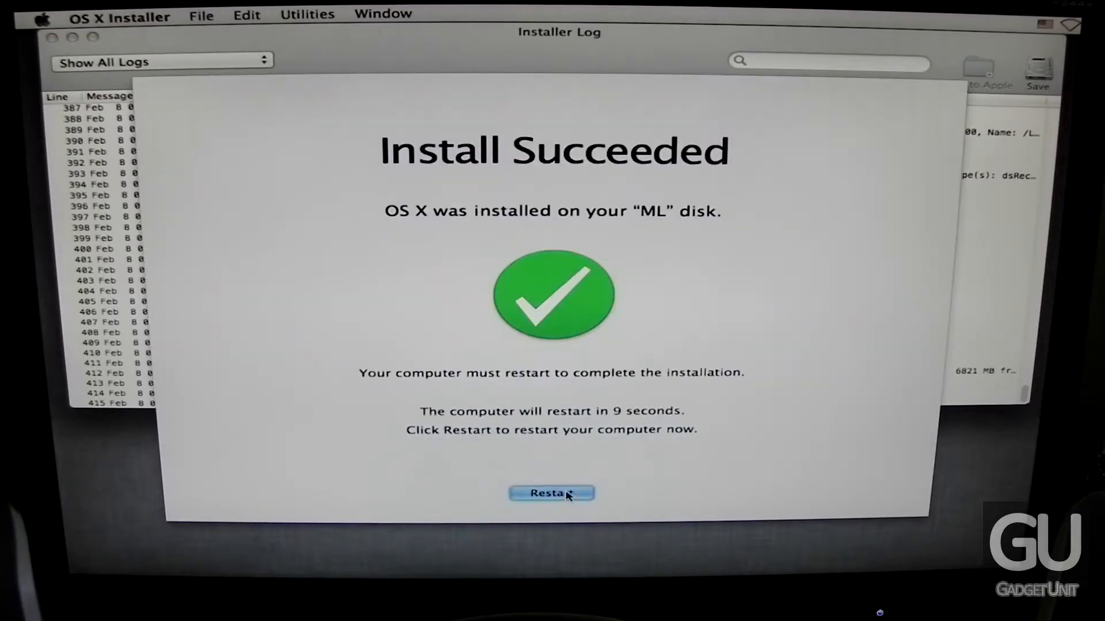
left_click(551, 492)
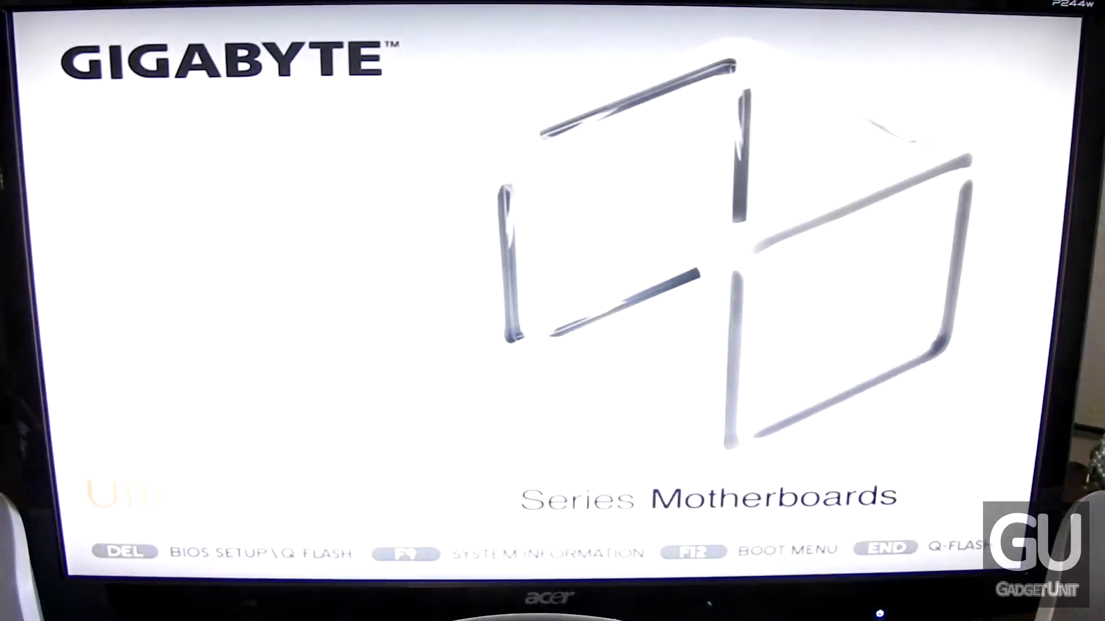
- Boot the ML install via F12, accept United States, choose no Internet connection and agree to the license
key("f12")
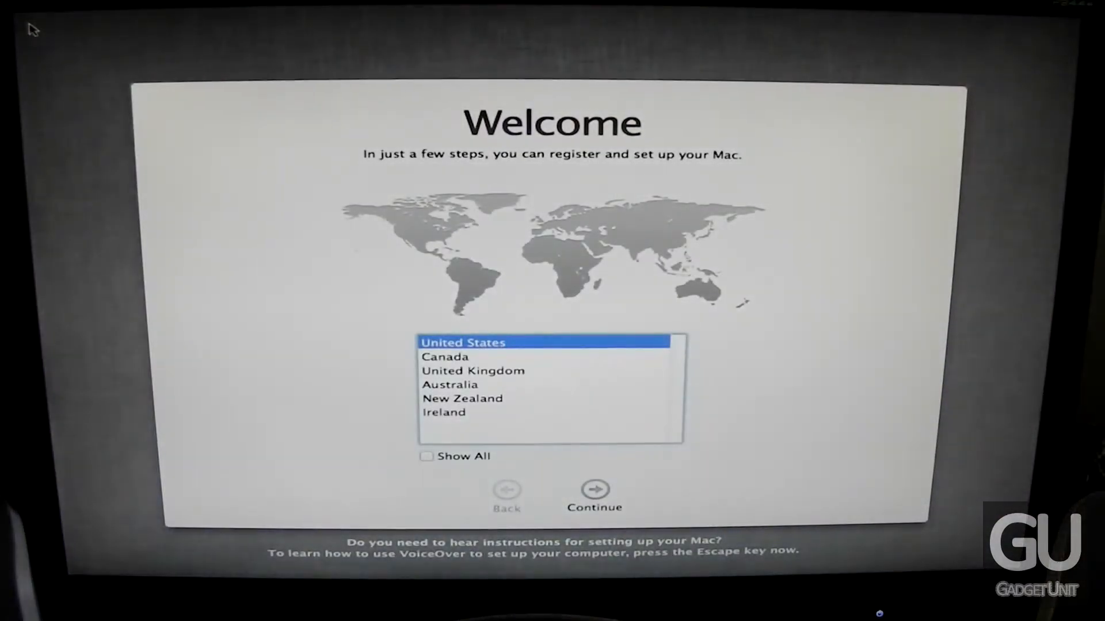
mouse_move(441, 307)
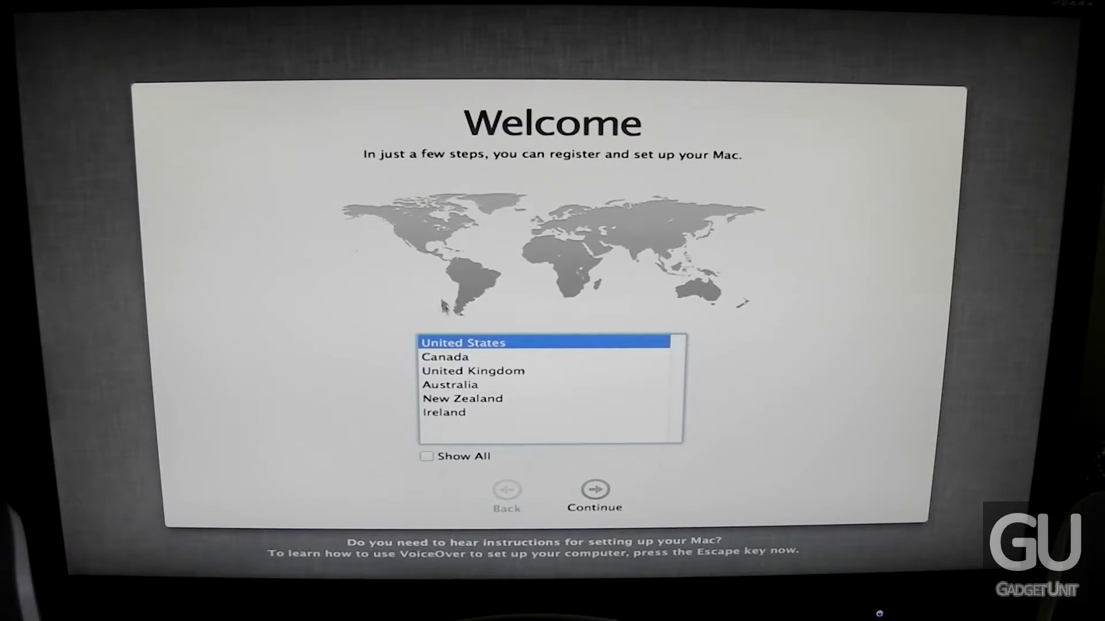
left_click(594, 490)
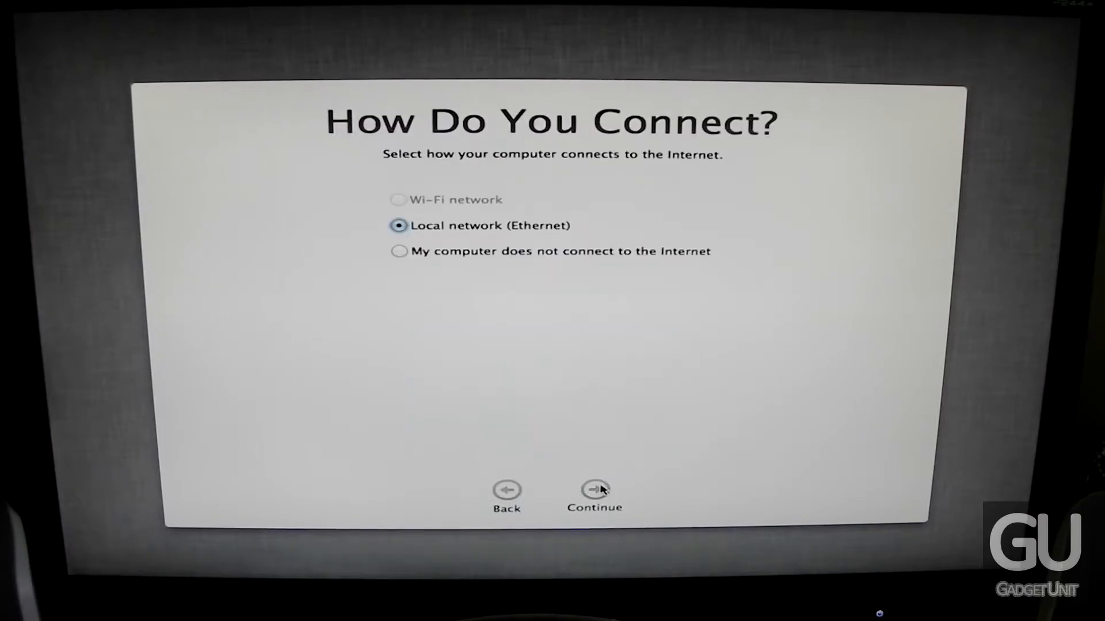
left_click(399, 251)
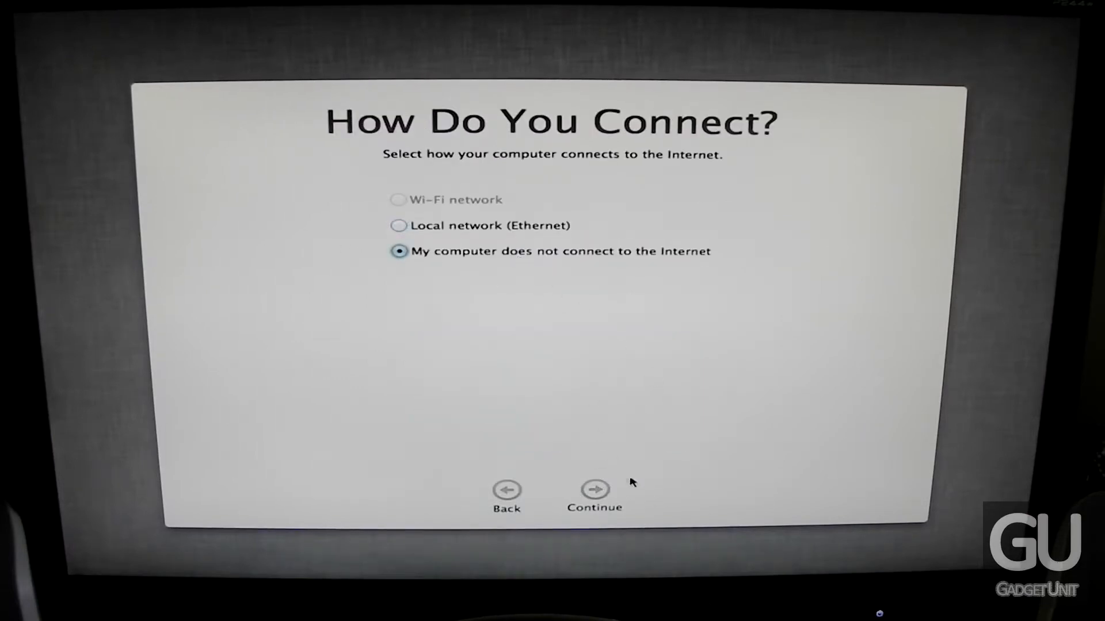
left_click(594, 489)
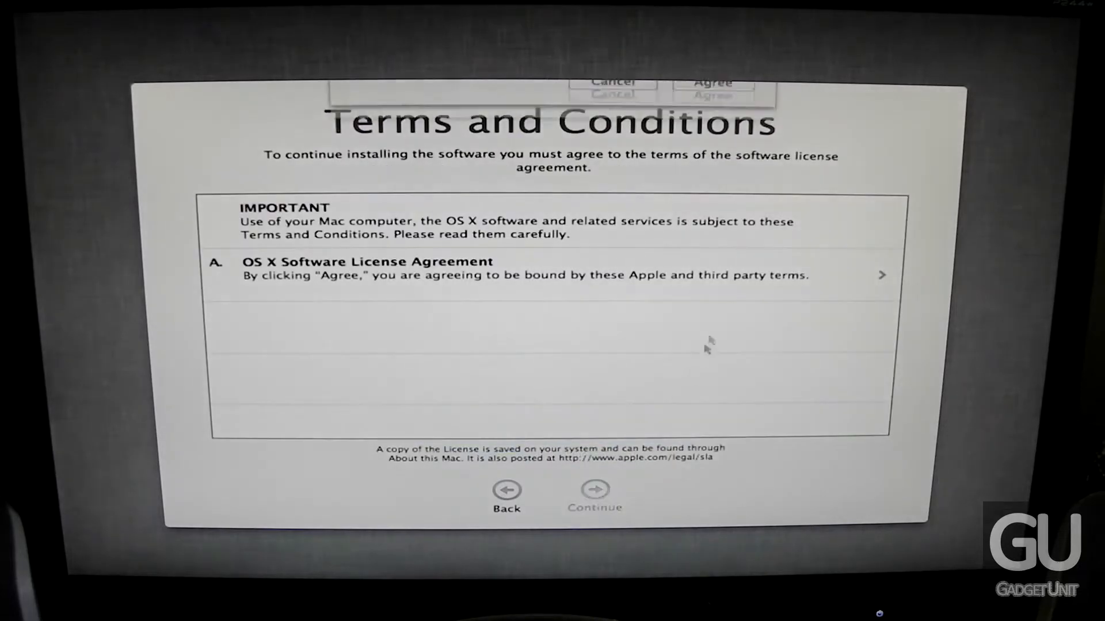
left_click(711, 83)
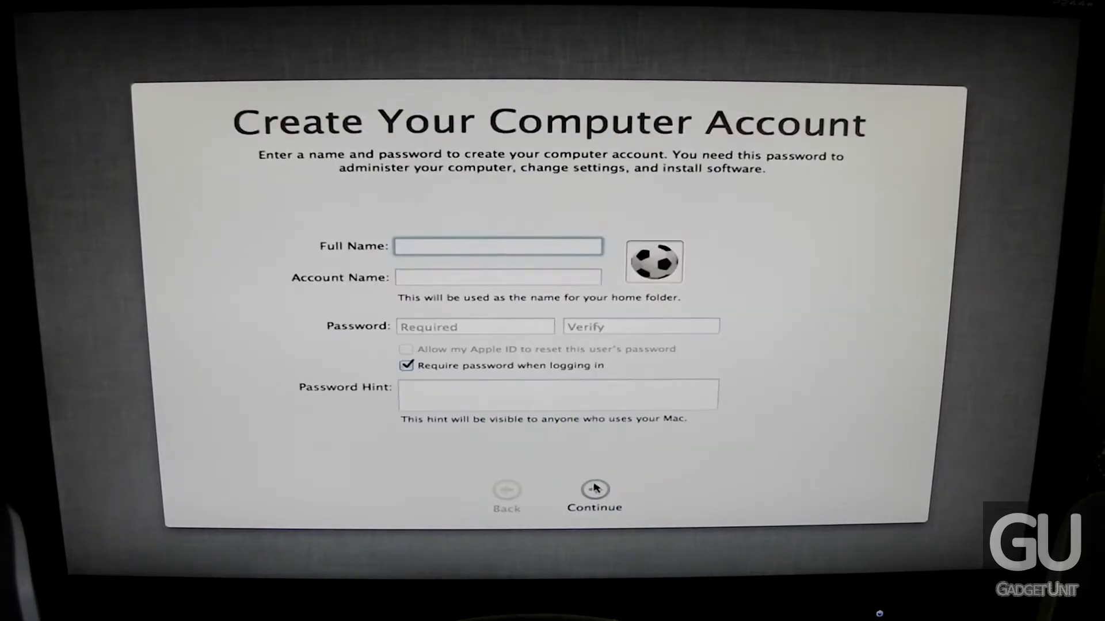
type("Brian")
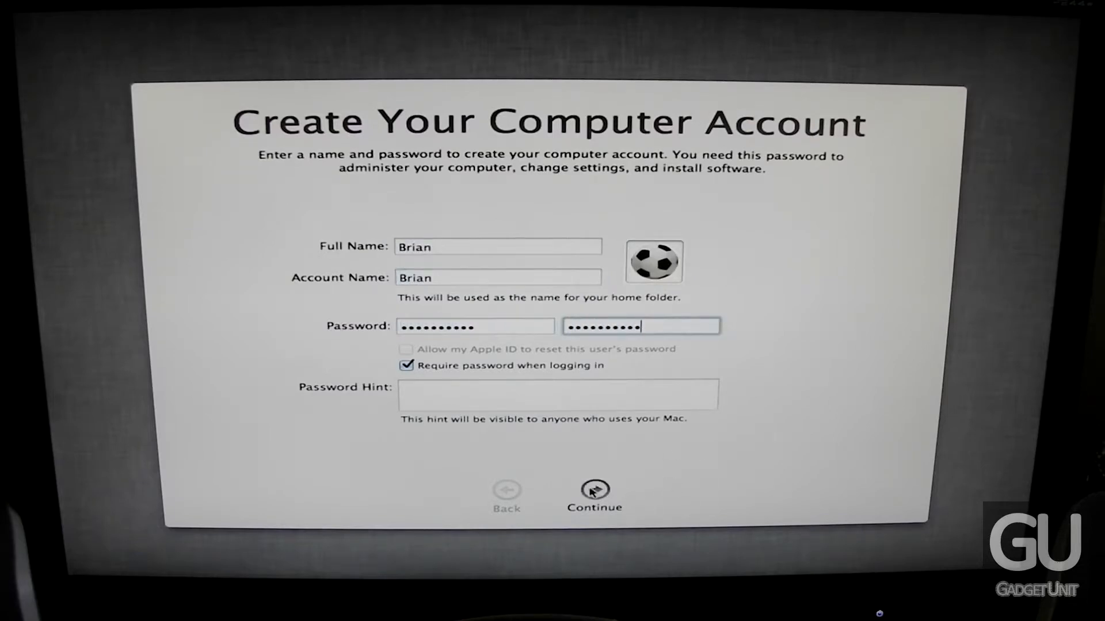
left_click(594, 494)
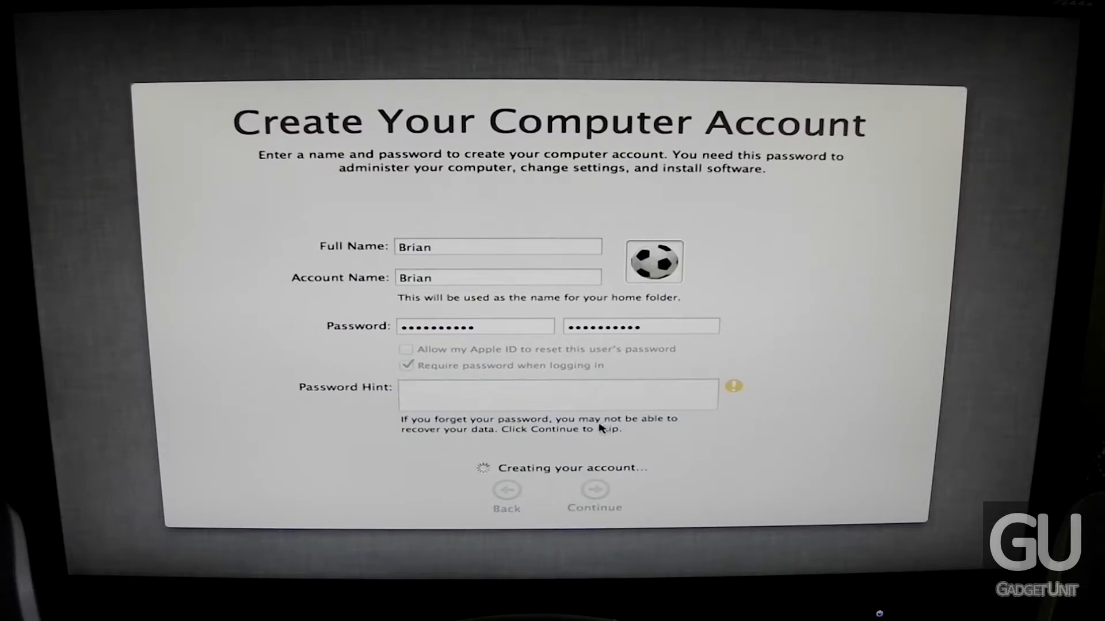
mouse_move(588, 478)
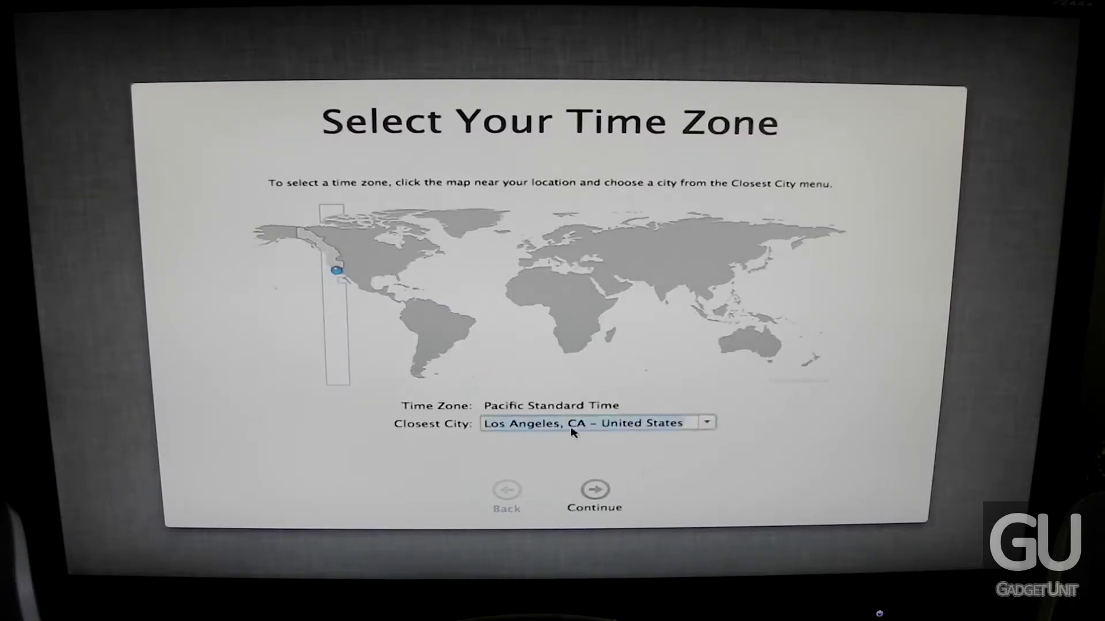
- Set the time zone to Central Standard Time with San Antonio, TX as closest city
type("San Antonio")
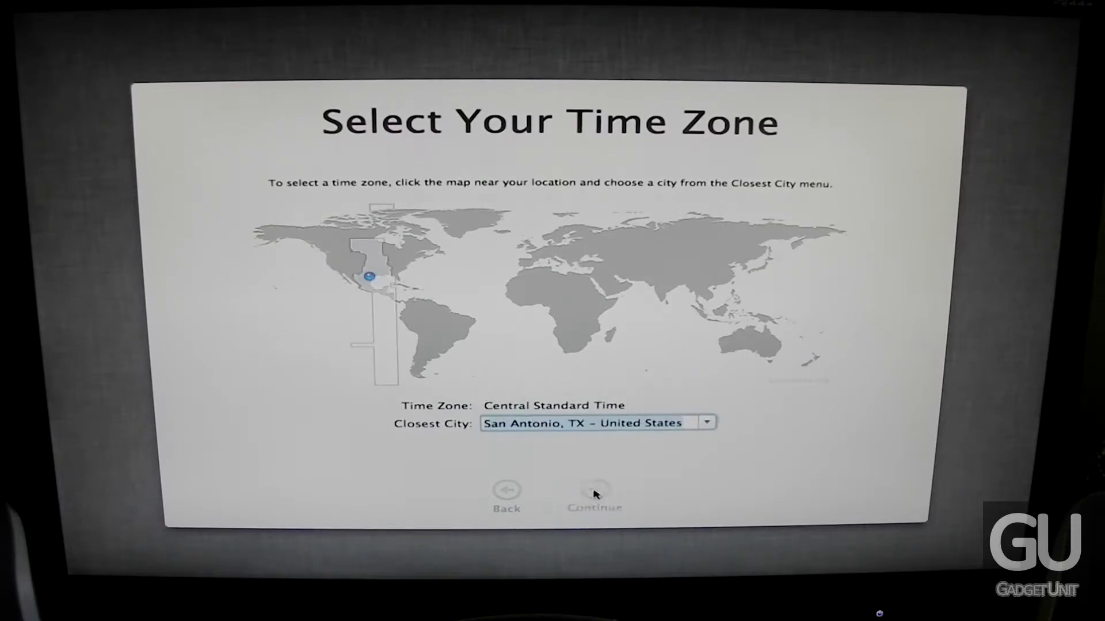
left_click(593, 490)
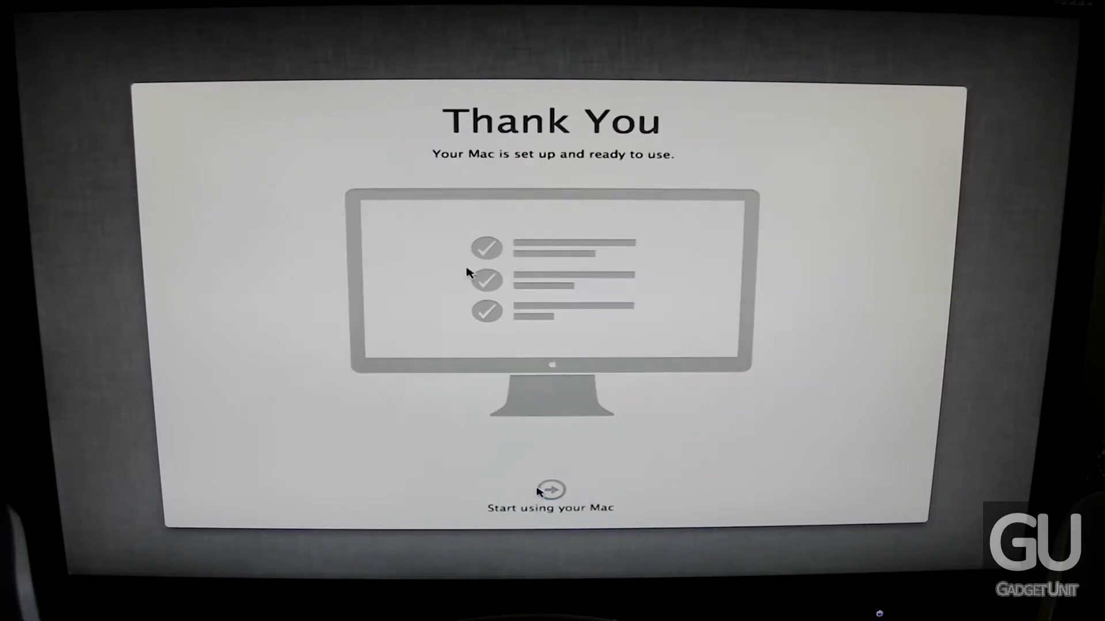
- Start using the Mac and view About This Mac's Displays details showing 1024 × 768 with 64 MB graphics
left_click(550, 490)
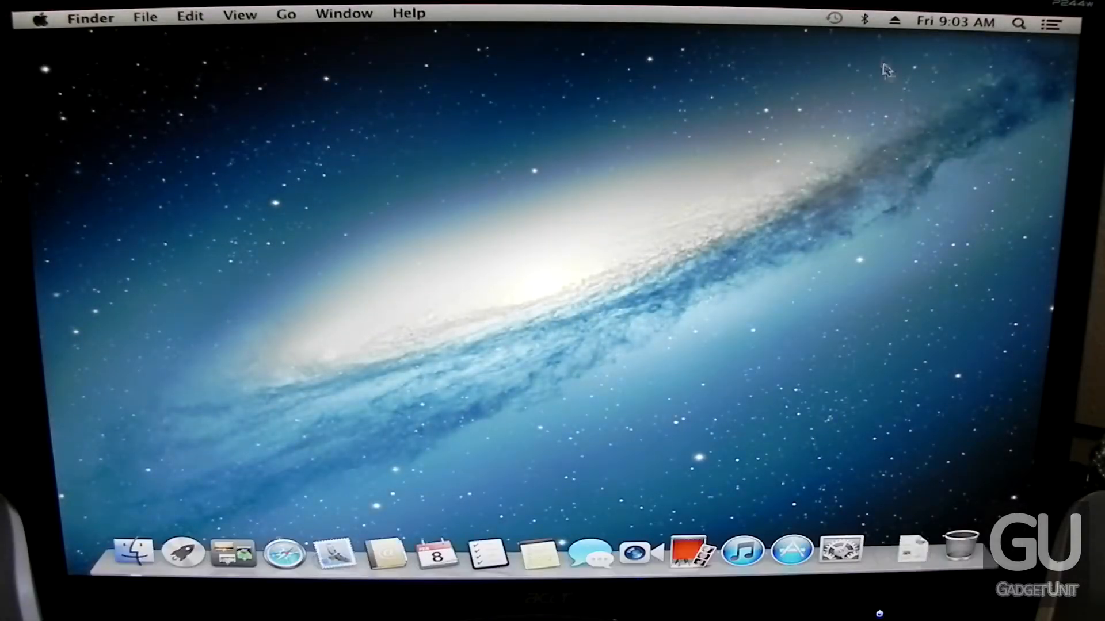
left_click(40, 17)
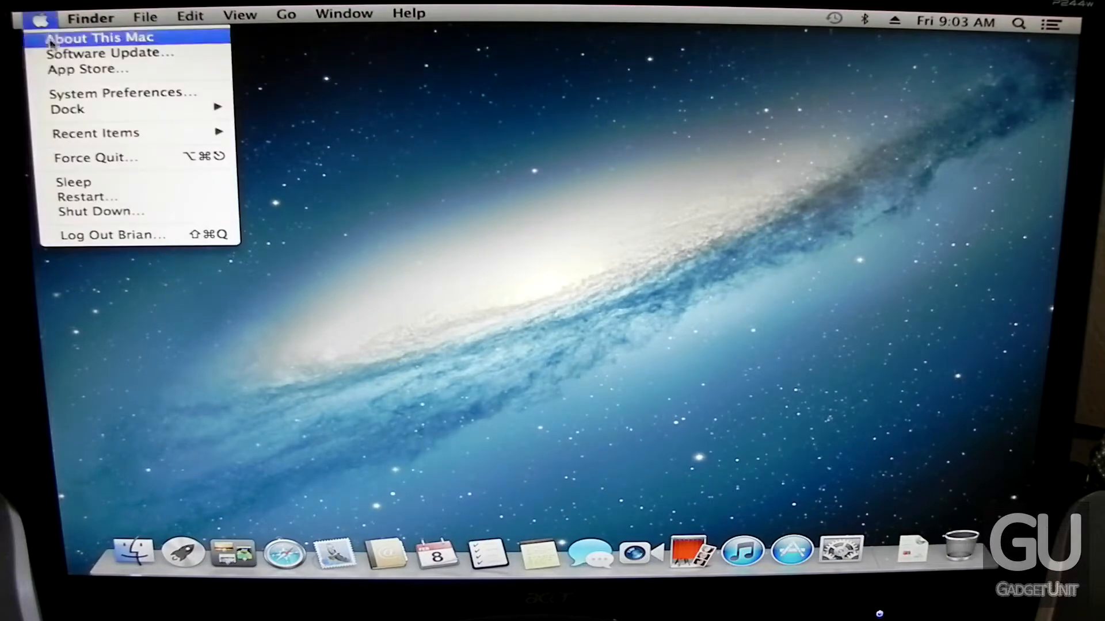
left_click(100, 37)
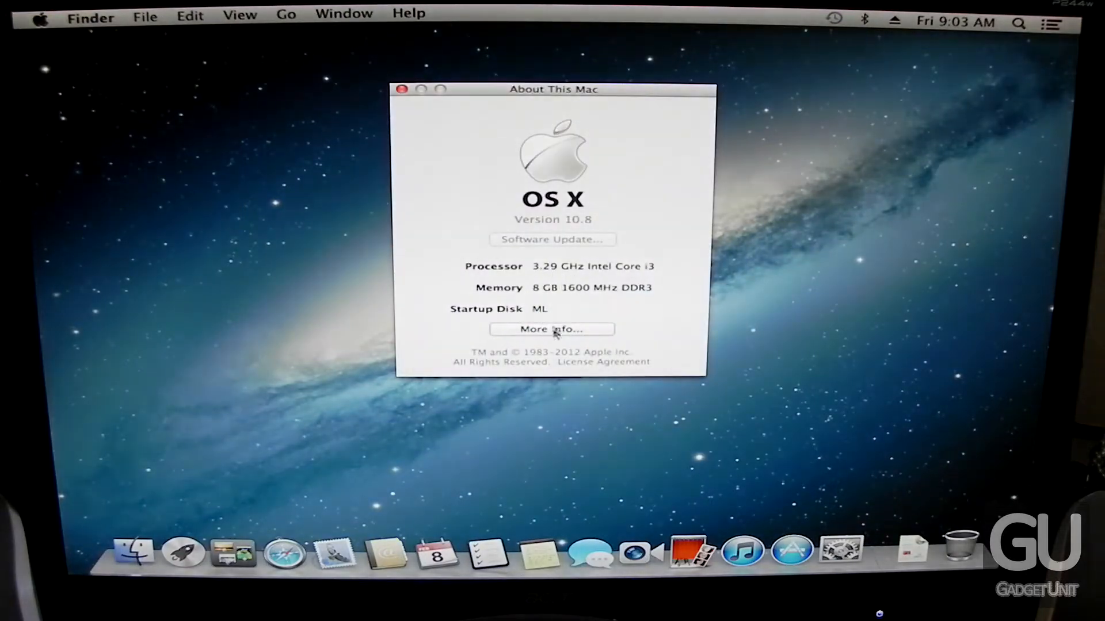
left_click(551, 329)
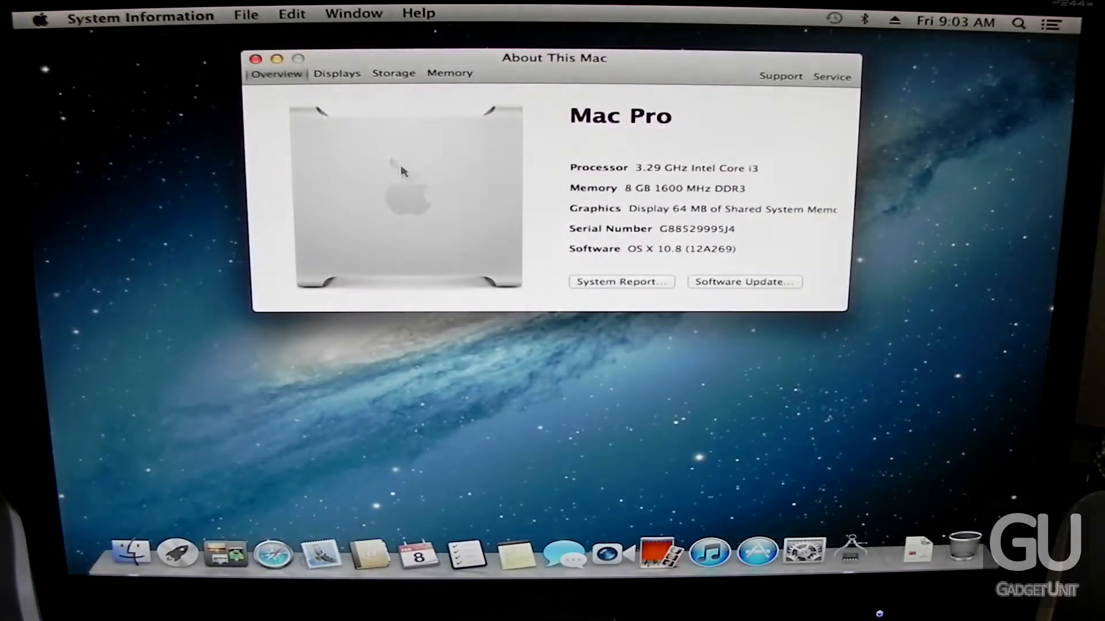
left_click(337, 73)
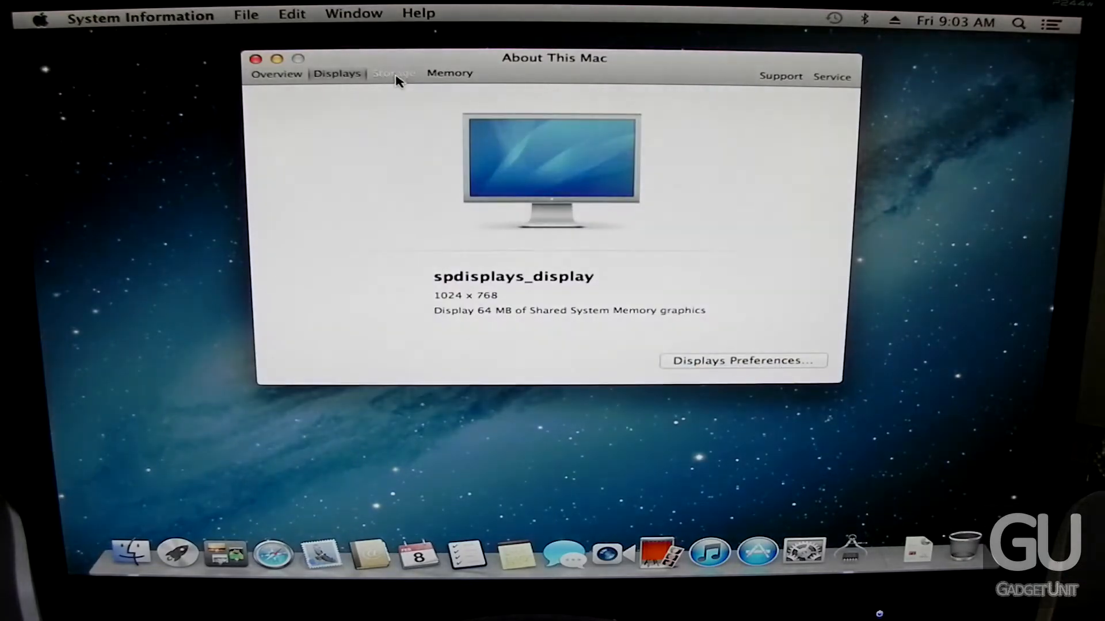
- Check memory, then review Bluetooth, audio and graphics/display details in the full system report
left_click(449, 73)
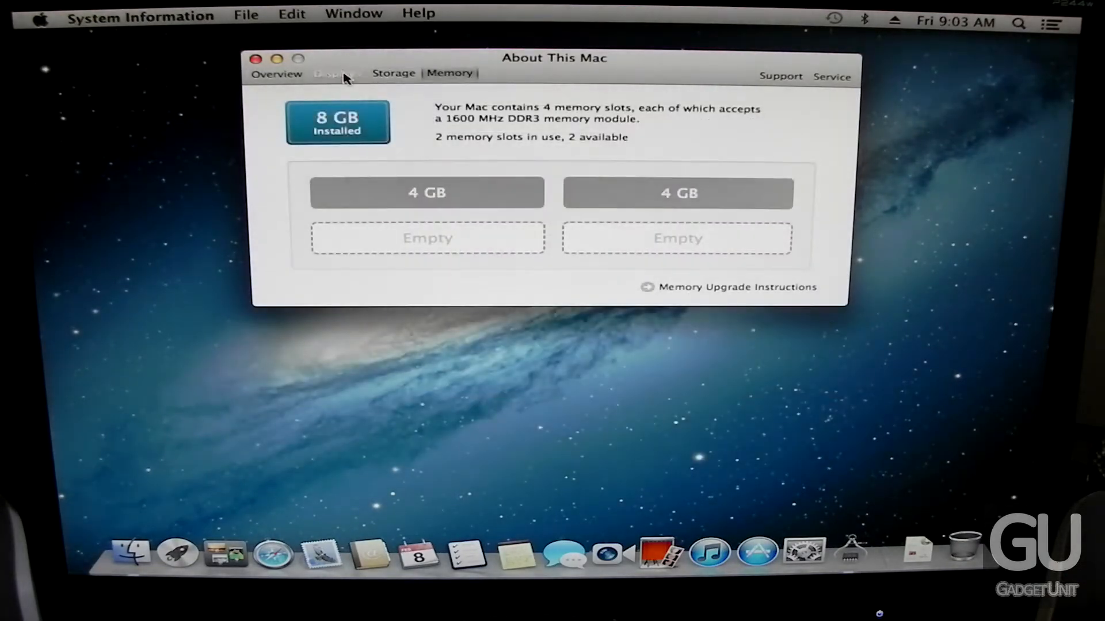
left_click(277, 74)
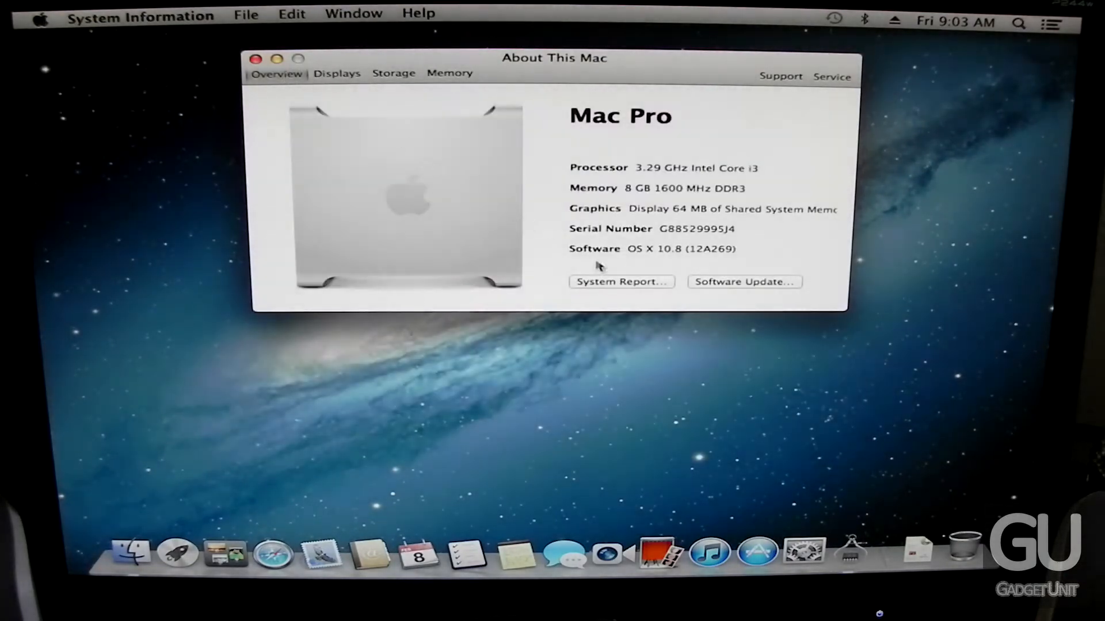
left_click(621, 281)
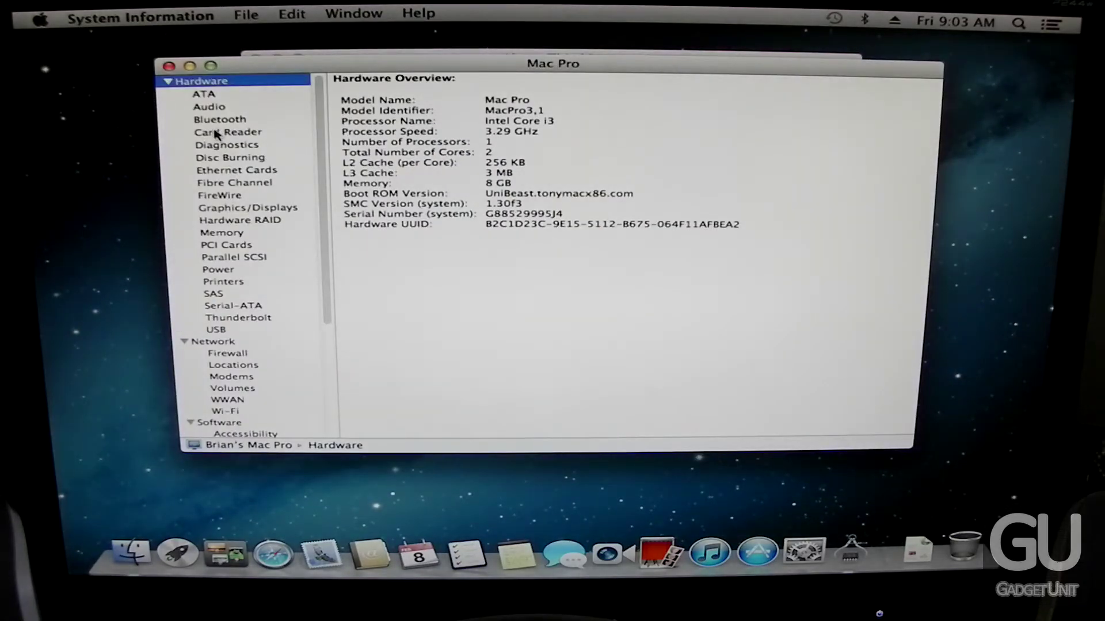
left_click(220, 119)
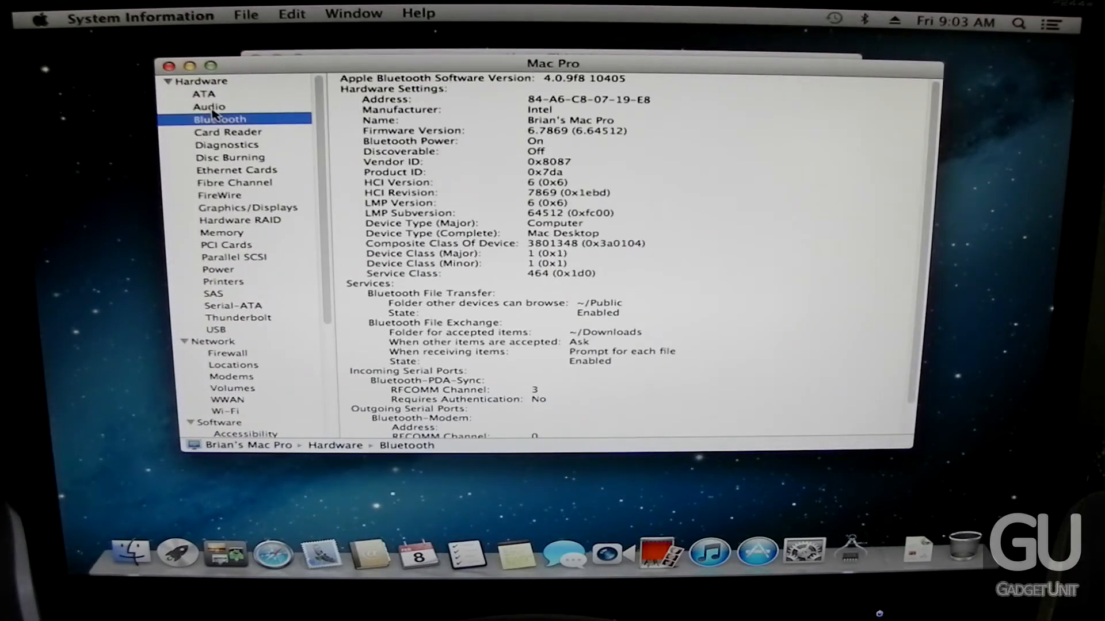
left_click(208, 106)
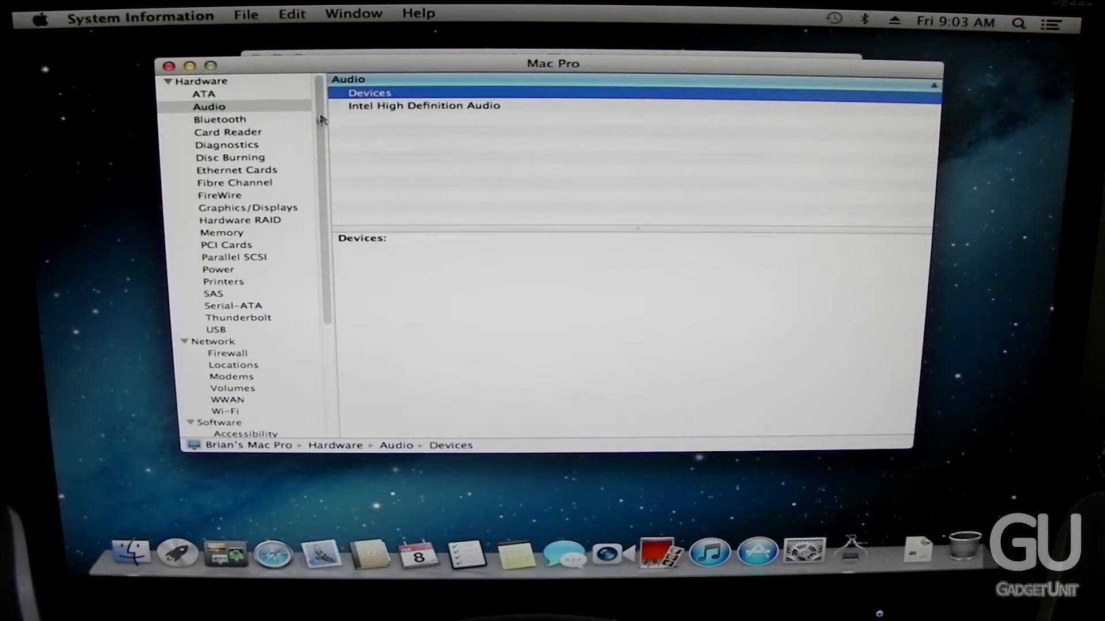
left_click(248, 208)
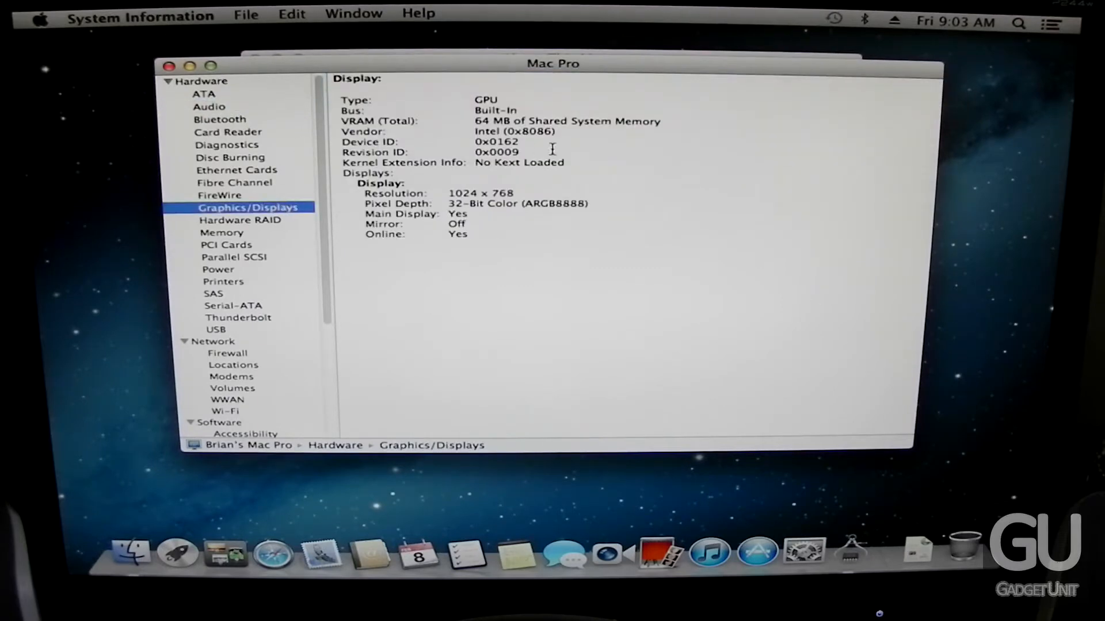
mouse_move(239, 334)
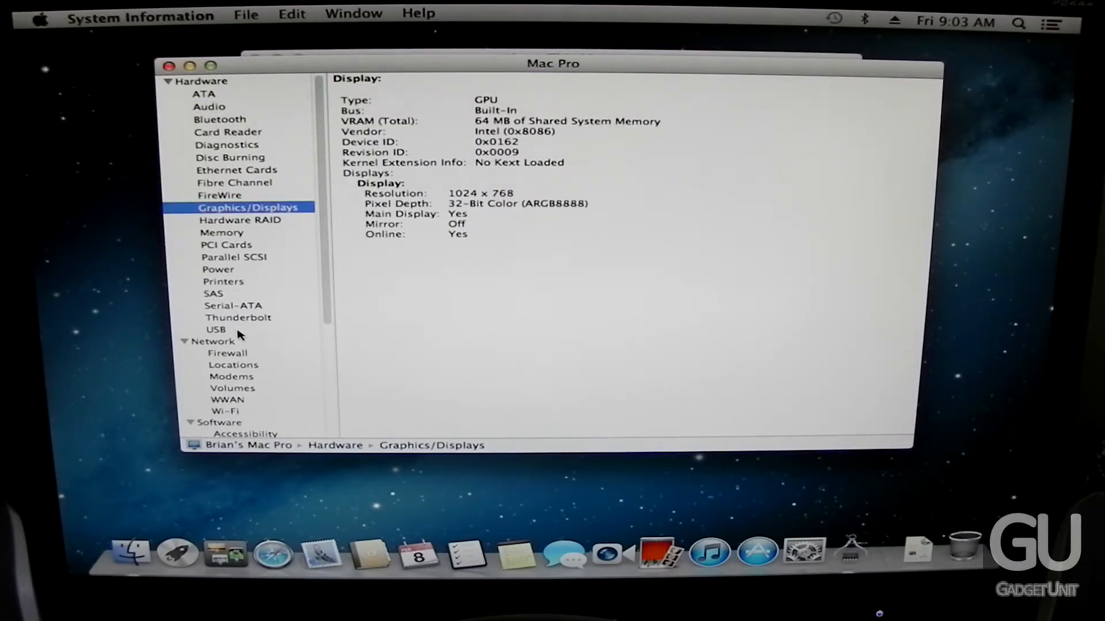
- Inspect the USB 3.0 SuperSpeed bus and the Serial-ATA ST750LX003 drive and AHCI controller details
left_click(215, 330)
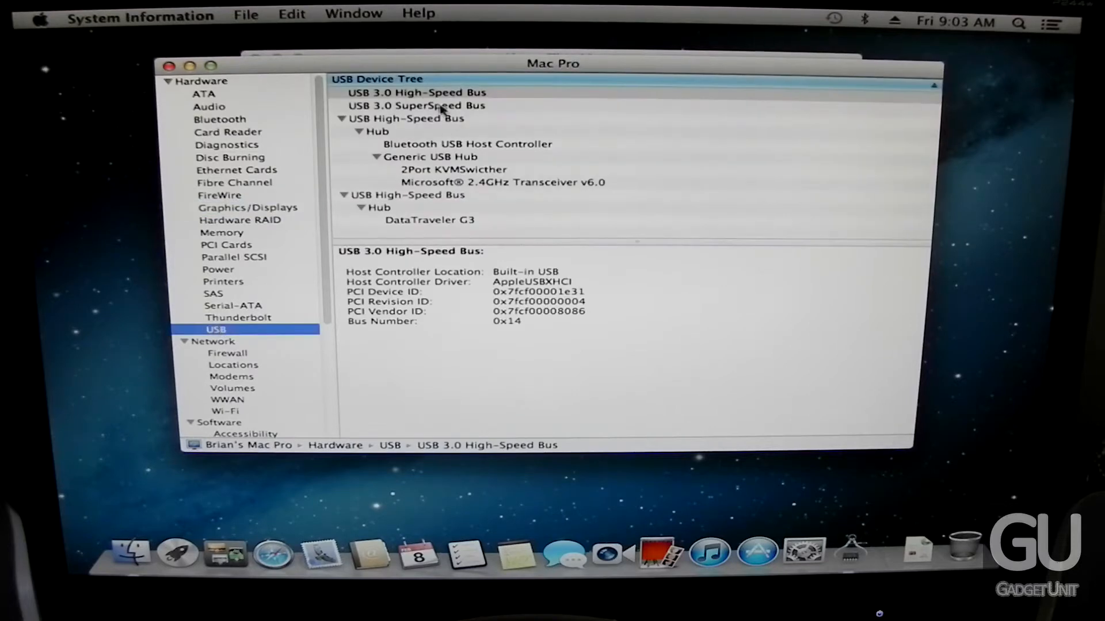
left_click(416, 105)
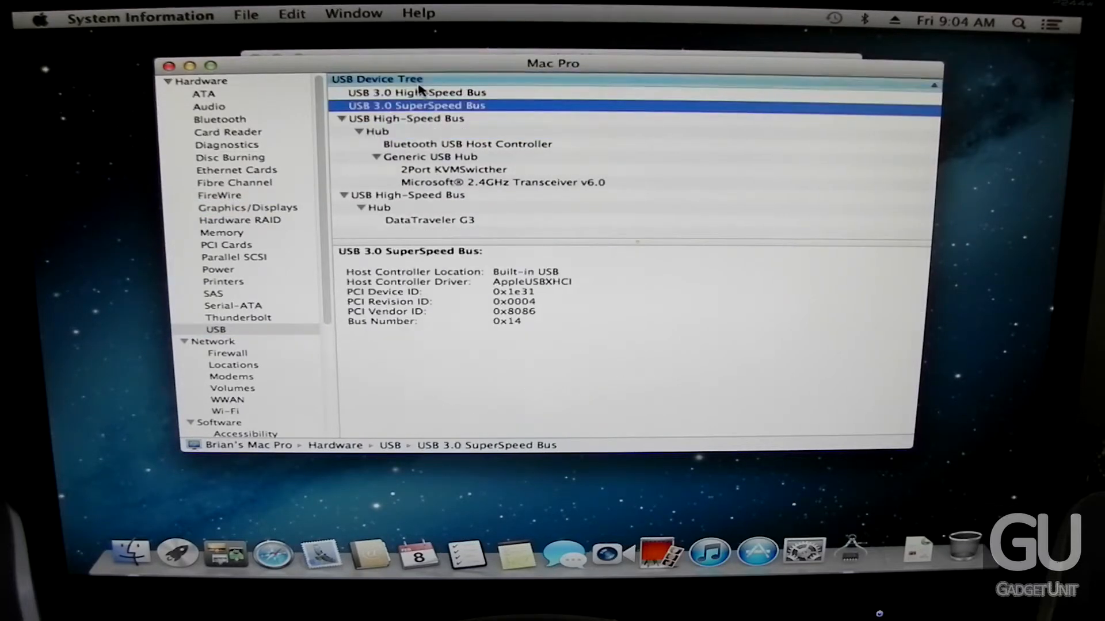
left_click(233, 305)
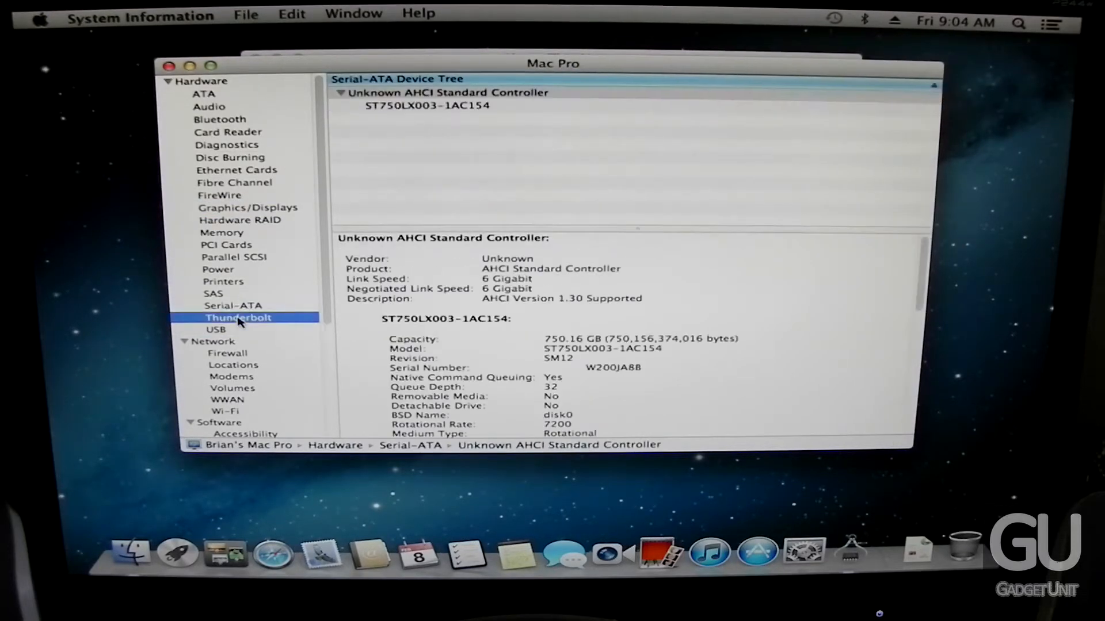
left_click(427, 106)
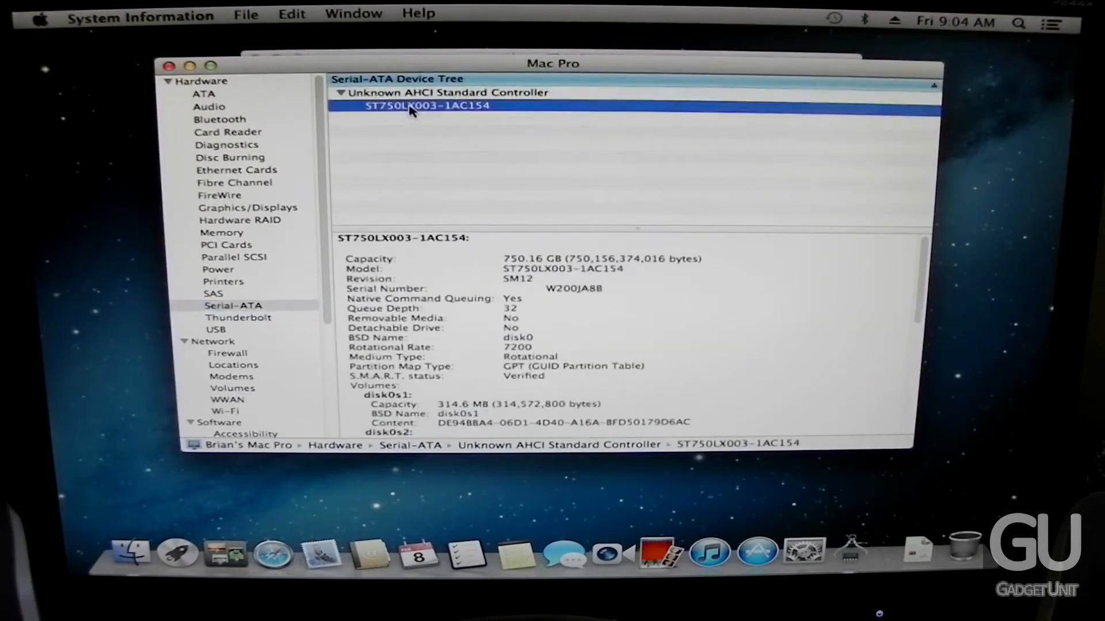
scroll("down", 3)
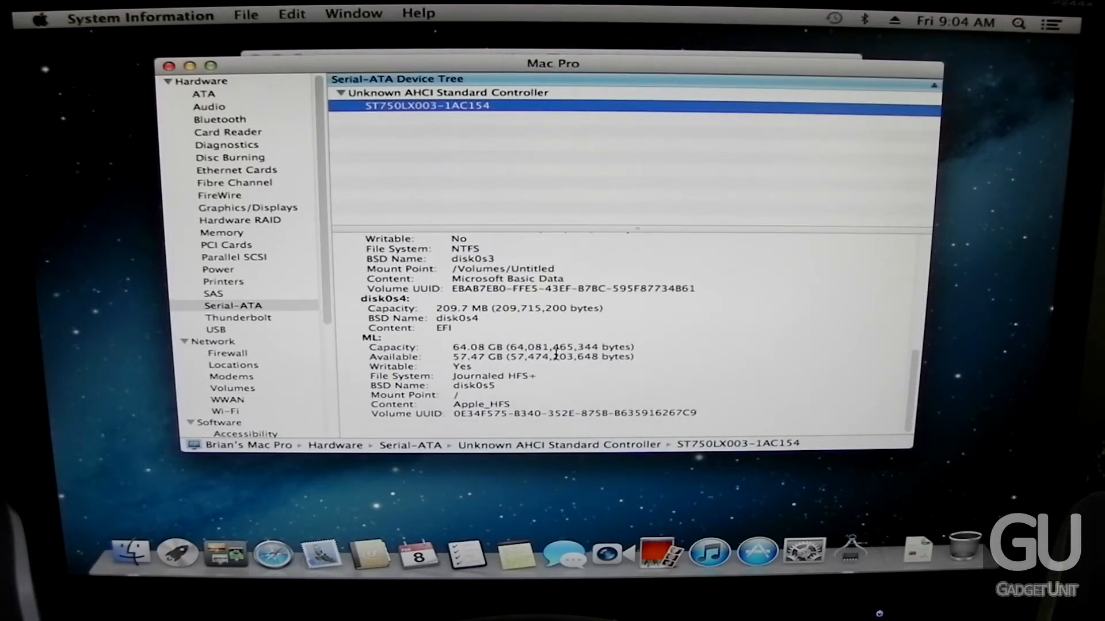
left_click(448, 92)
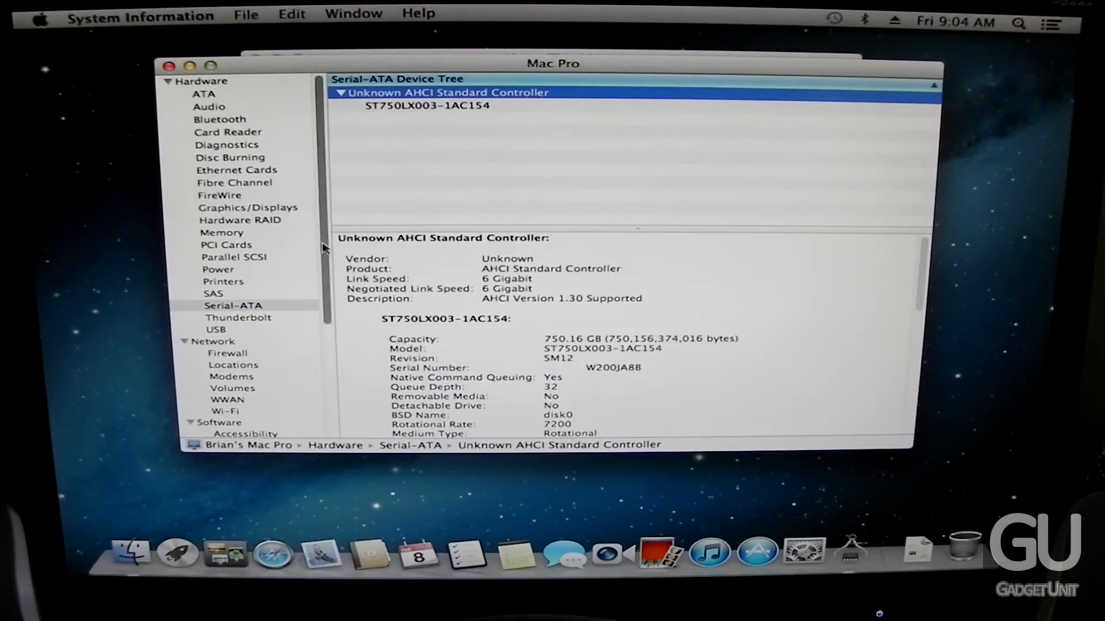
left_click(170, 65)
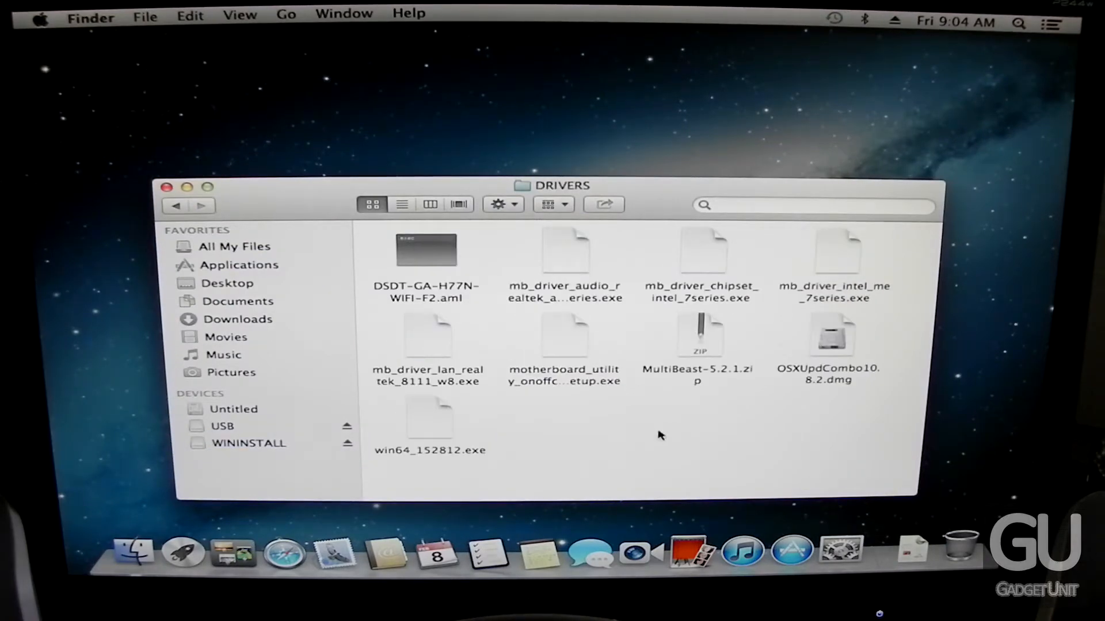
mouse_move(707, 343)
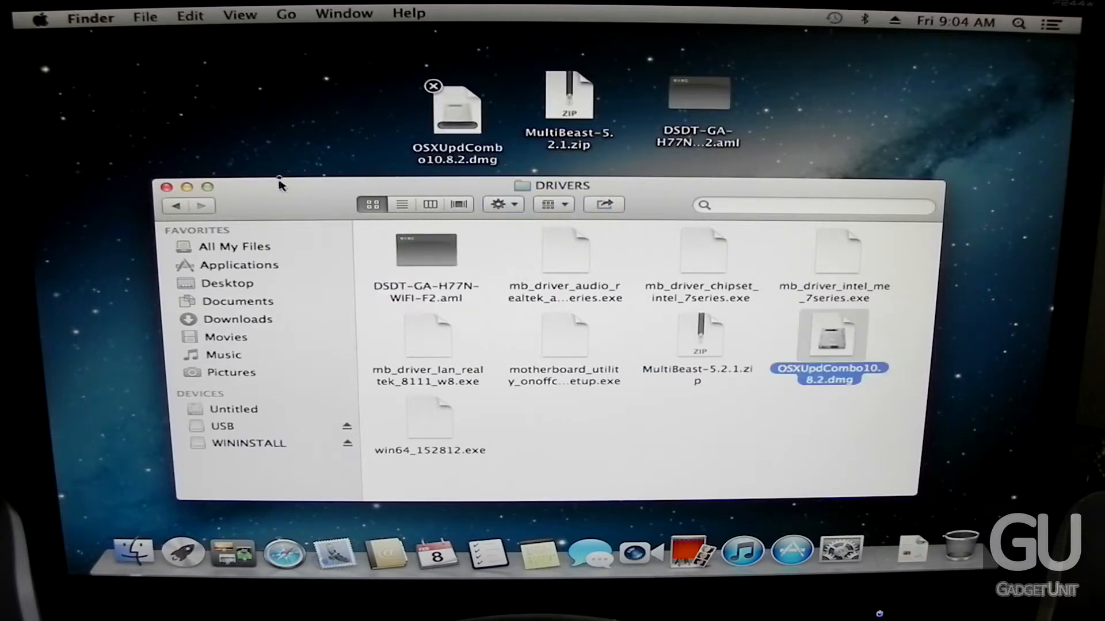
- Close the DRIVERS window and open the MultiBeast archive from the desktop
left_click(167, 187)
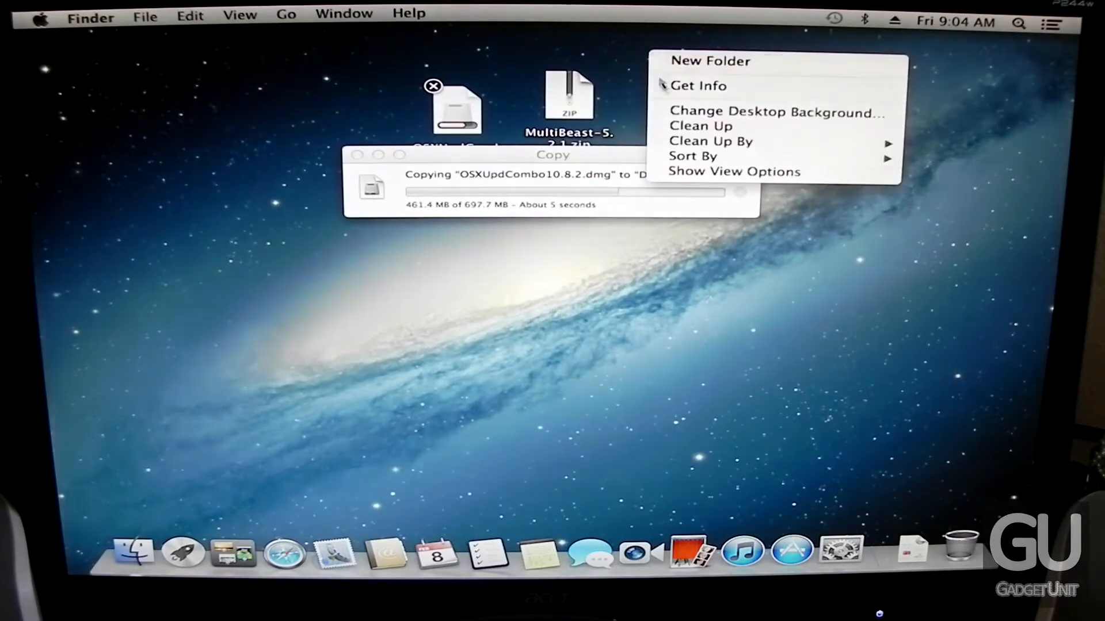
left_click(362, 67)
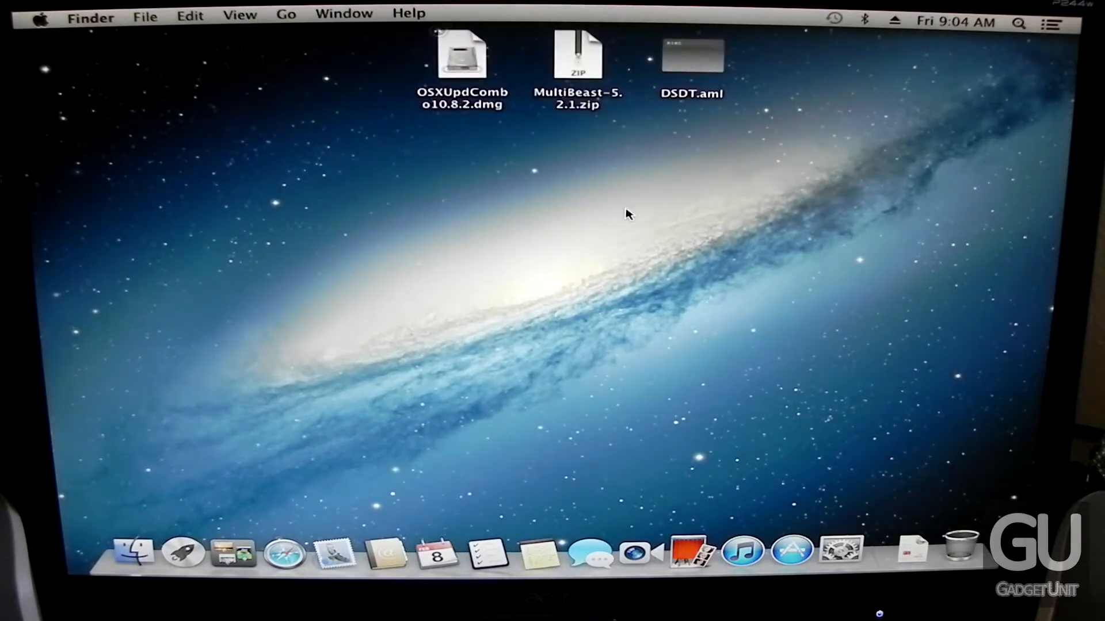
mouse_move(541, 102)
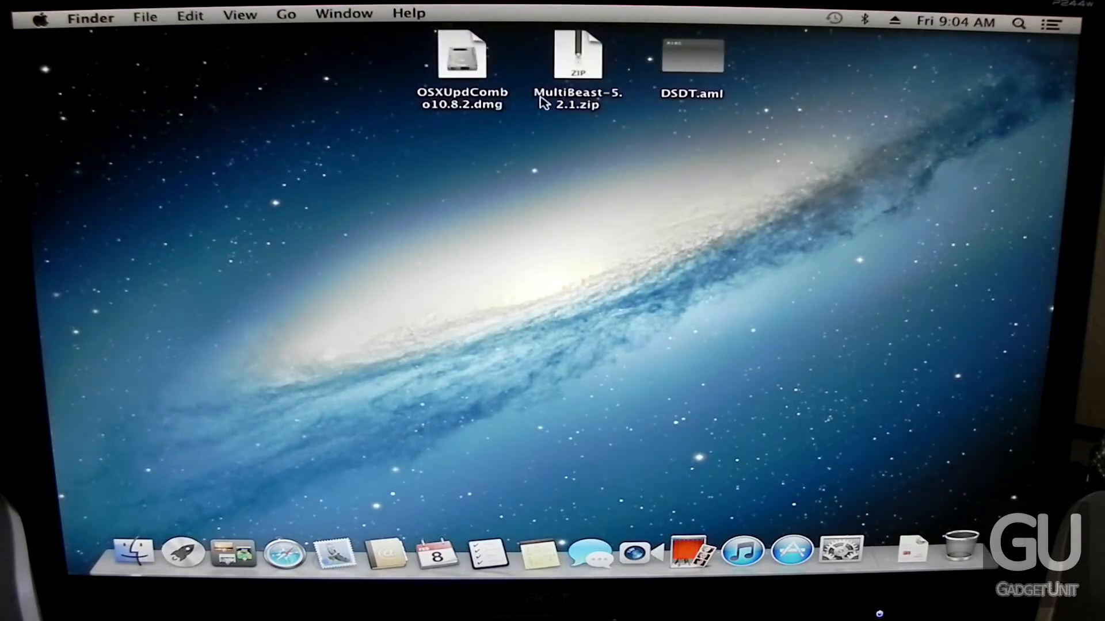
double_click(462, 54)
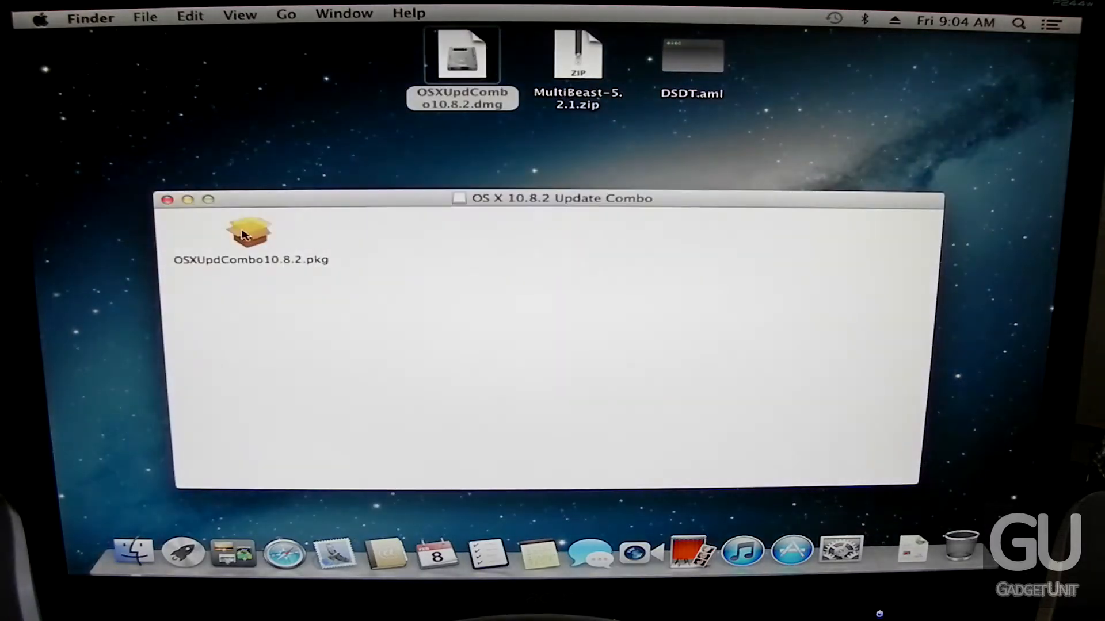
- Run the OSXUpdCombo10.8.2 package through license and install on ML, then extract the MultiBeast archive
double_click(249, 234)
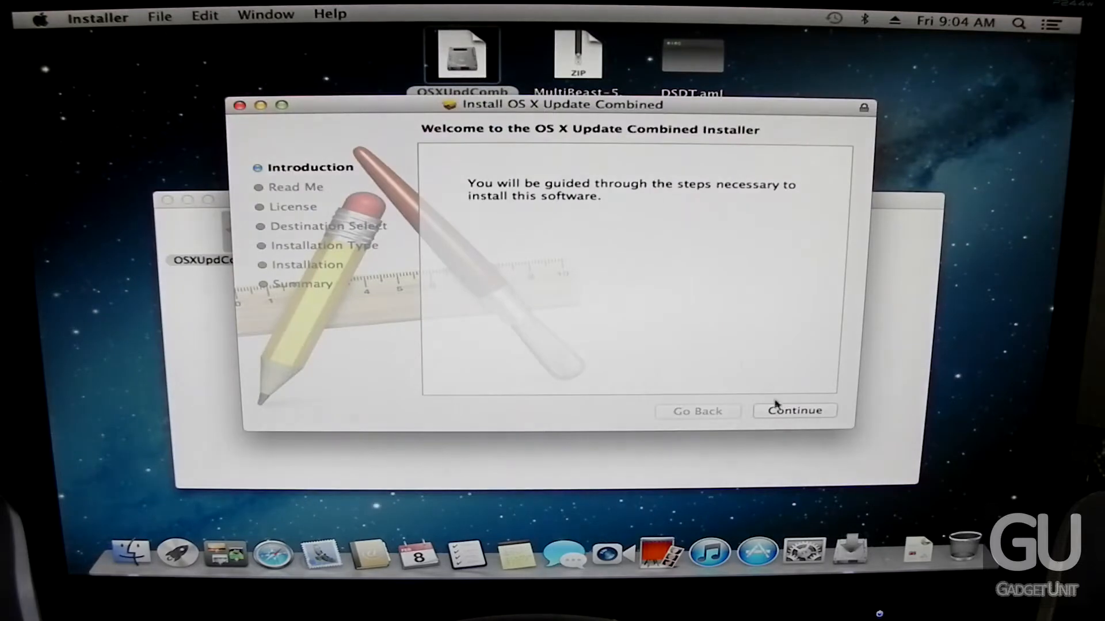
left_click(794, 411)
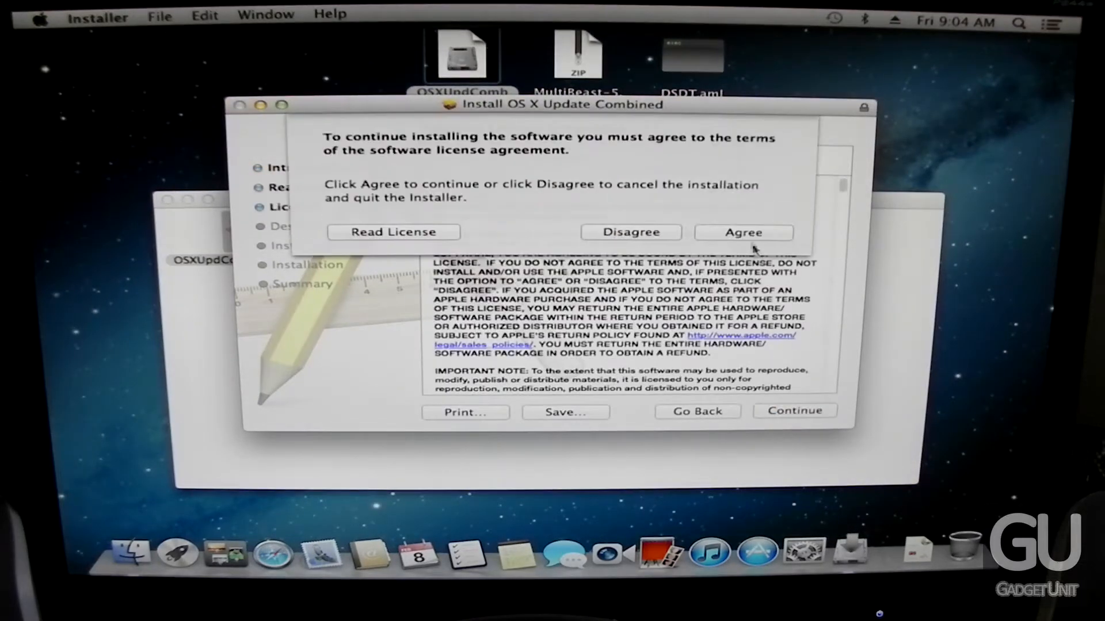
left_click(743, 233)
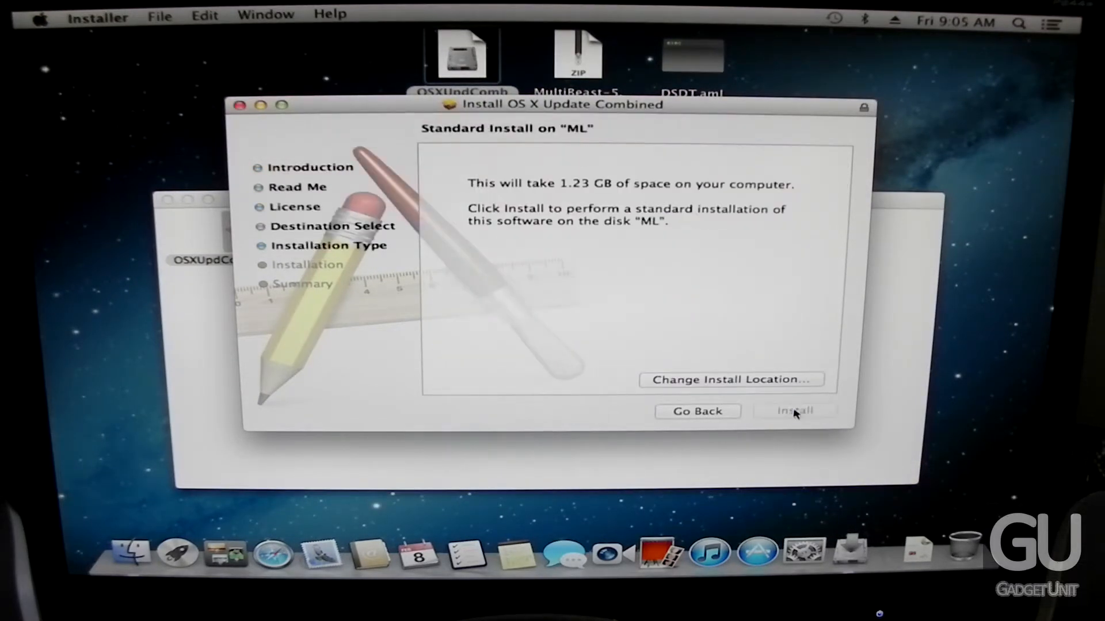
left_click(794, 411)
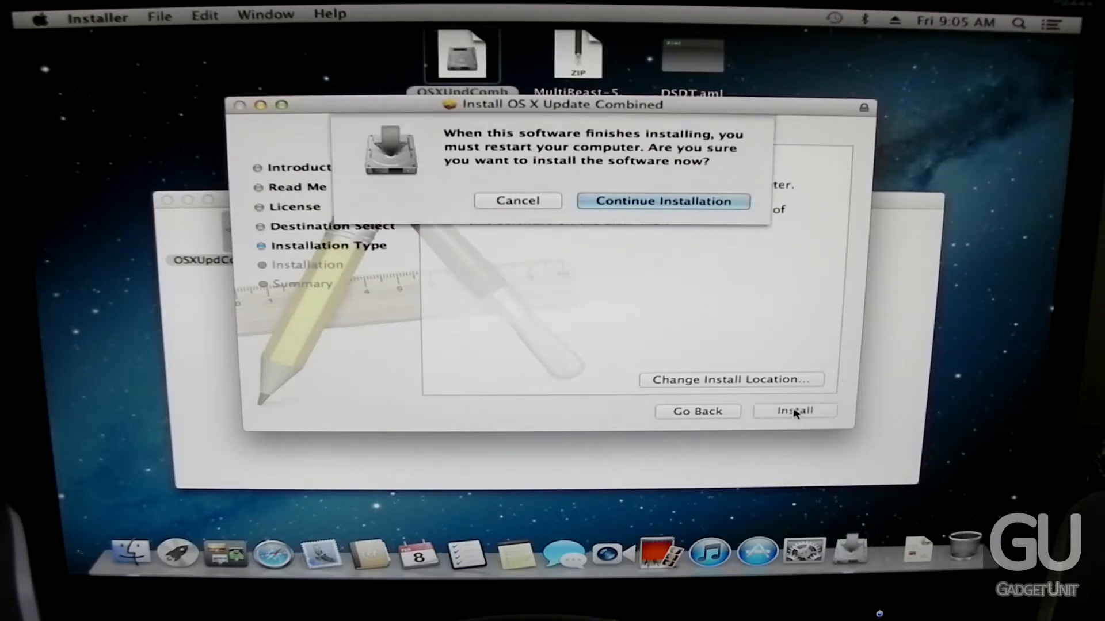
left_click(662, 200)
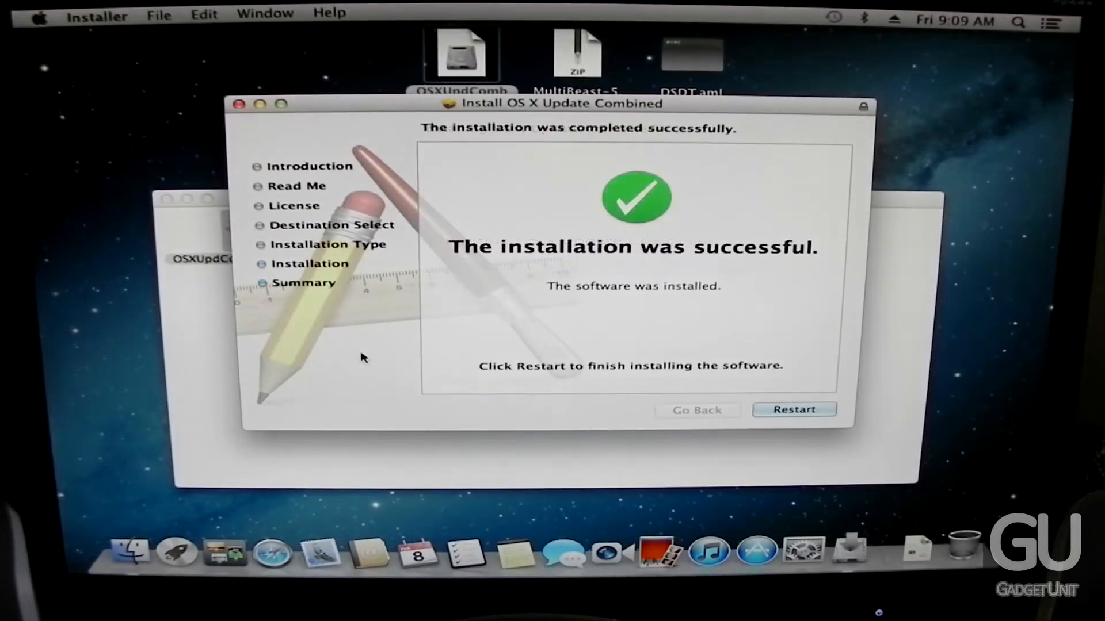
mouse_move(392, 236)
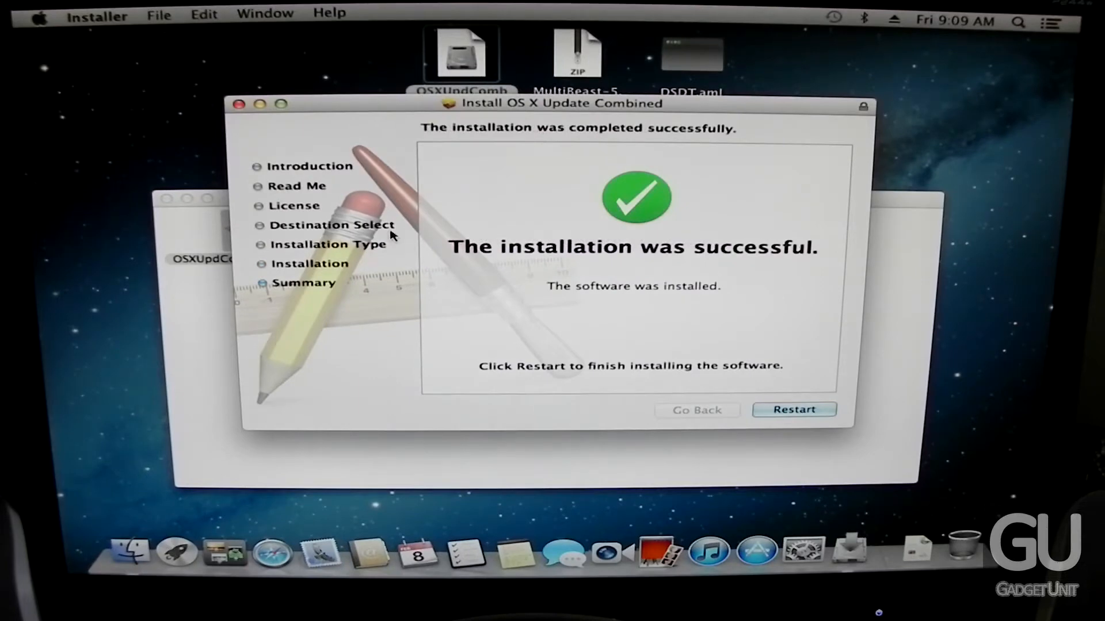
mouse_move(581, 107)
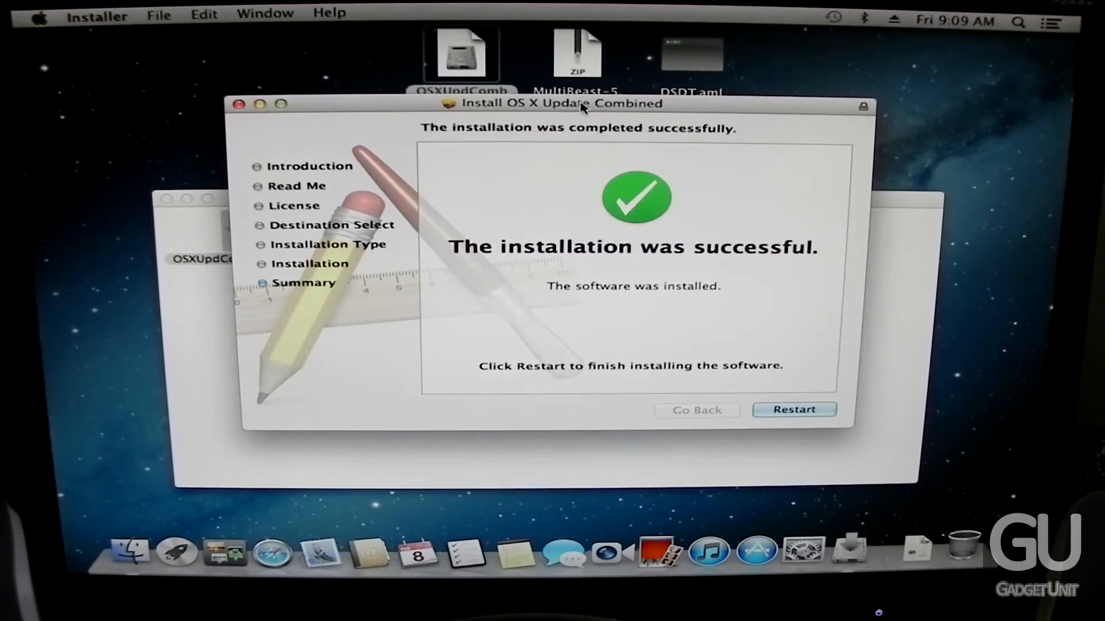
double_click(577, 53)
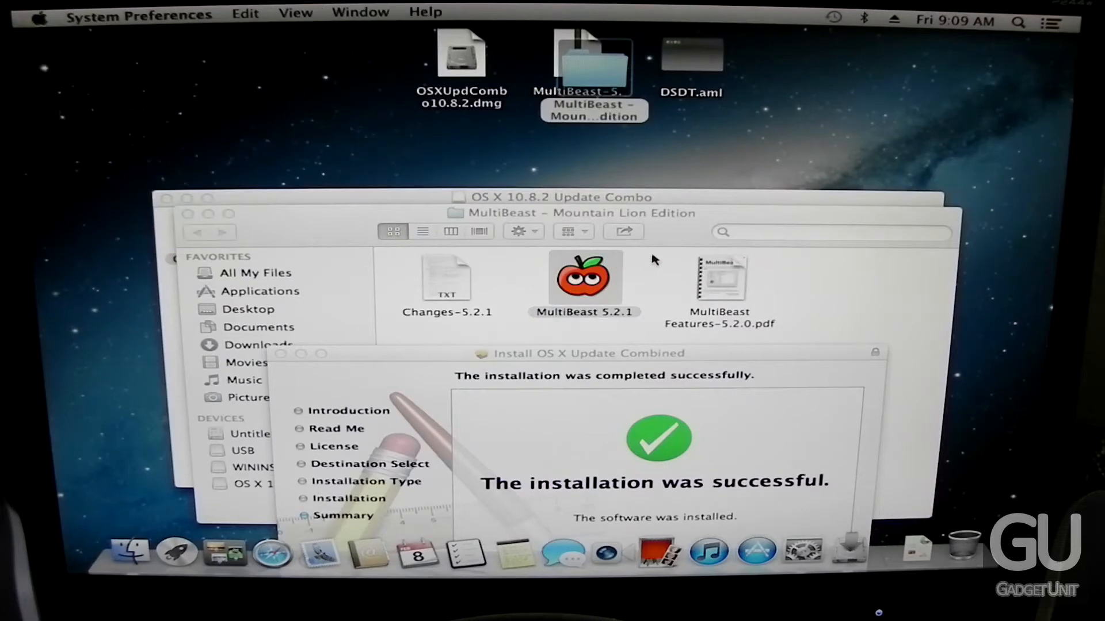
- Unlock Security & Privacy with the admin password and allow apps downloaded from Anywhere
left_click(678, 155)
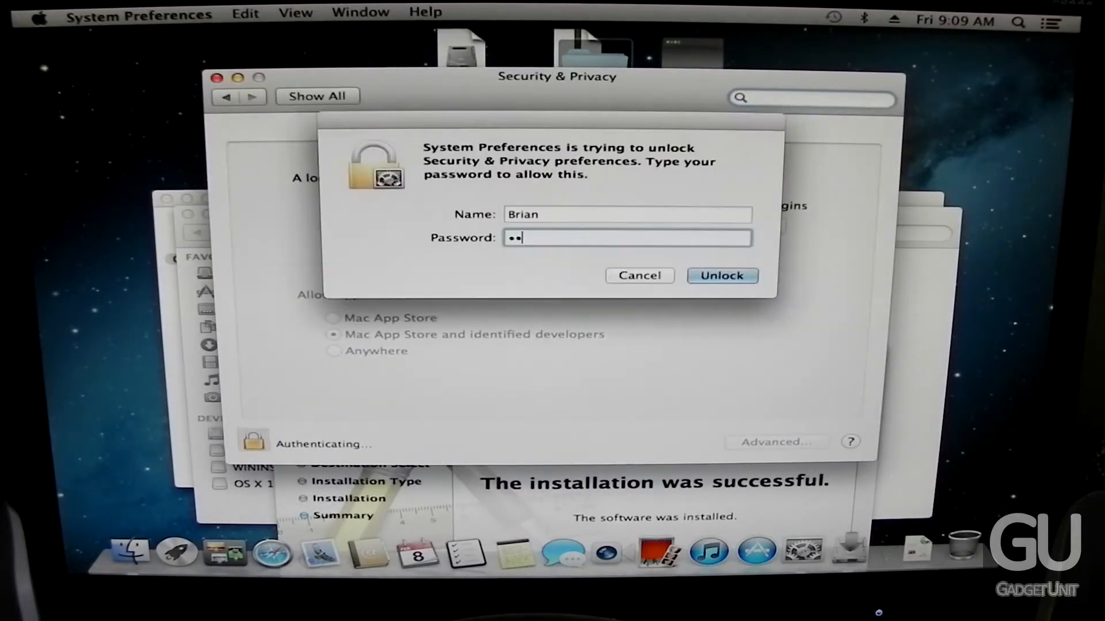
left_click(721, 275)
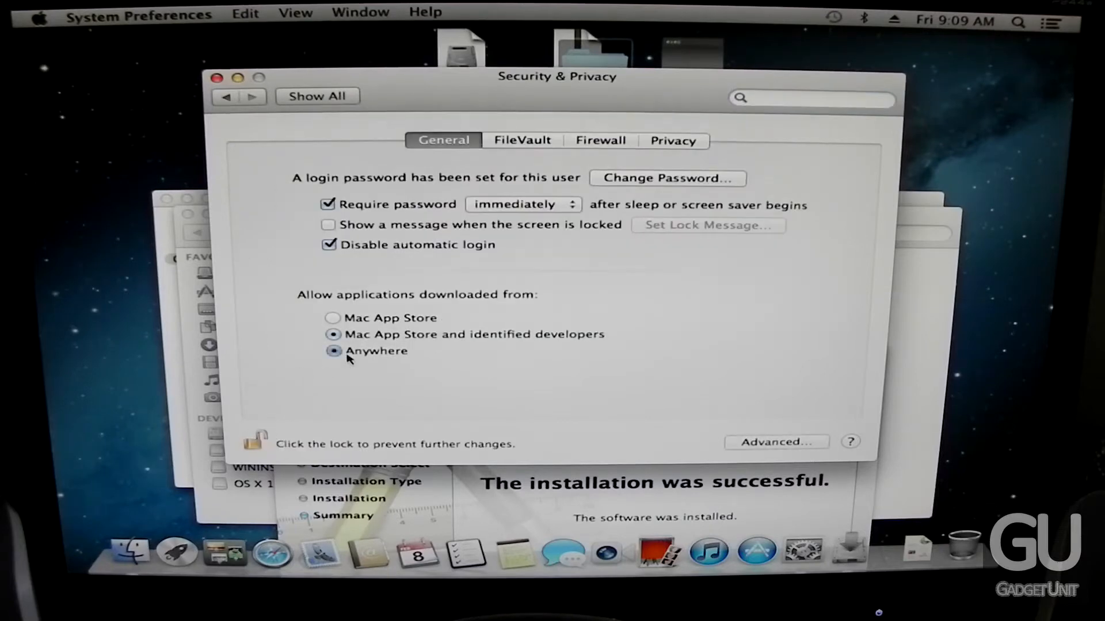
left_click(255, 442)
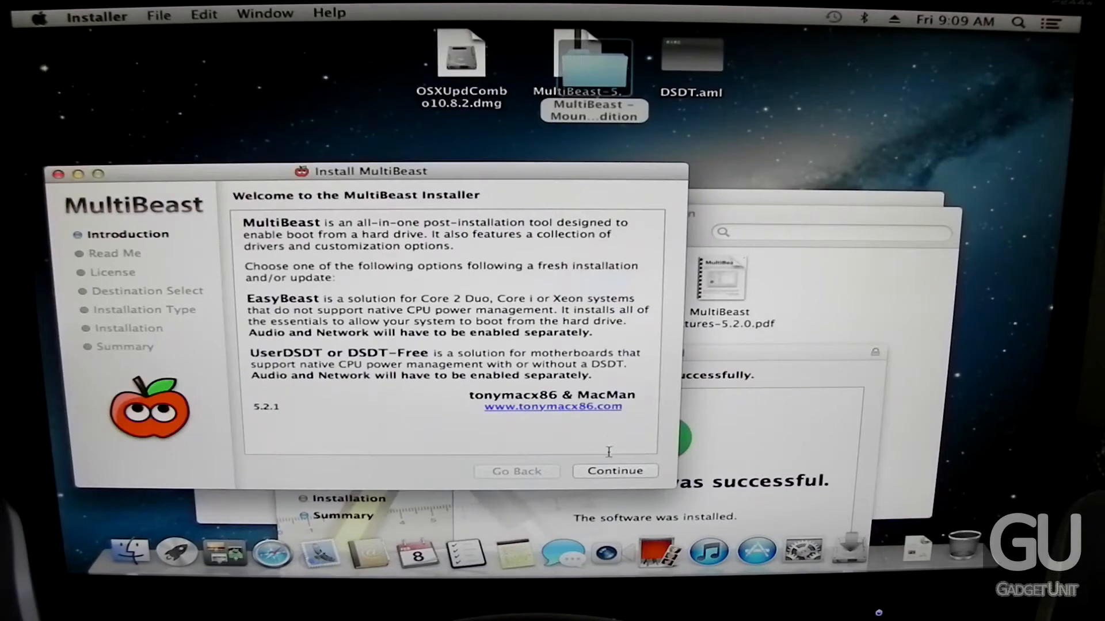
- Pass the MultiBeast introduction and license and include the UserDSDT package
left_click(613, 470)
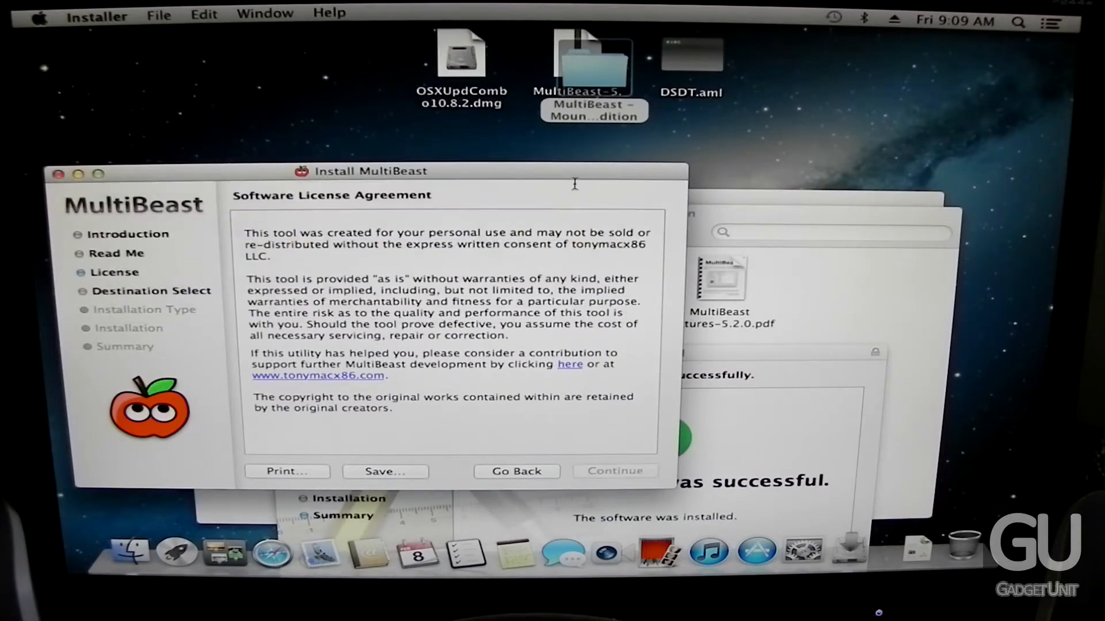
left_click(614, 471)
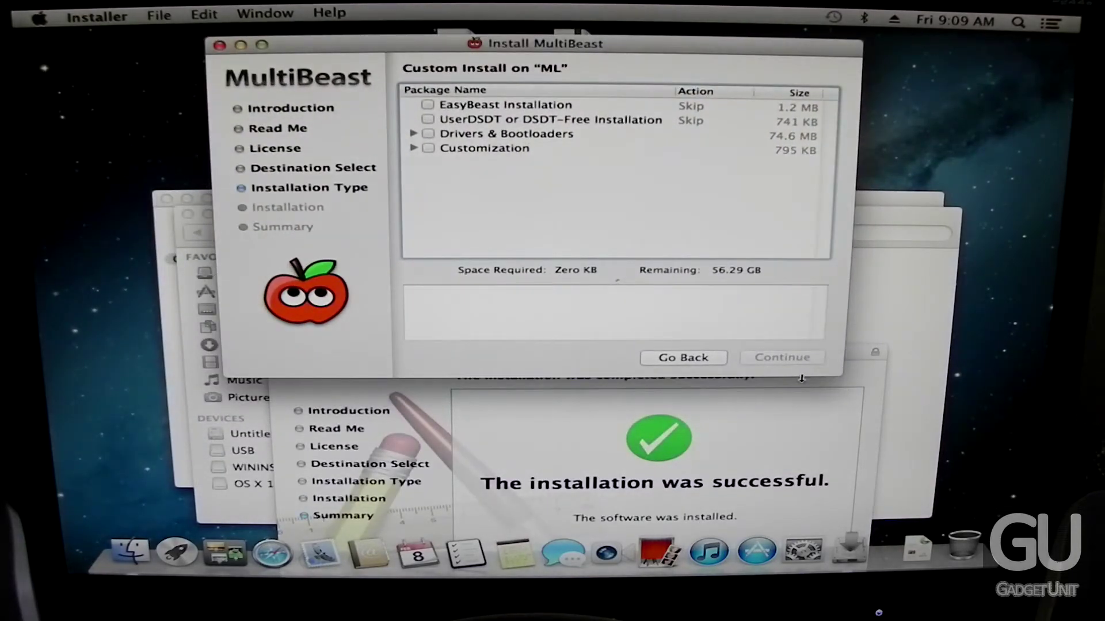
left_click(550, 120)
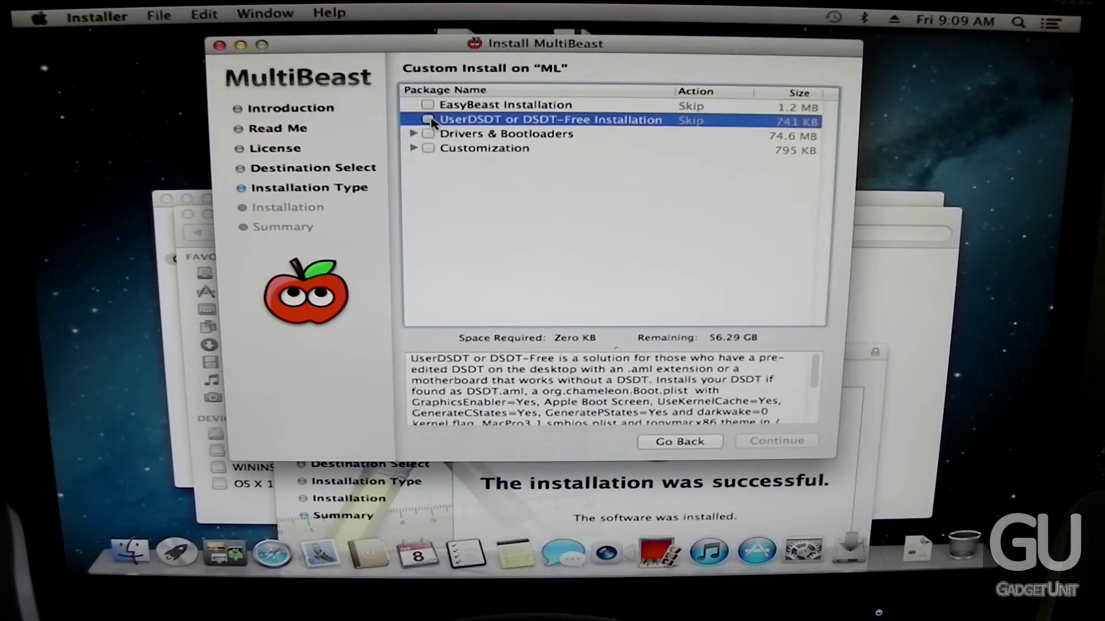
left_click(428, 120)
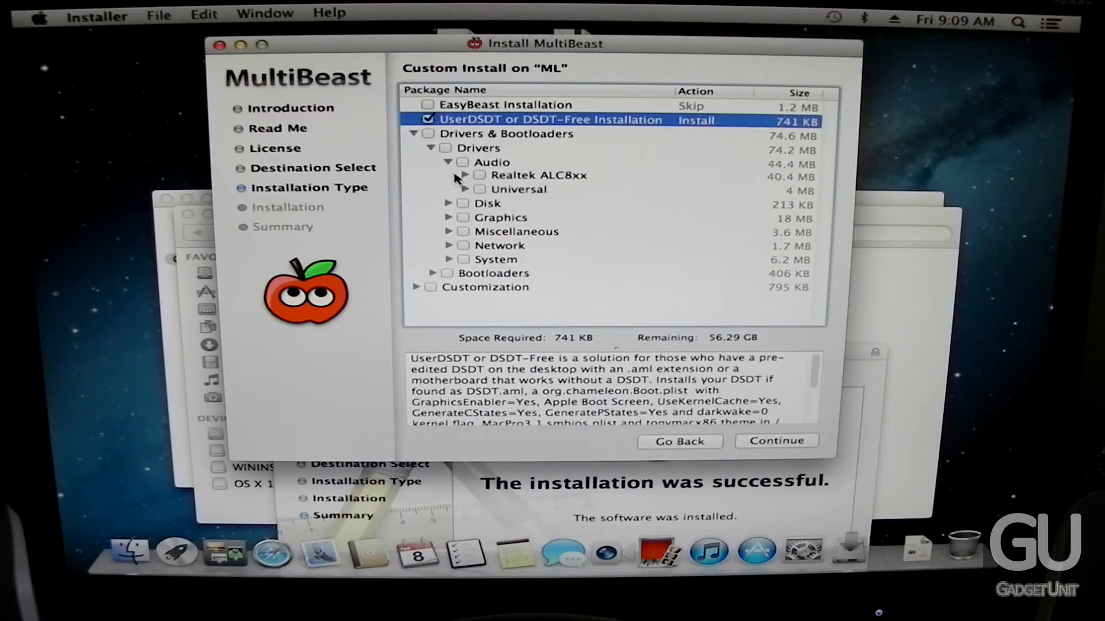
- Add the matching Realtek audio driver and bootloaders, then install the chosen MultiBeast packages
left_click(457, 174)
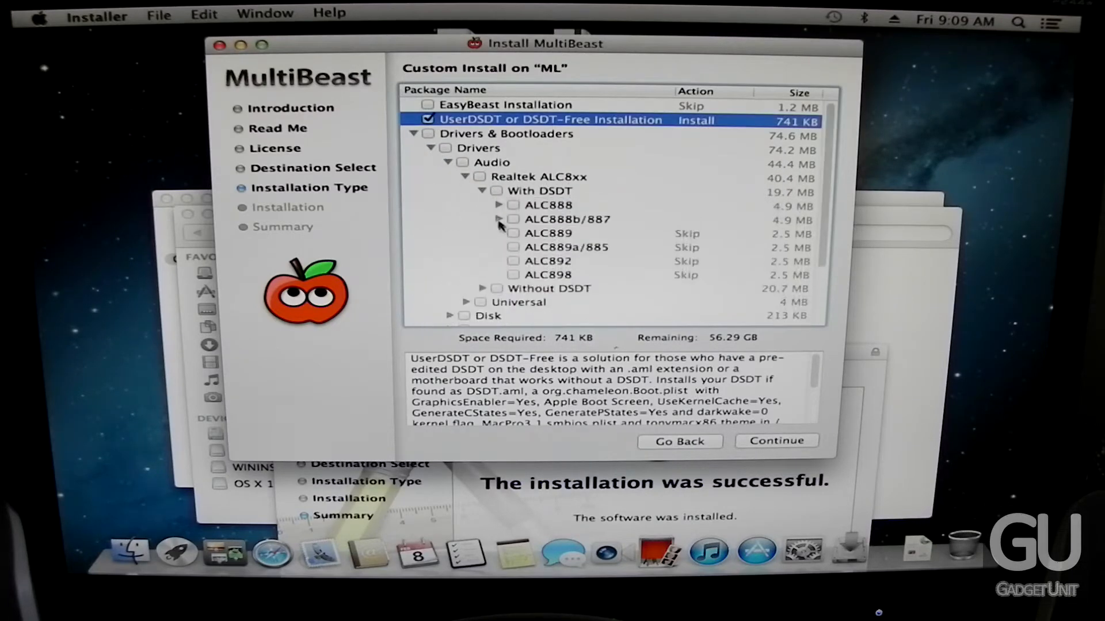
left_click(433, 148)
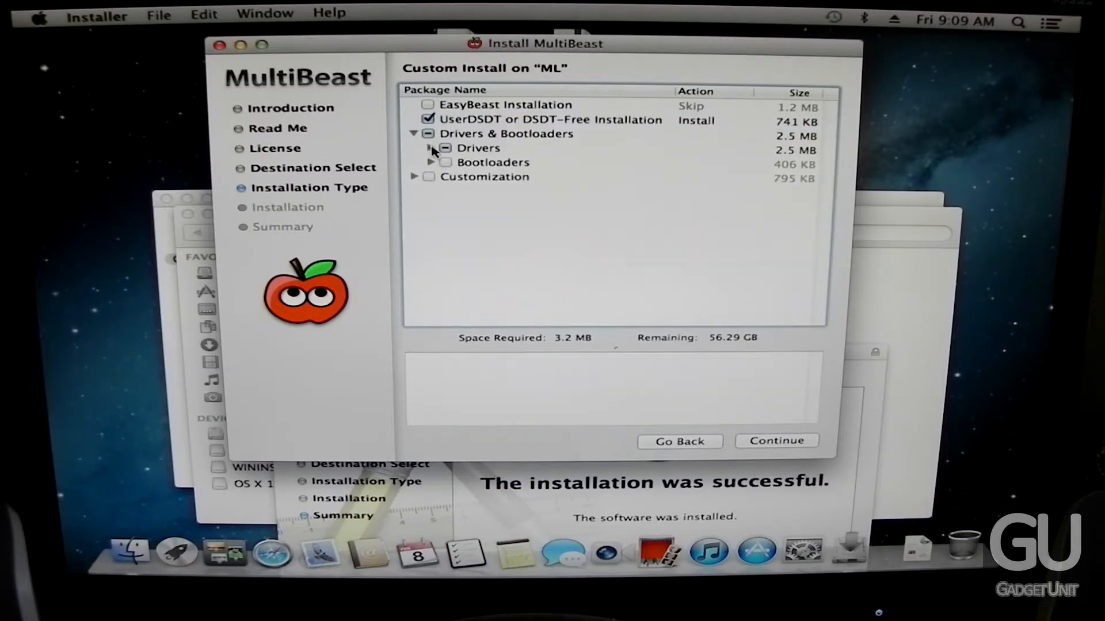
left_click(446, 162)
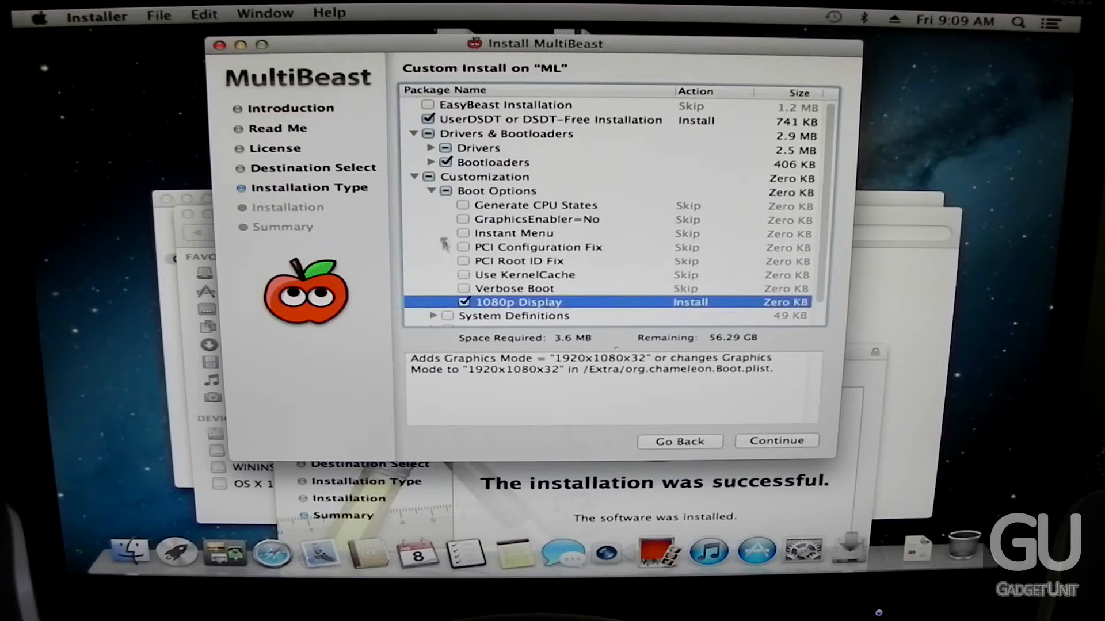
left_click(776, 441)
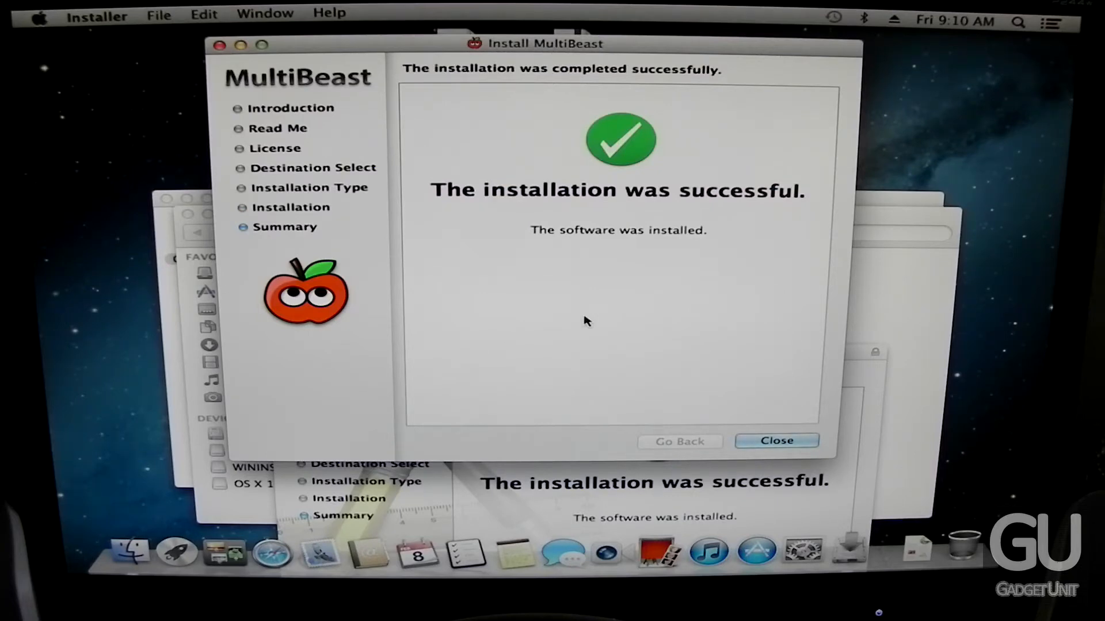
mouse_move(782, 428)
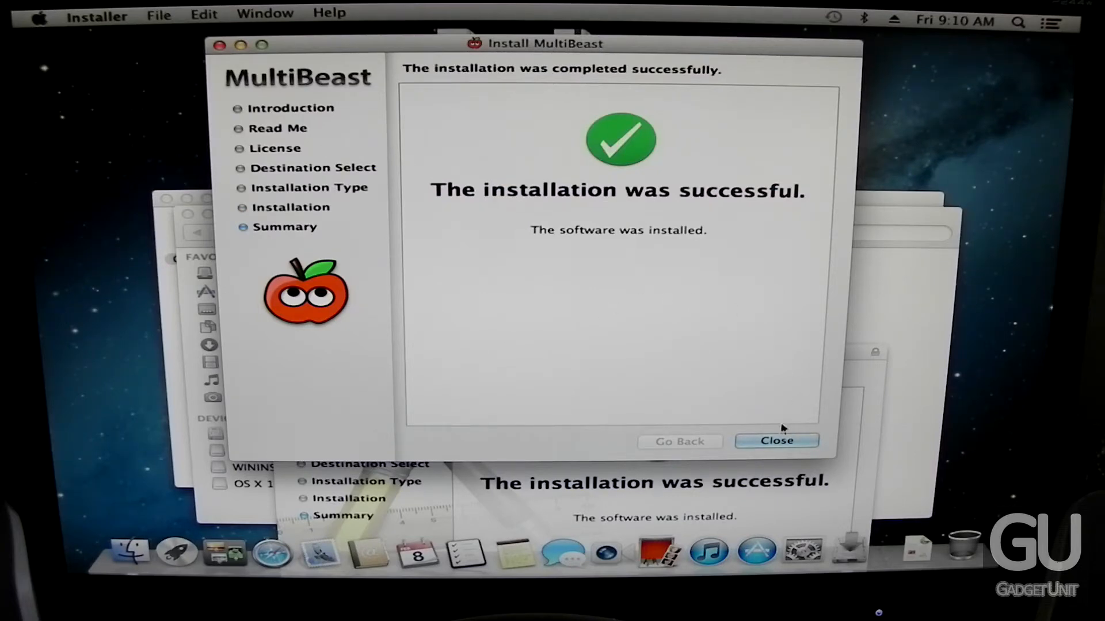
- Close the finished MultiBeast installer
left_click(777, 440)
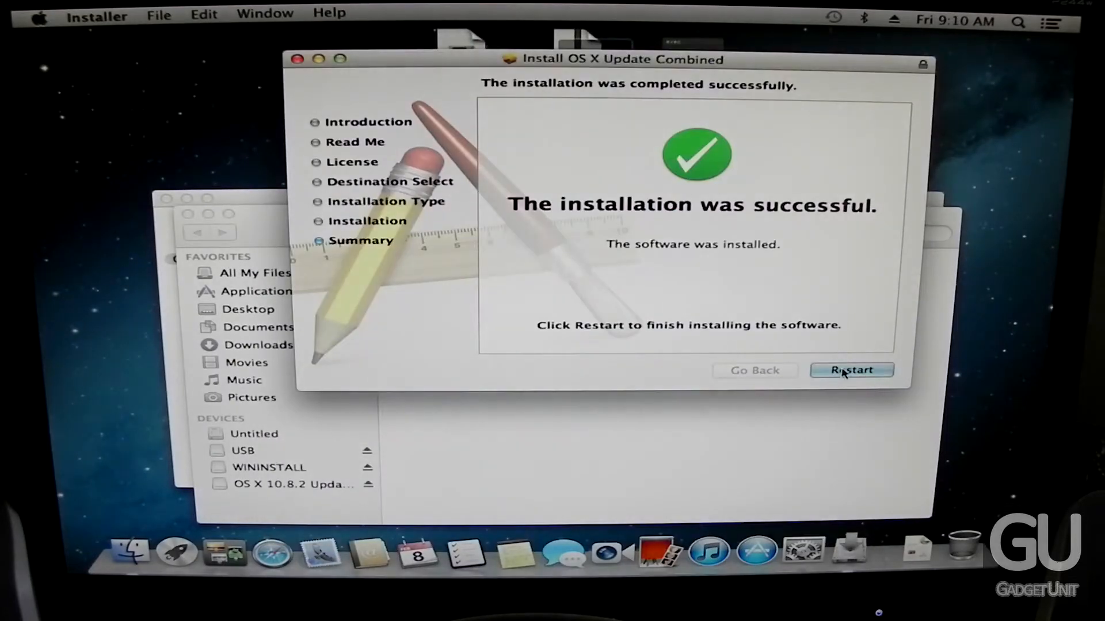
mouse_move(787, 422)
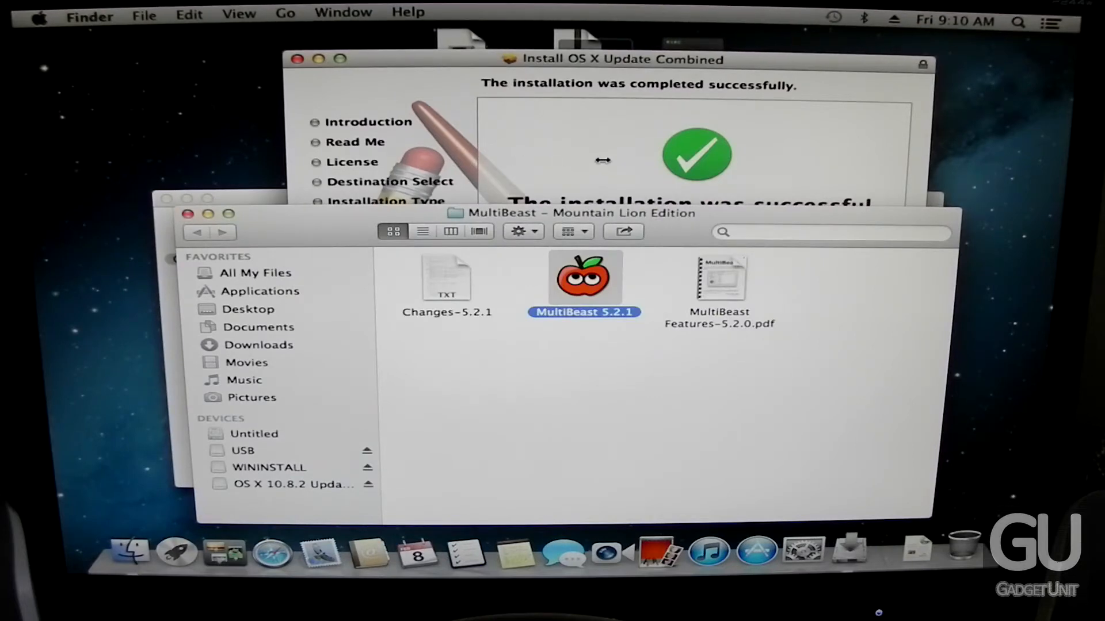
mouse_move(472, 148)
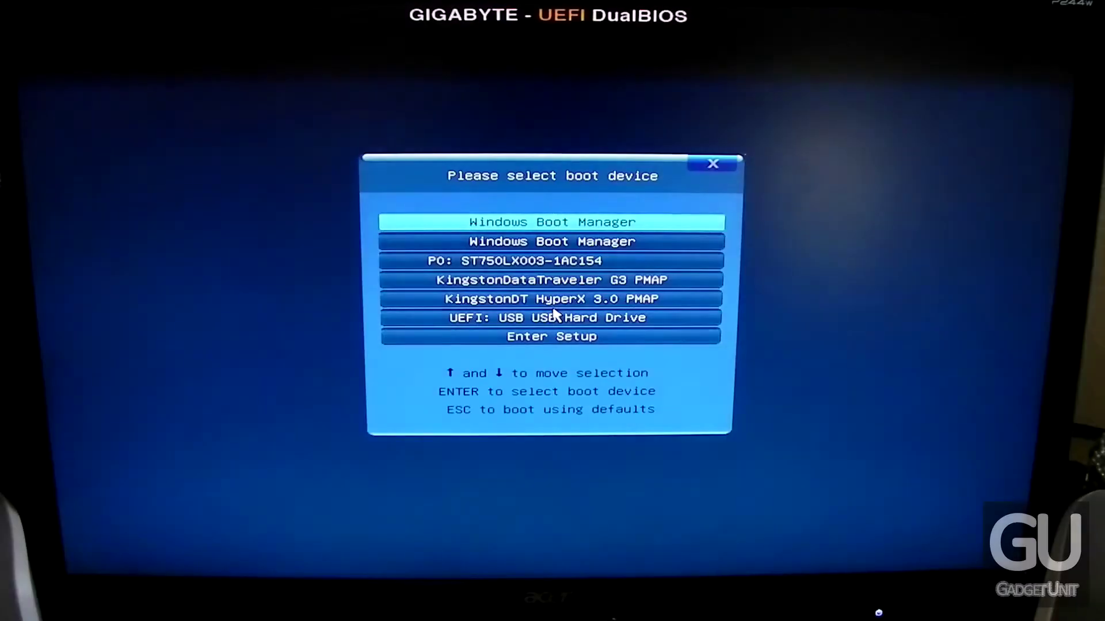
- Select the boot device in the GIGABYTE UEFI menu and boot into OS X
key("Down")
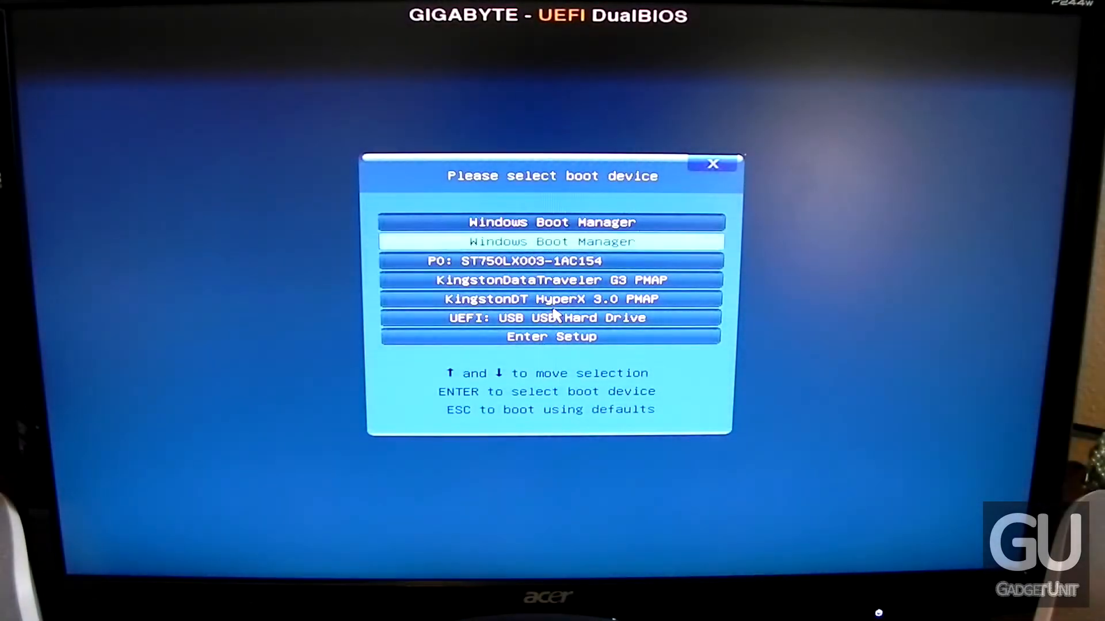
key("Down")
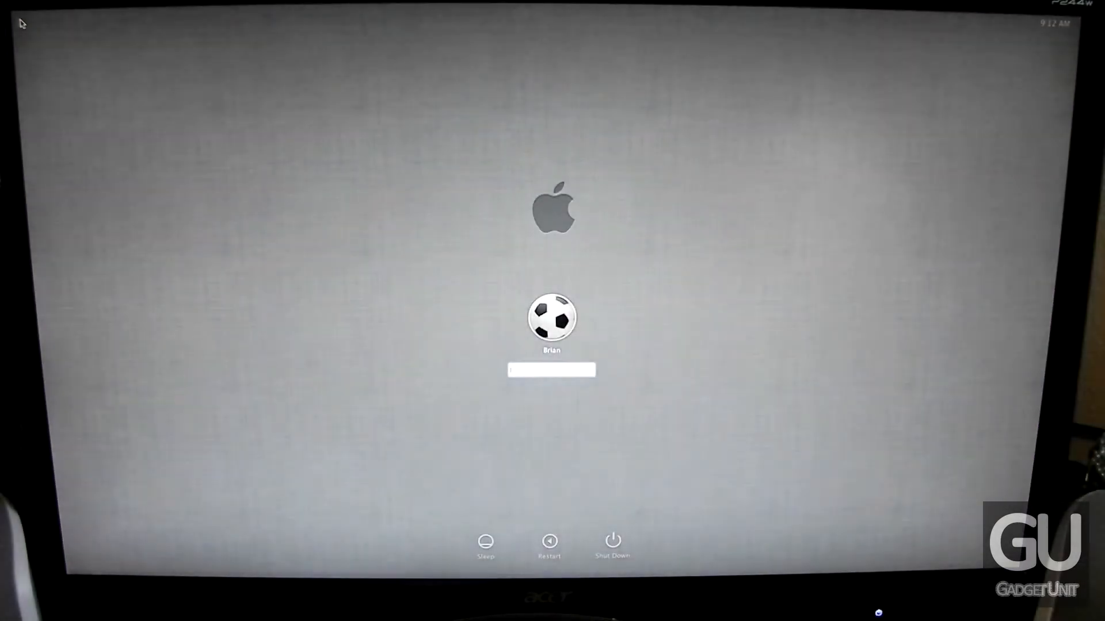
- Log in with the account password and close the MultiBeast installer opened at login
type("password")
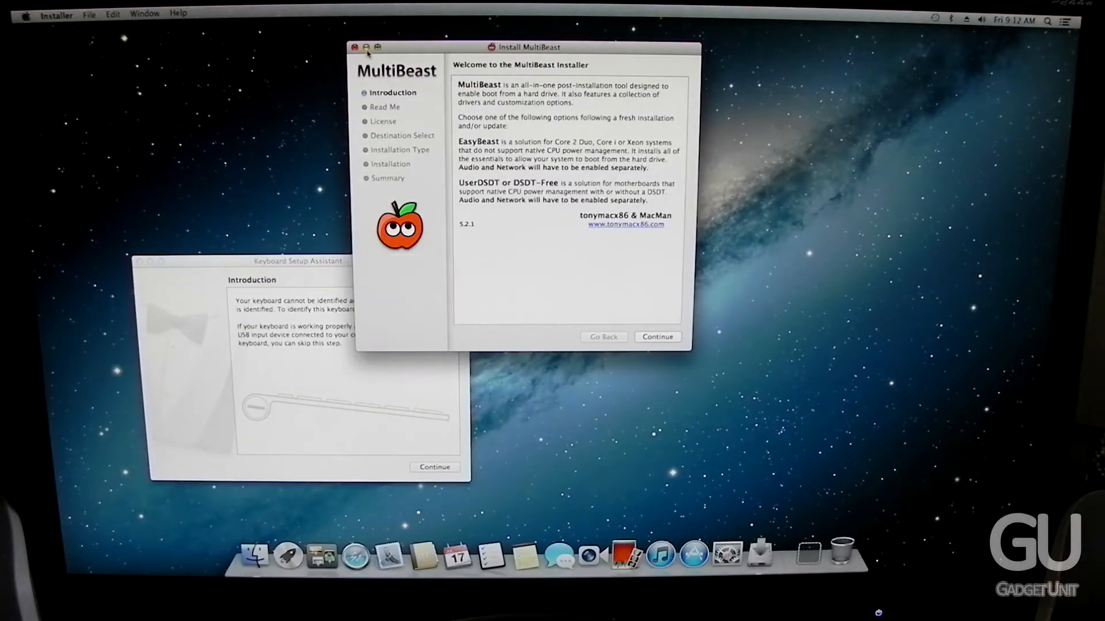
left_click(355, 47)
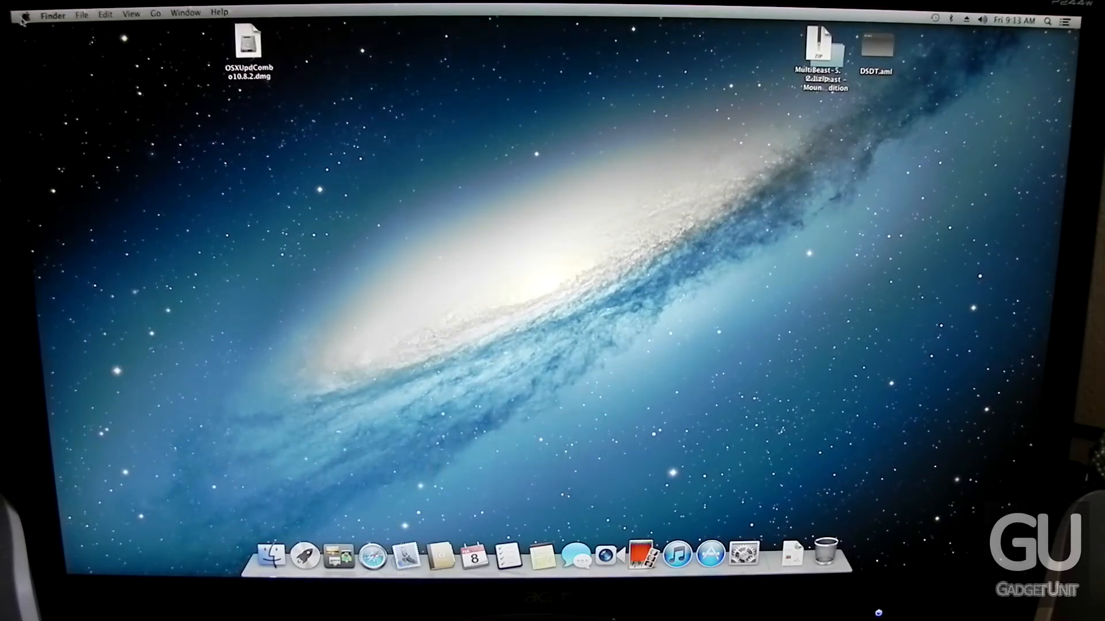
- Open About This Mac and its full hardware system report
left_click(14, 13)
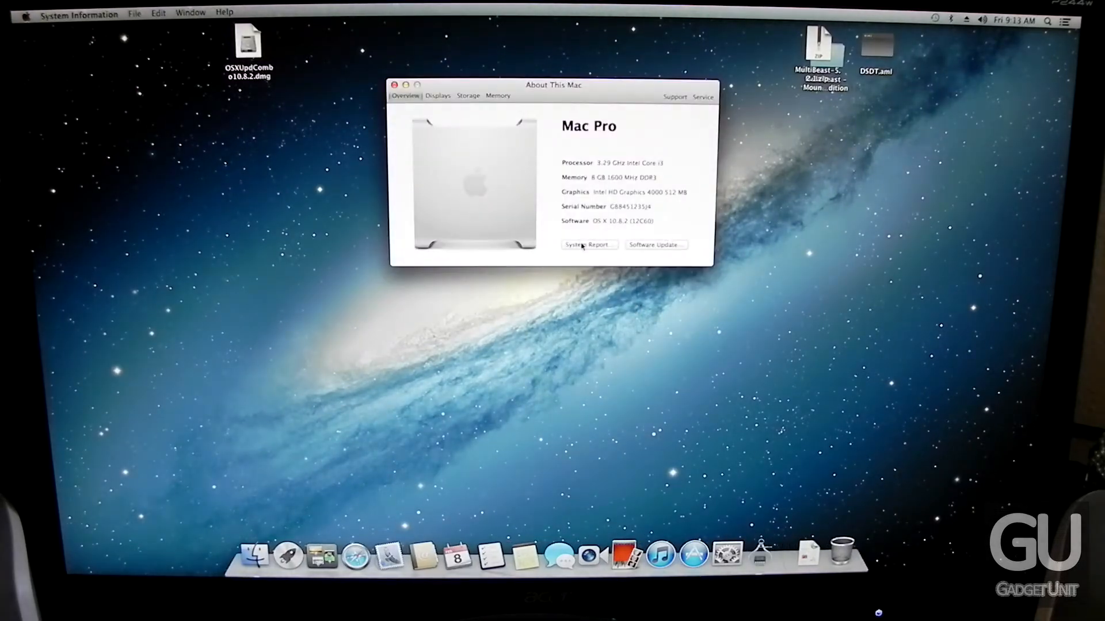
left_click(438, 95)
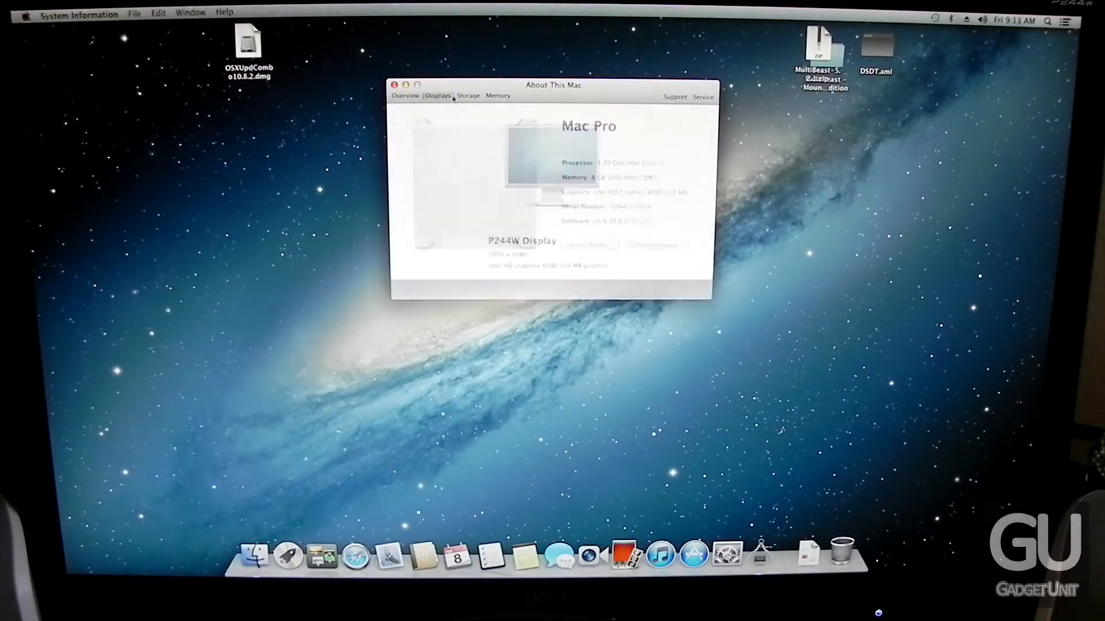
left_click(497, 96)
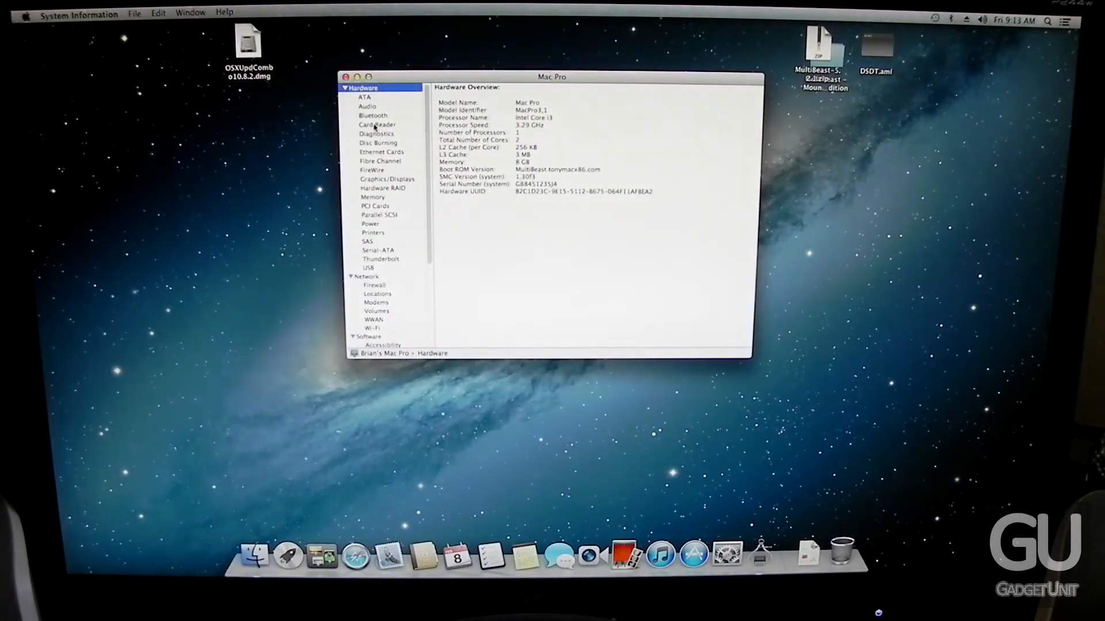
- Confirm Bluetooth, Intel HD Graphics 4000 at 1920×1080 and the DT HyperX 3.0 drive on USB 3.0
left_click(373, 115)
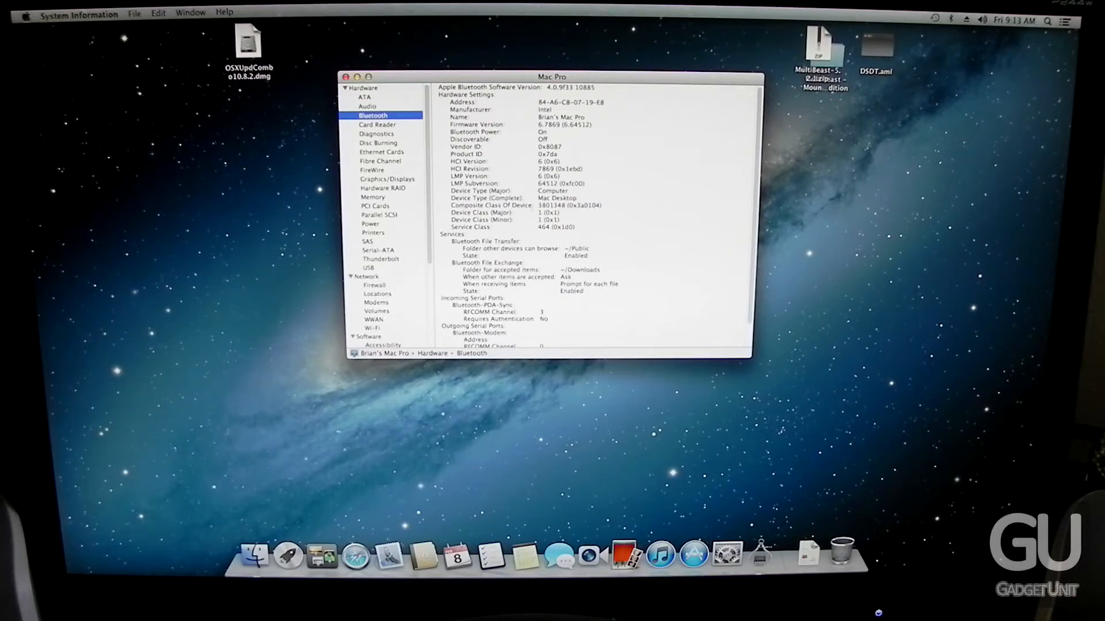
left_click(386, 180)
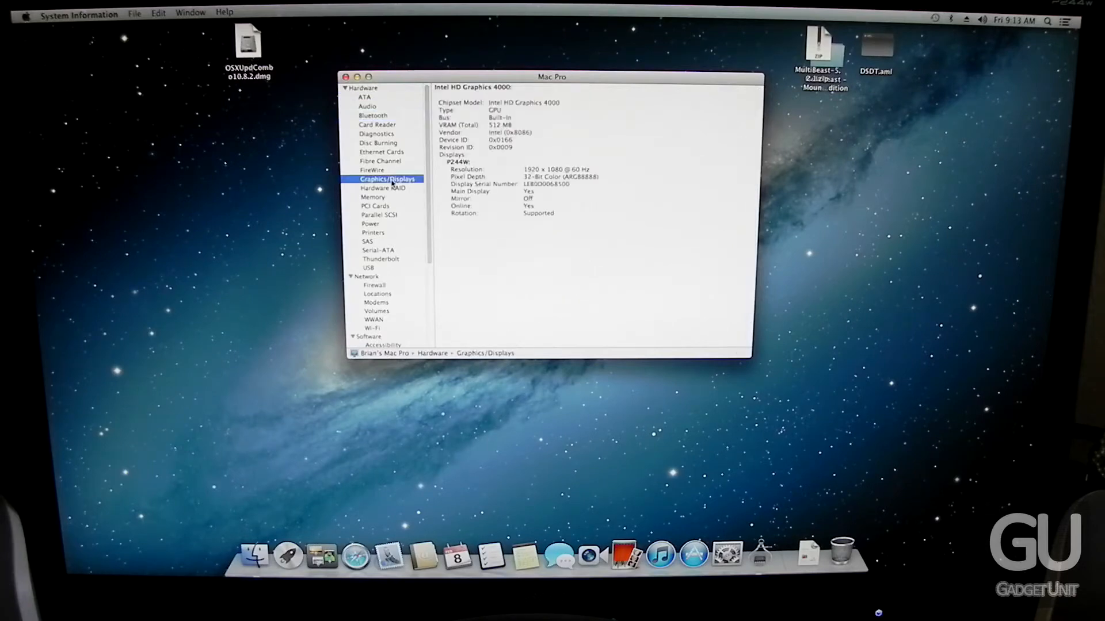
mouse_move(382, 268)
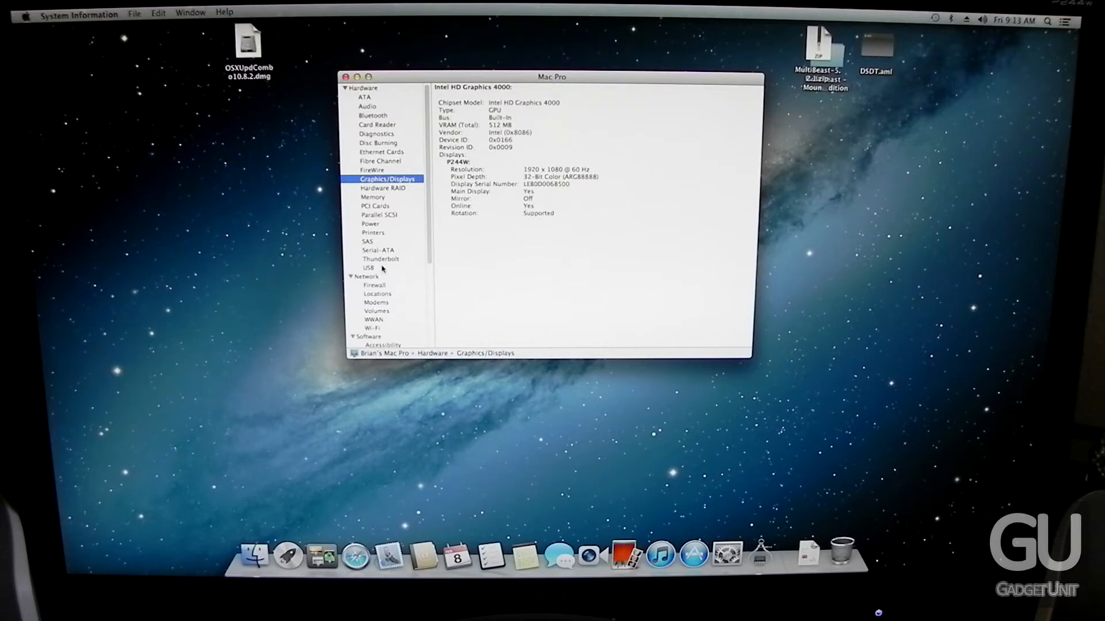
left_click(368, 268)
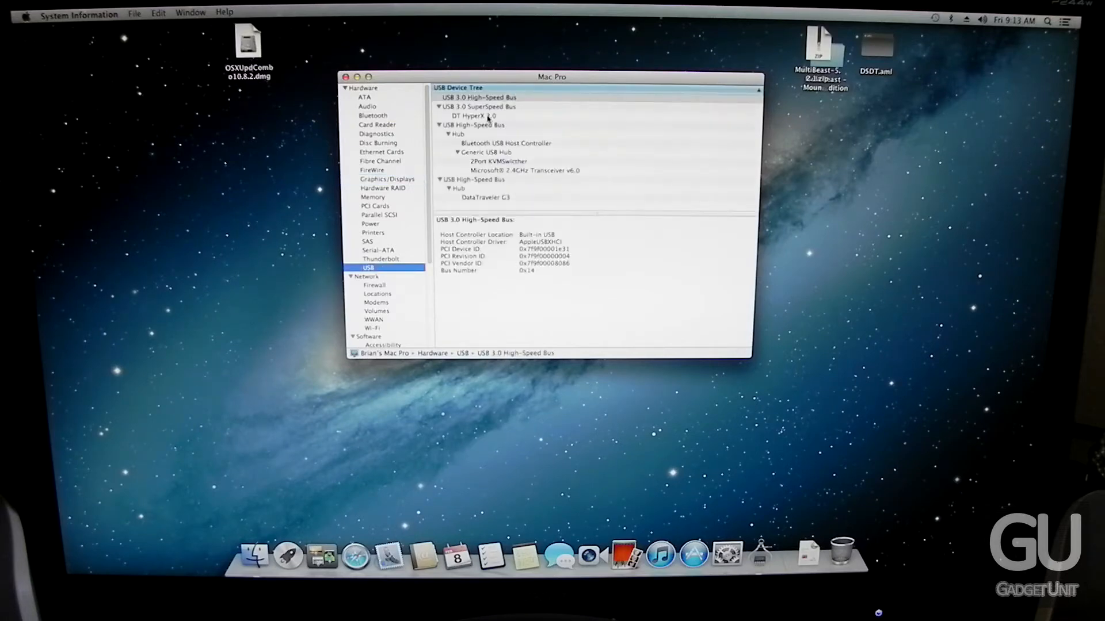
left_click(476, 115)
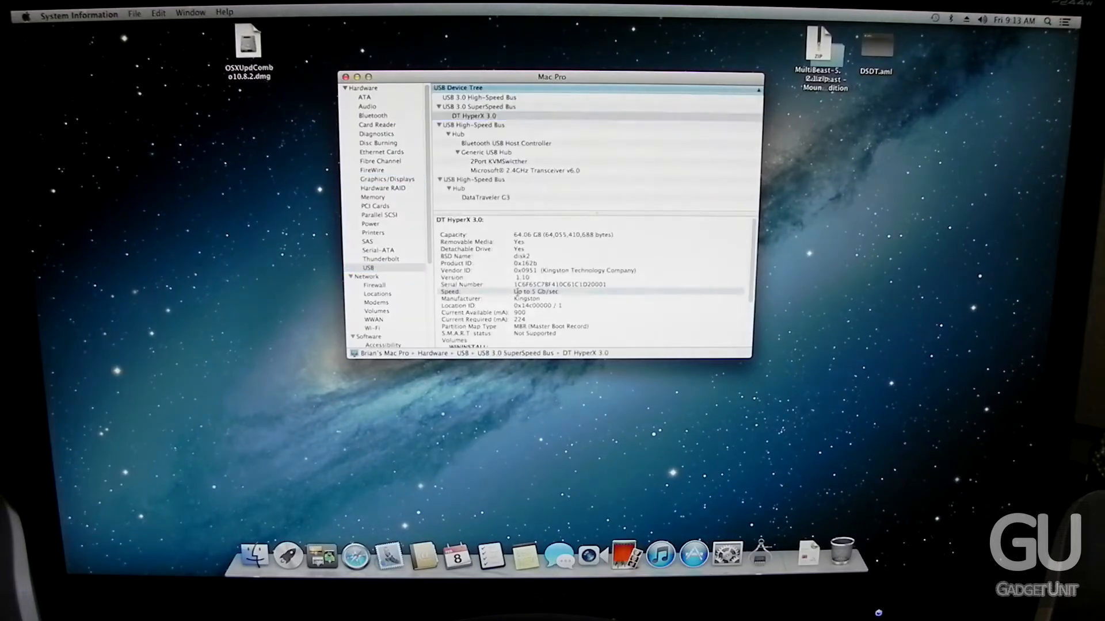
mouse_move(754, 541)
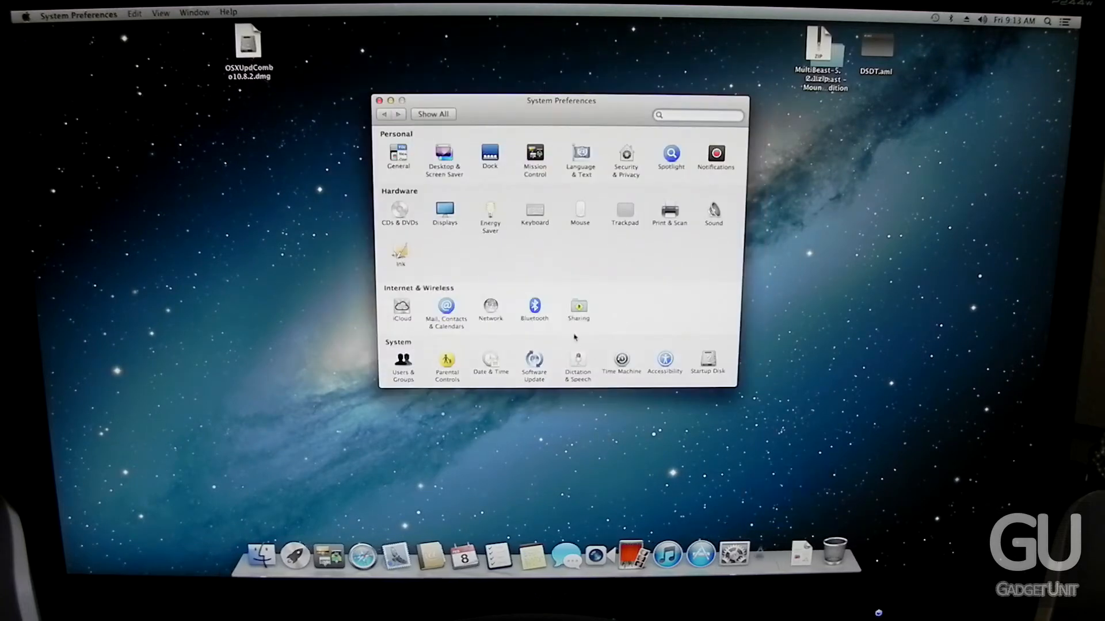
- Check the Network pane showing Ethernet unplugged and return to the preferences overview
left_click(491, 309)
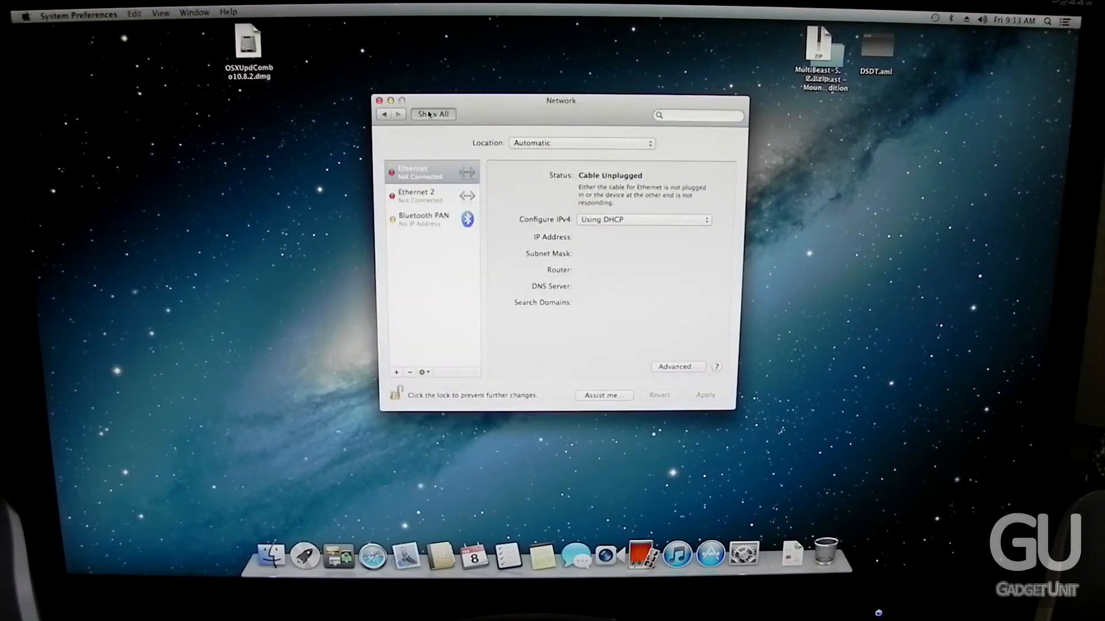
left_click(433, 114)
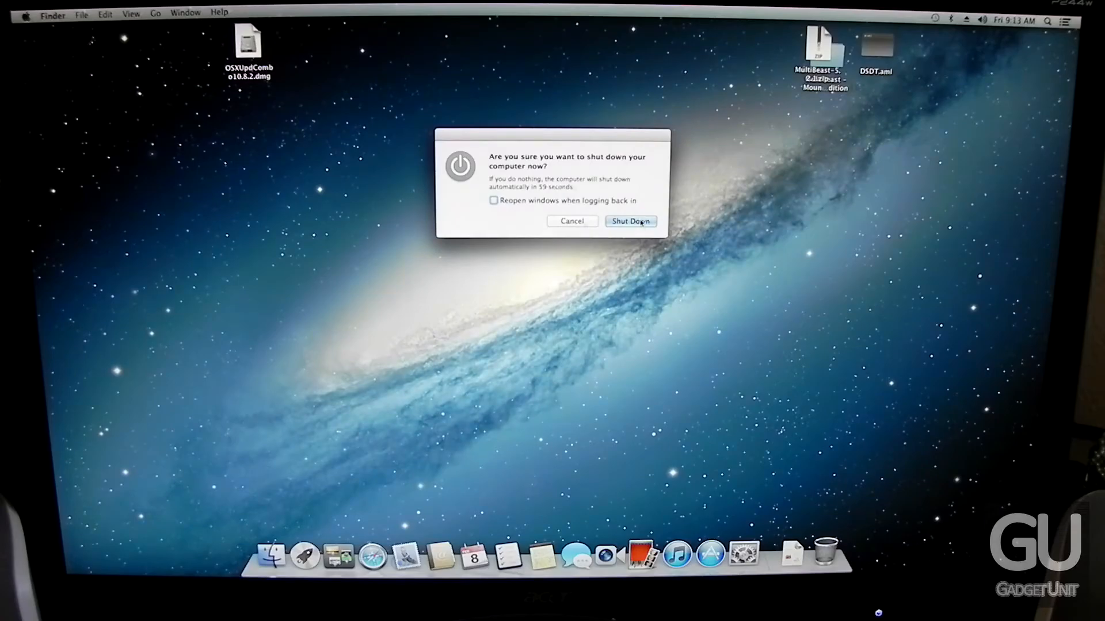
- Confirm the shutdown so the machine restarts to the GIGABYTE splash screen
left_click(629, 221)
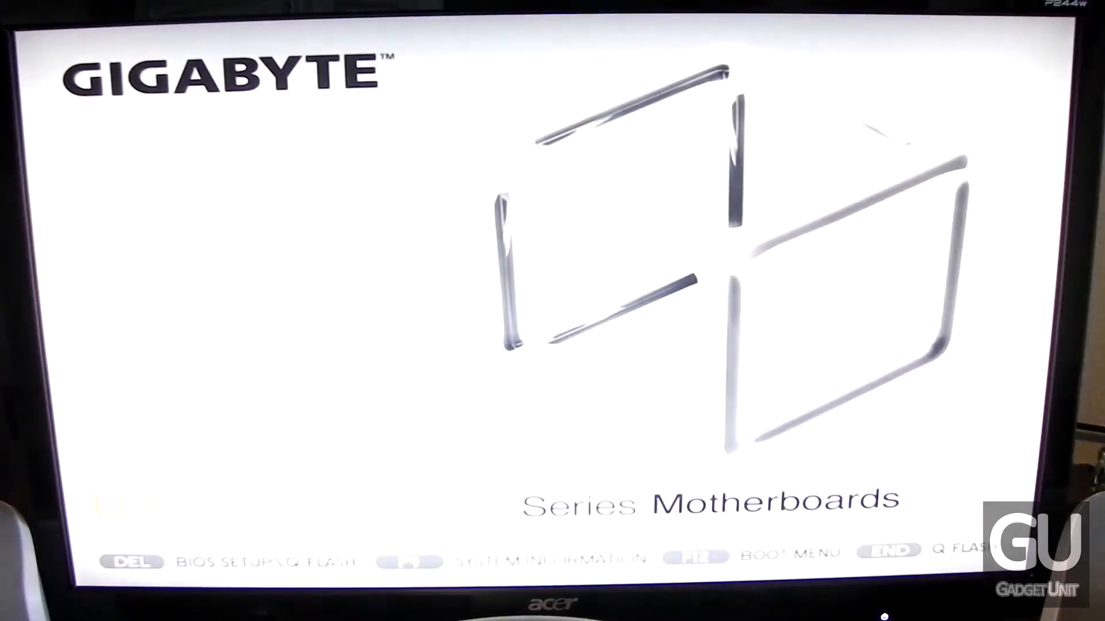
- Interrupt startup with F12 and boot Mountain Lion from the ML volume in Chimera
key("f12")
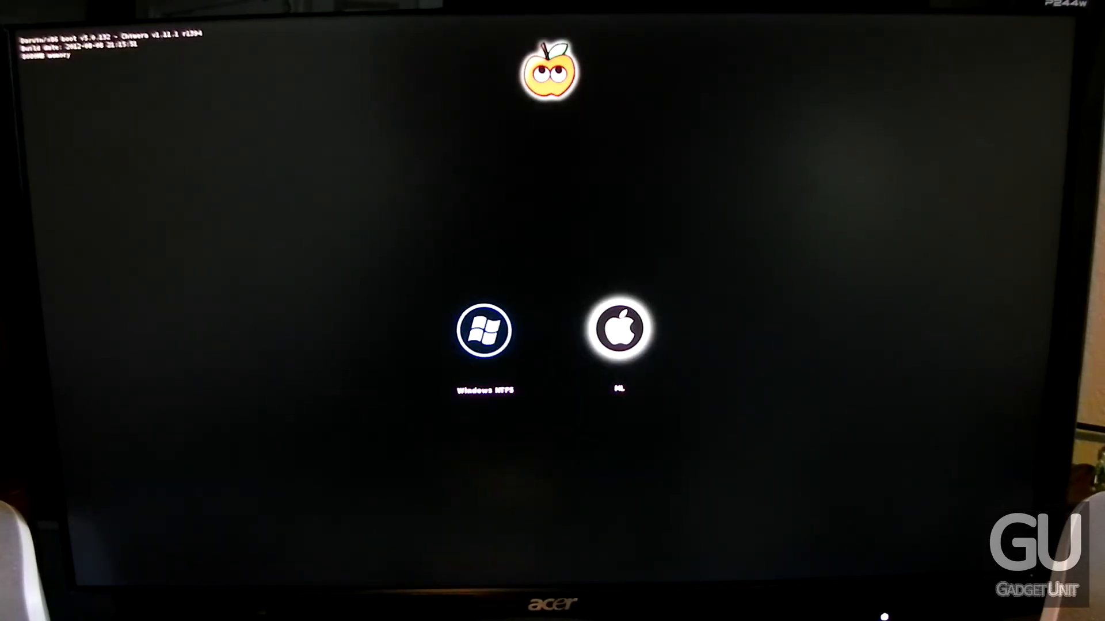
left_click(484, 331)
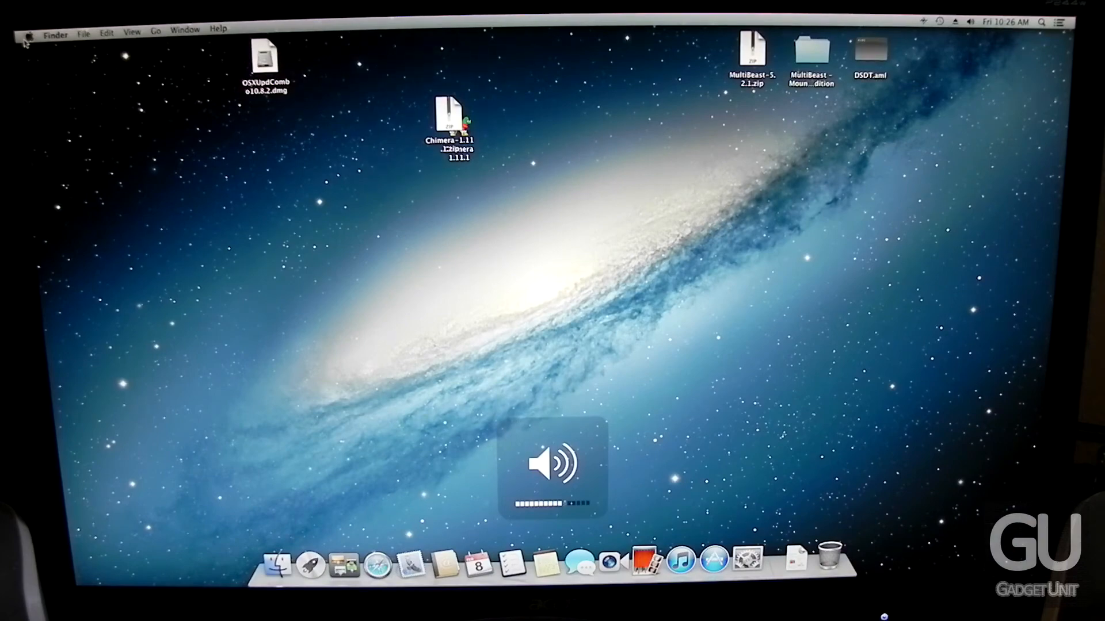
- Try Launchpad and Mission Control from the Dock, then launch Contacts
left_click(310, 563)
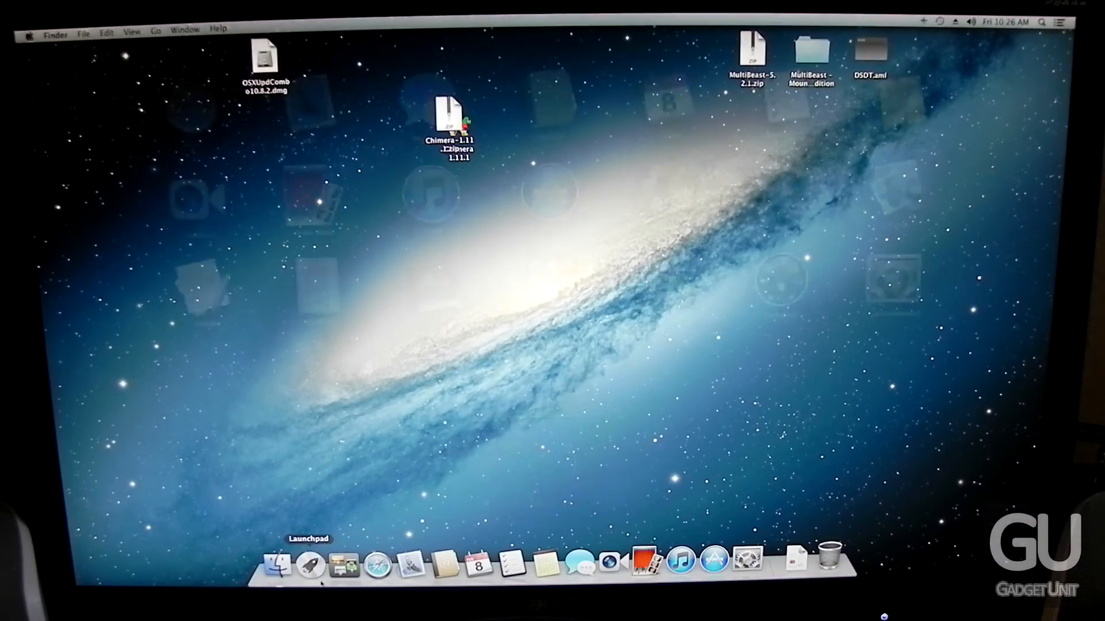
left_click(345, 563)
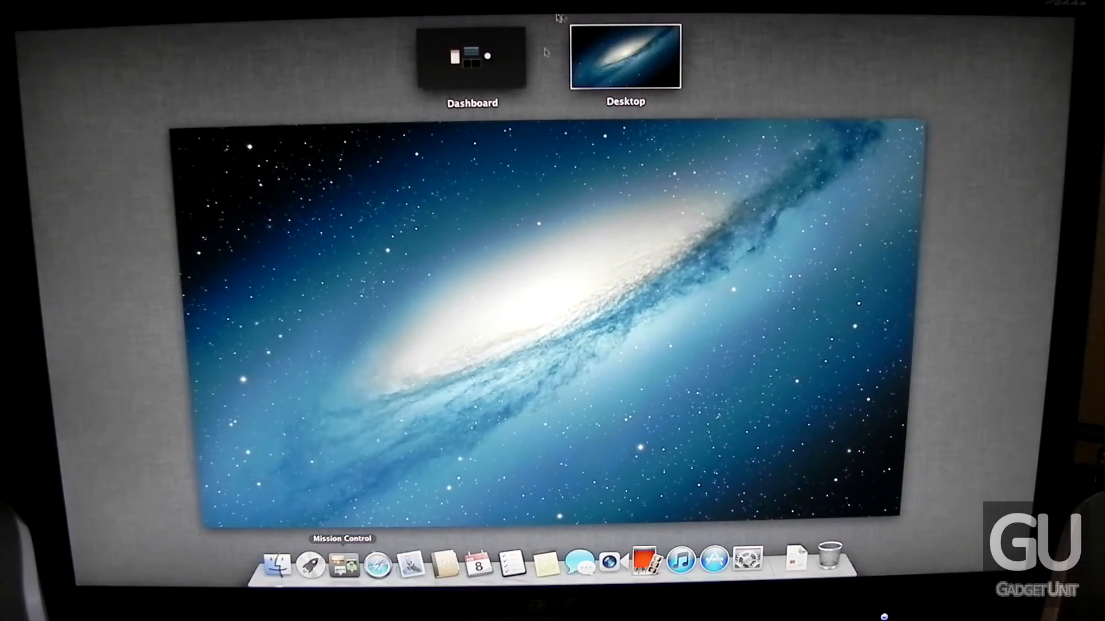
left_click(624, 56)
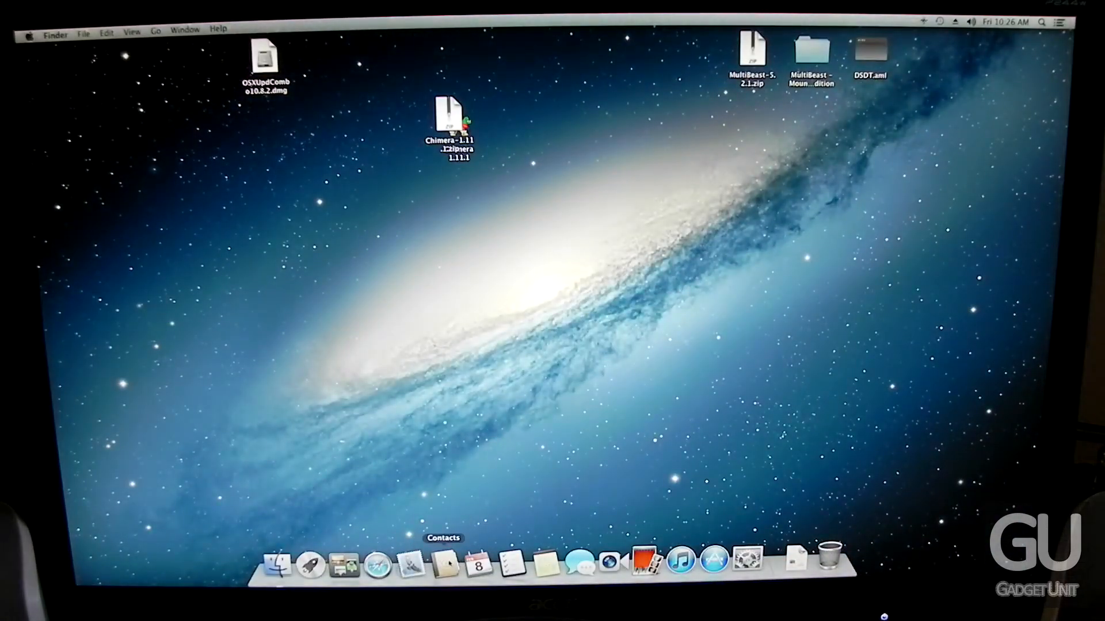
- Quit Contacts and Calendar, leaving Reminders, Notes and System Preferences running
right_click(444, 563)
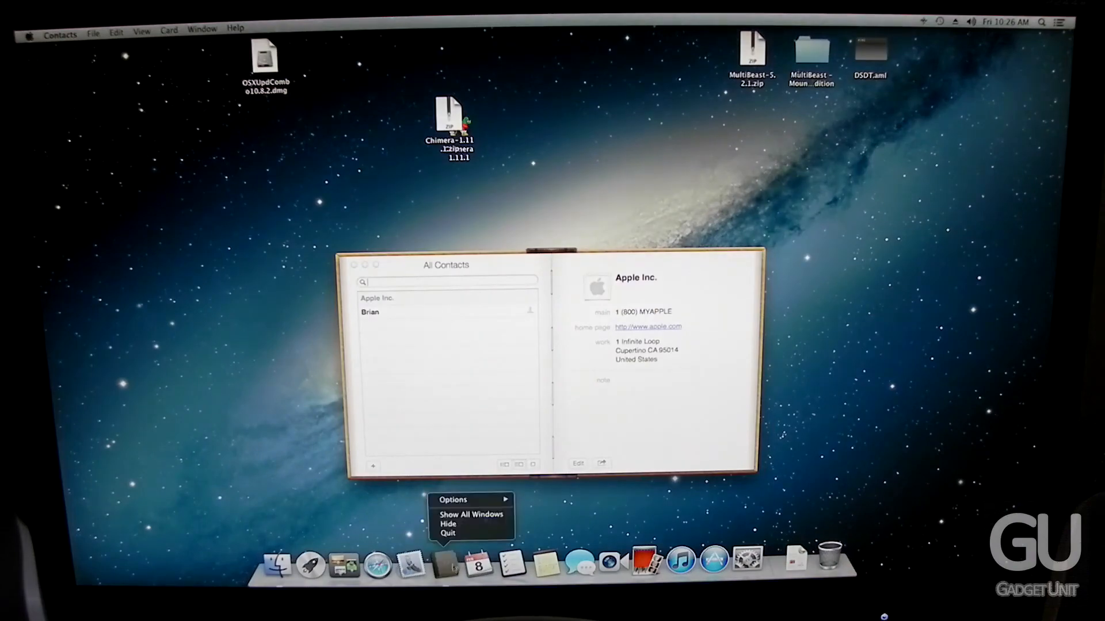
left_click(476, 563)
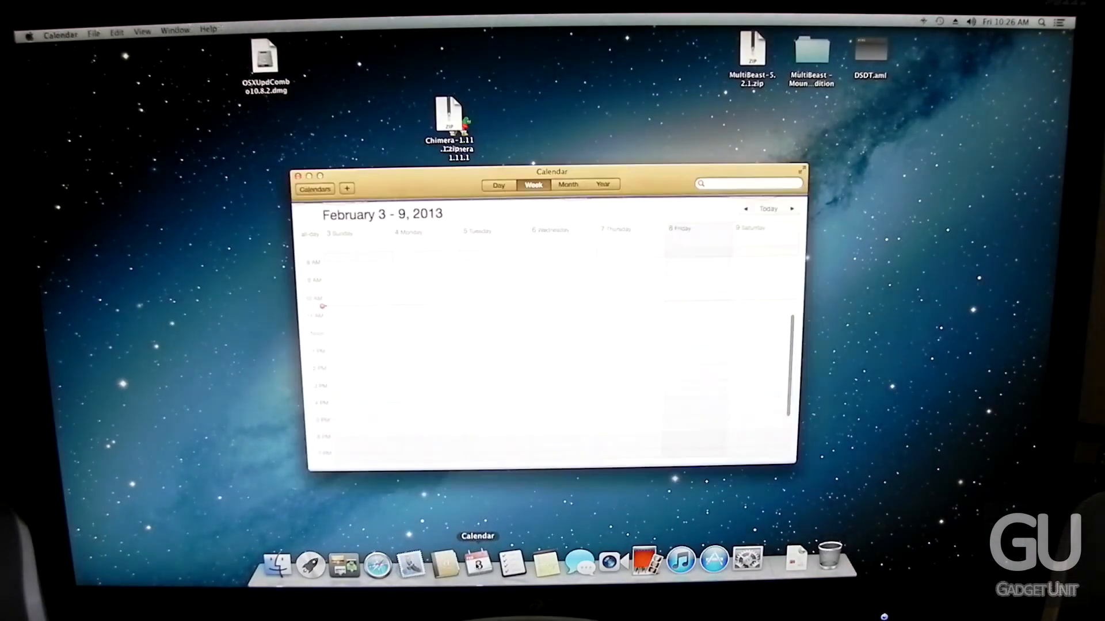
left_click(304, 175)
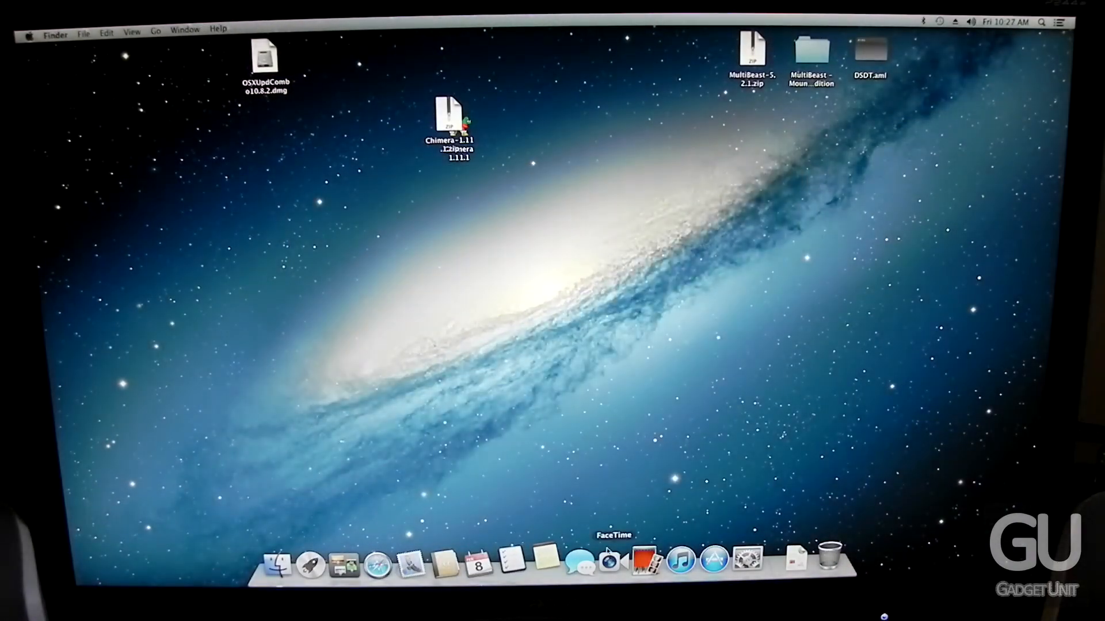
left_click(745, 561)
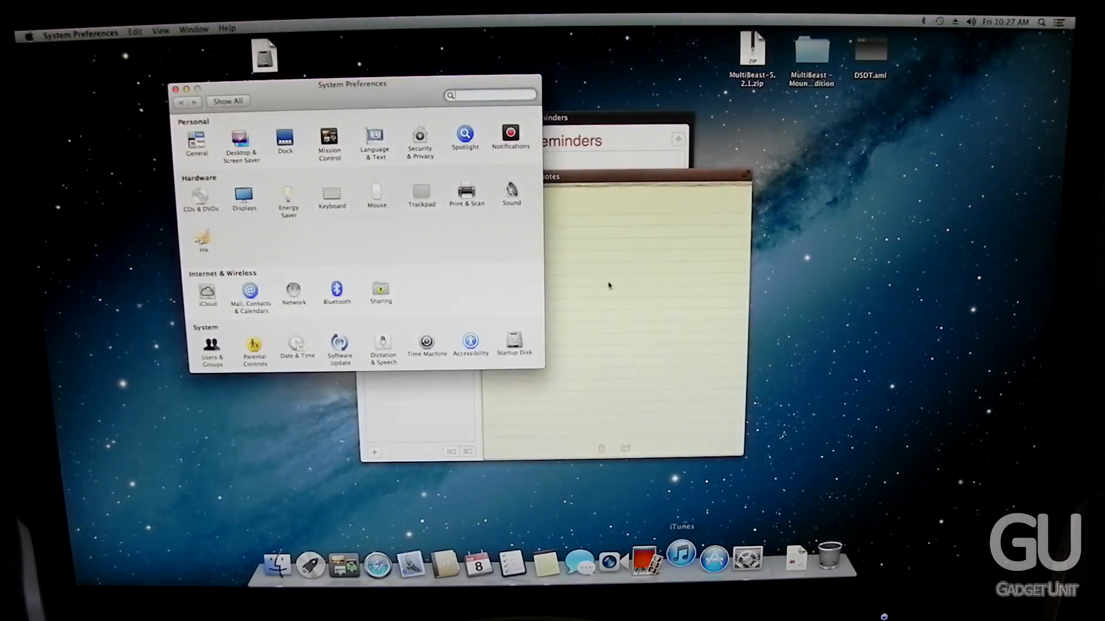
- Launch iTunes and dismiss the iTunes Store connection error
left_click(679, 562)
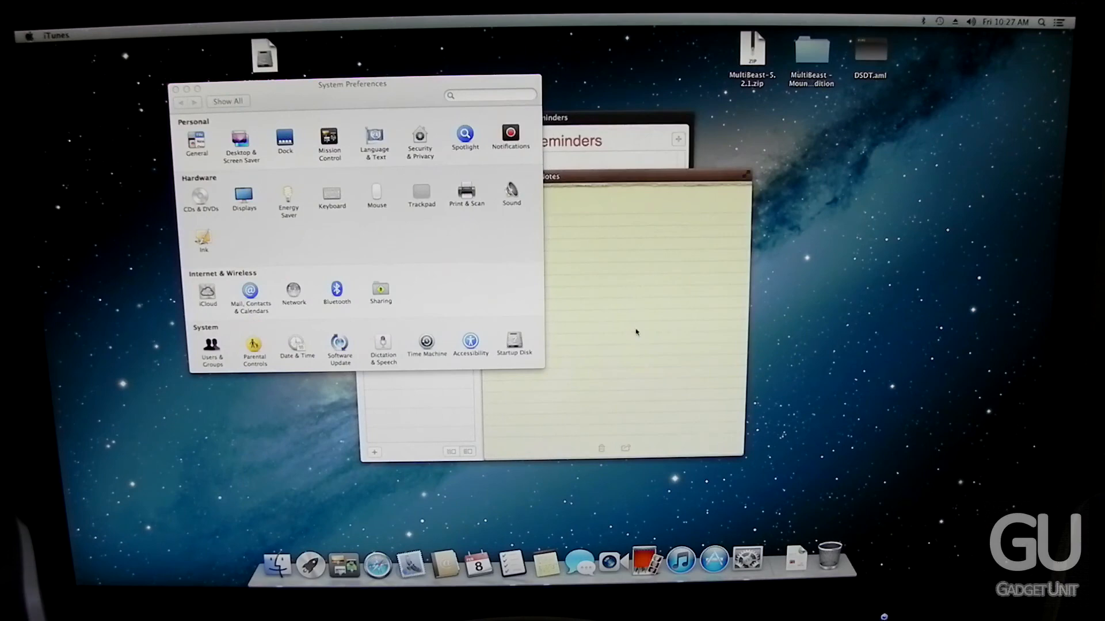
left_click(679, 560)
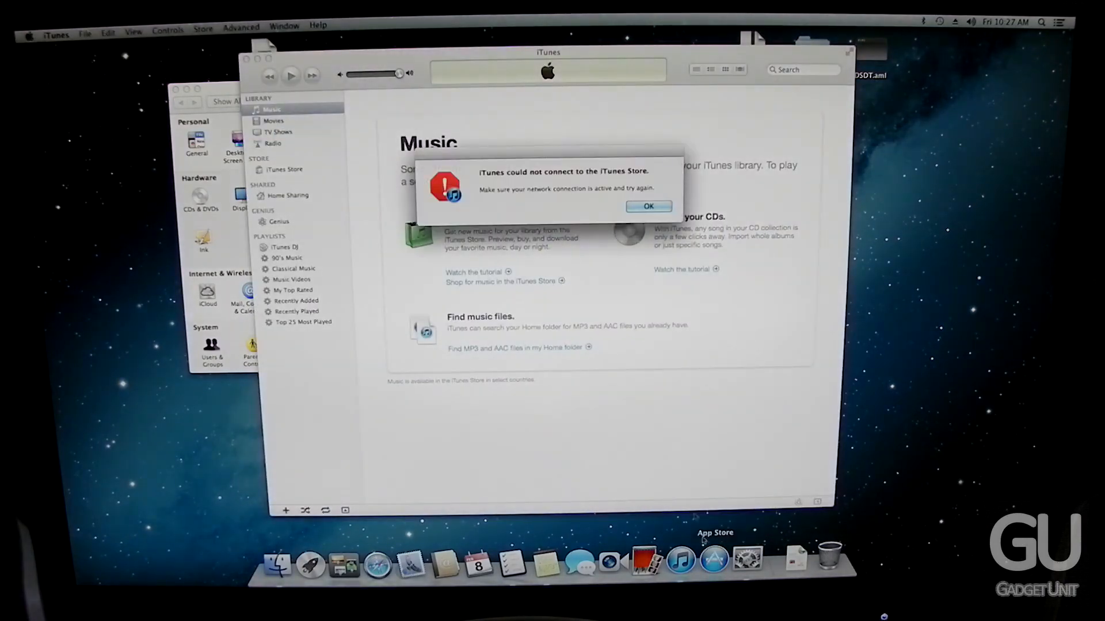
left_click(648, 206)
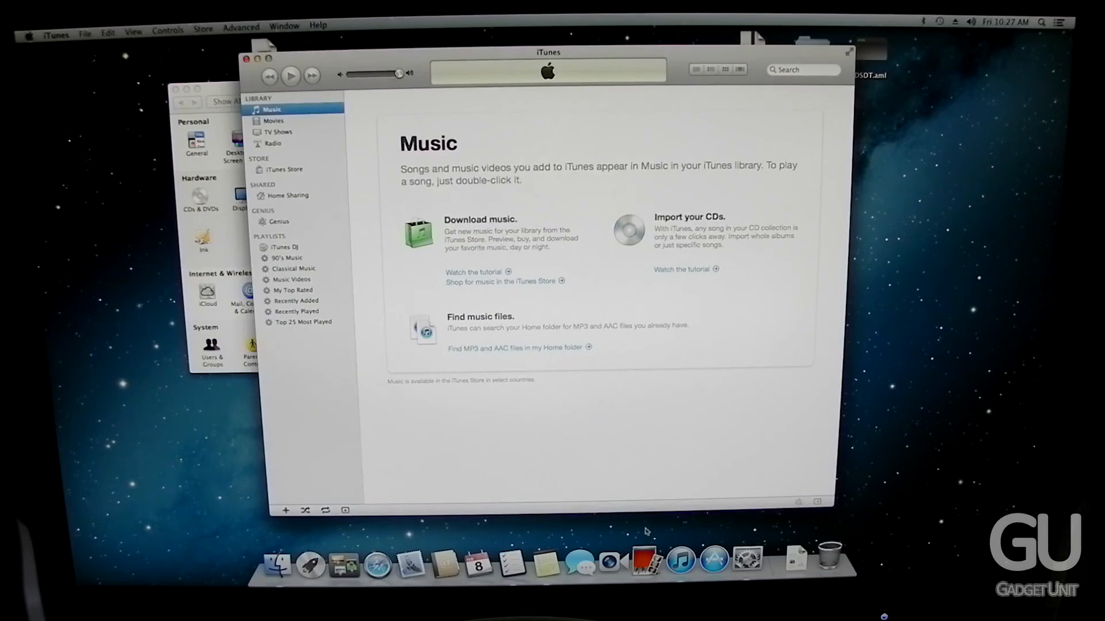
- Quit Notes from its Dock menu, leaving only System Preferences open
right_click(679, 562)
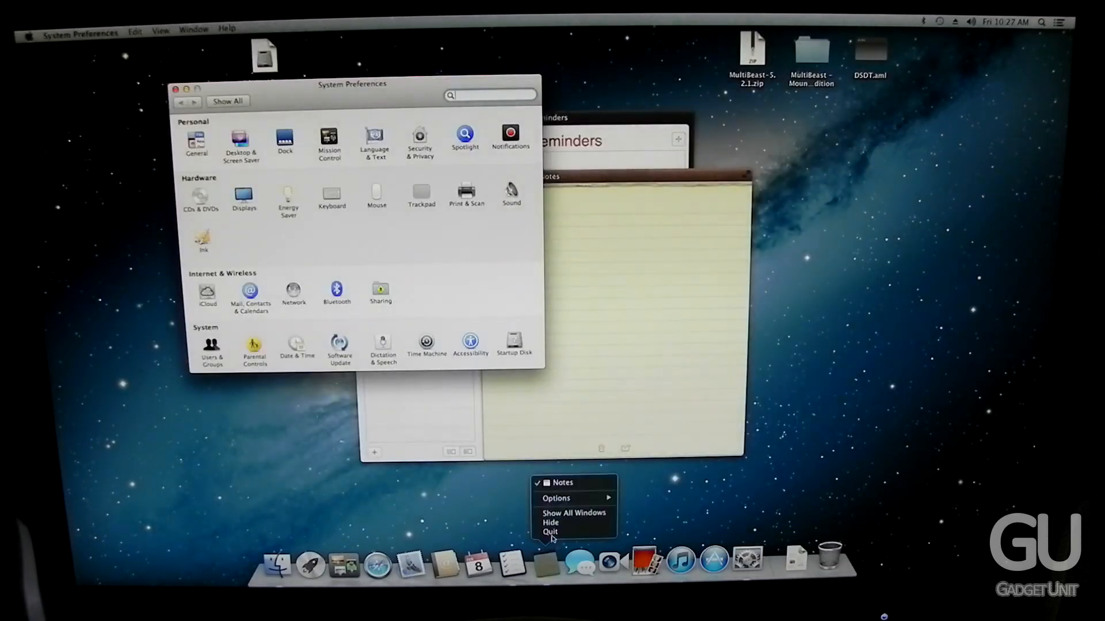
left_click(550, 532)
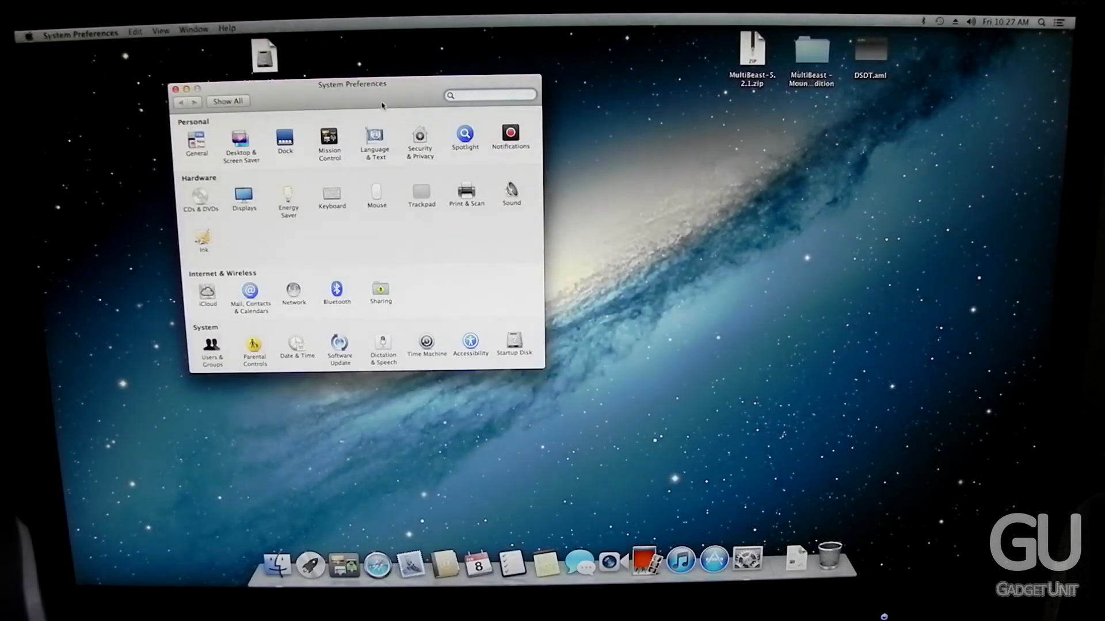
left_click(336, 289)
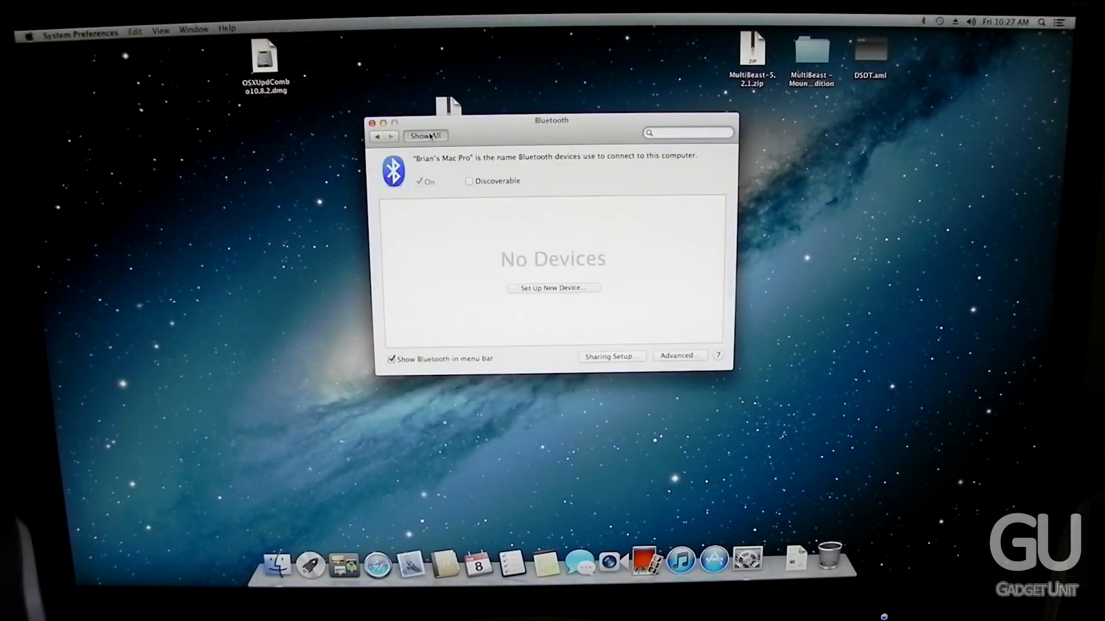
left_click(425, 135)
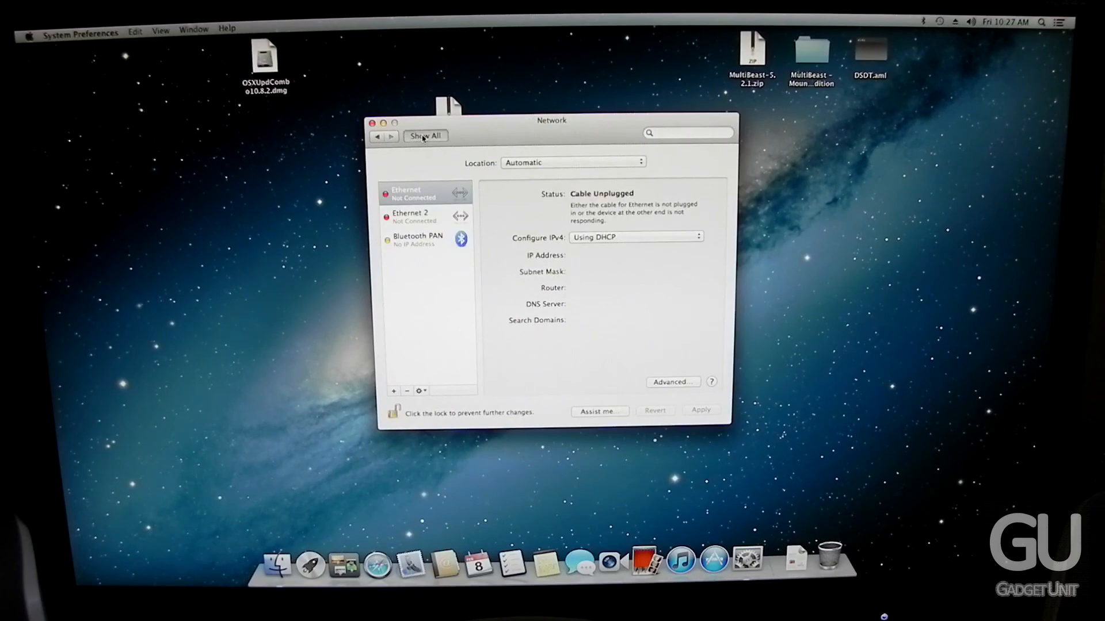
left_click(425, 136)
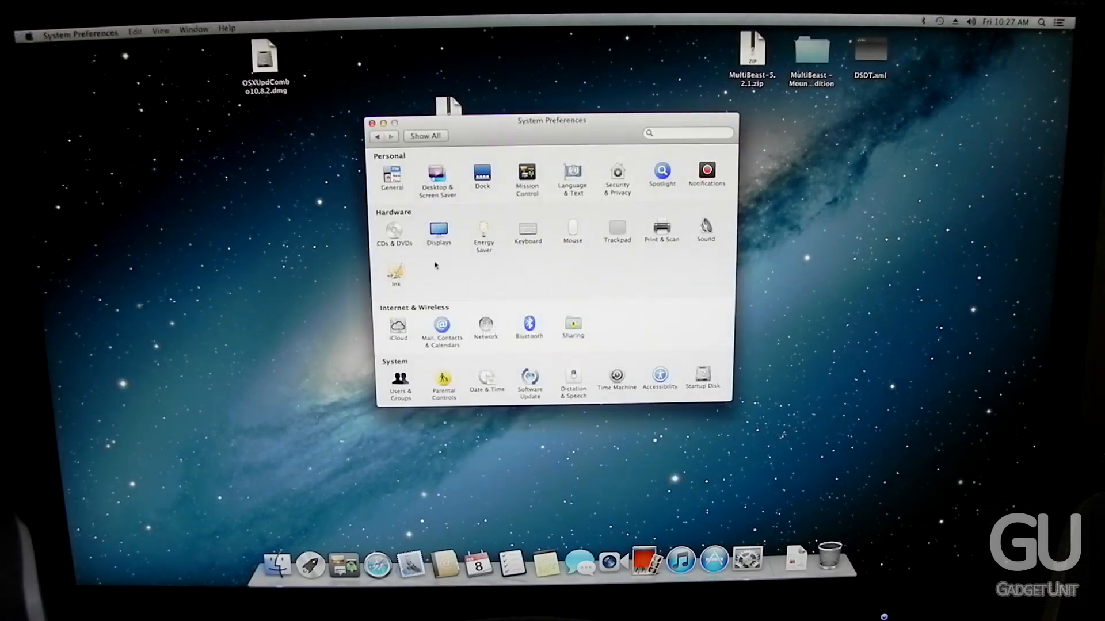